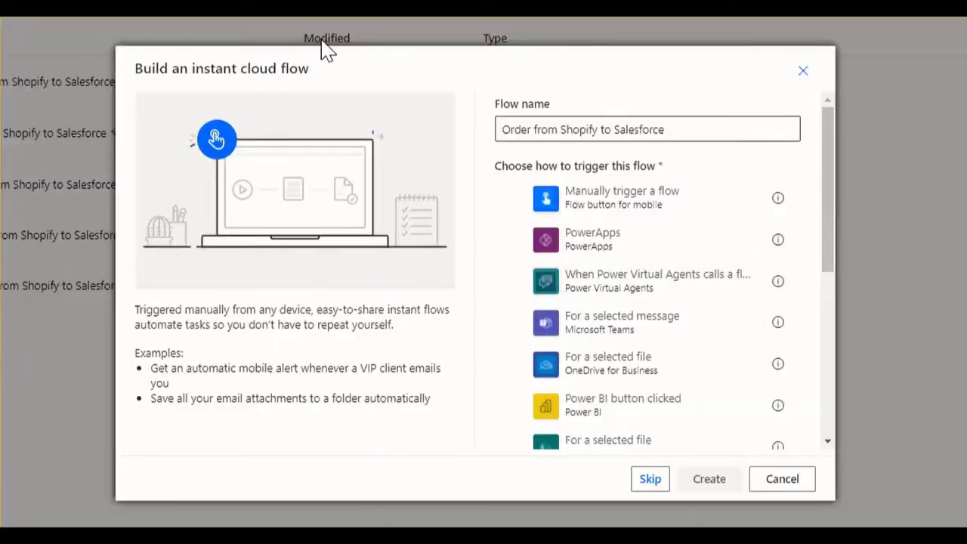
mouse_move(306, 71)
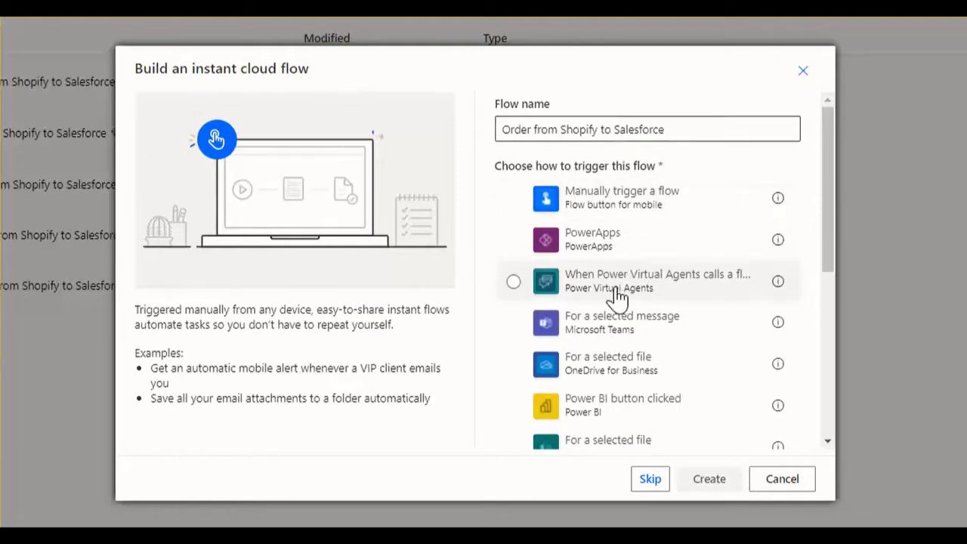
Create the flow 'Order from Shopify to Salesforce' with the 'When an HTTP request is received' trigger
scroll("down", 3)
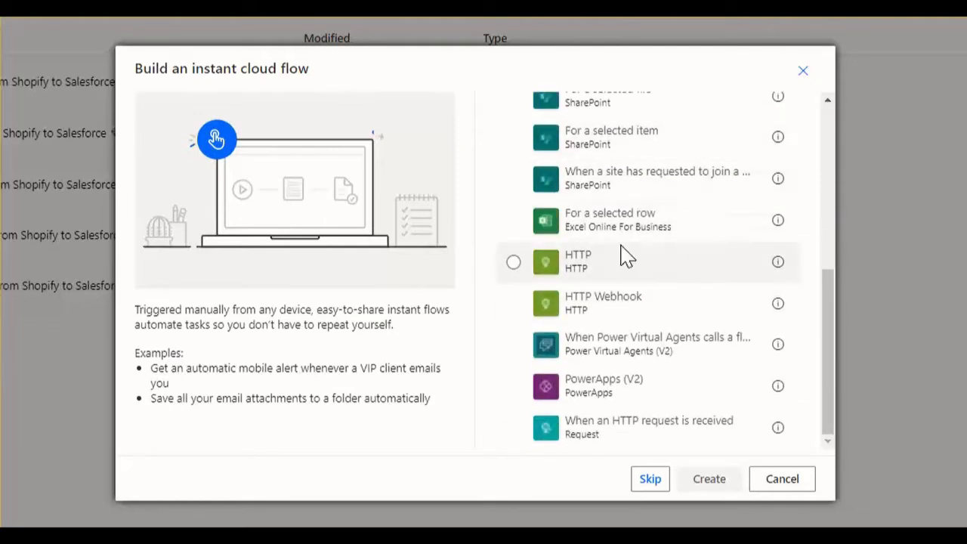
mouse_move(590, 435)
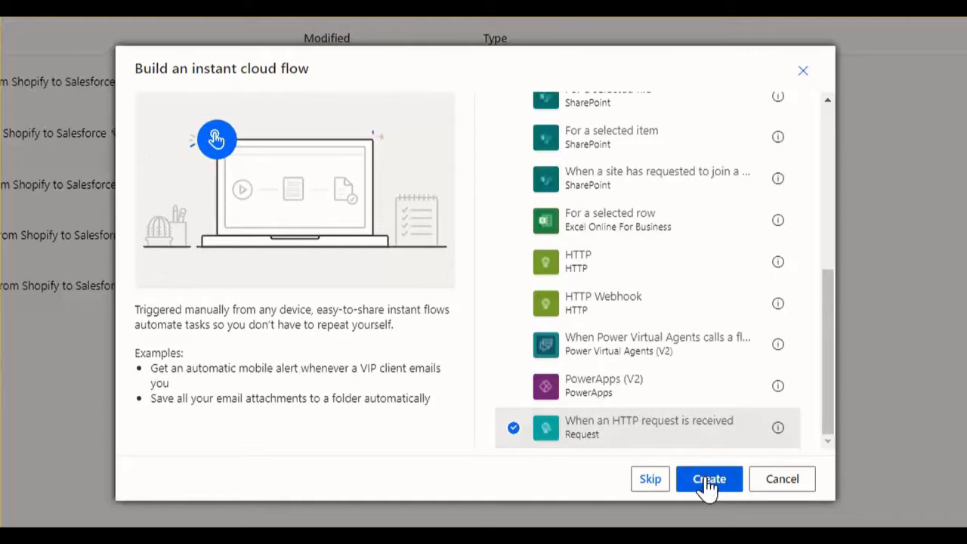
left_click(709, 478)
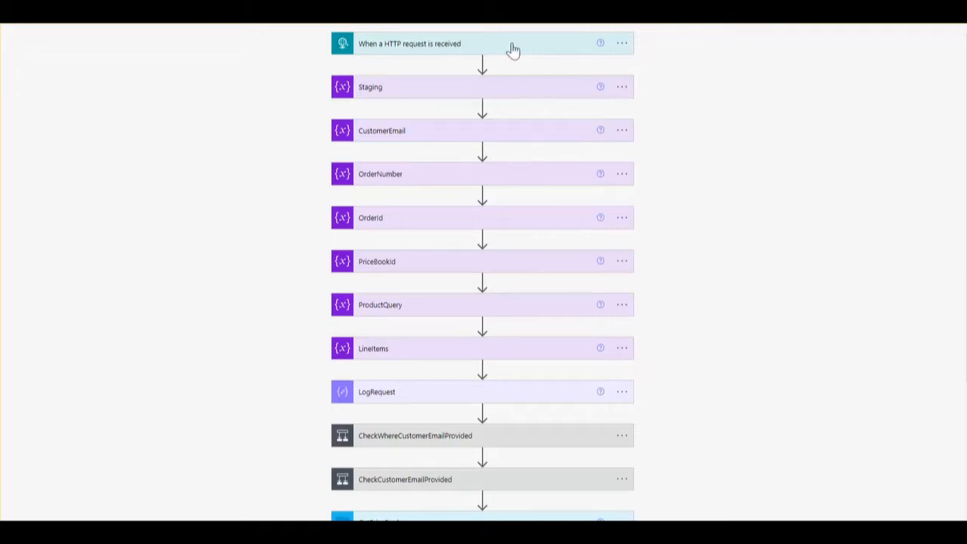
mouse_move(468, 295)
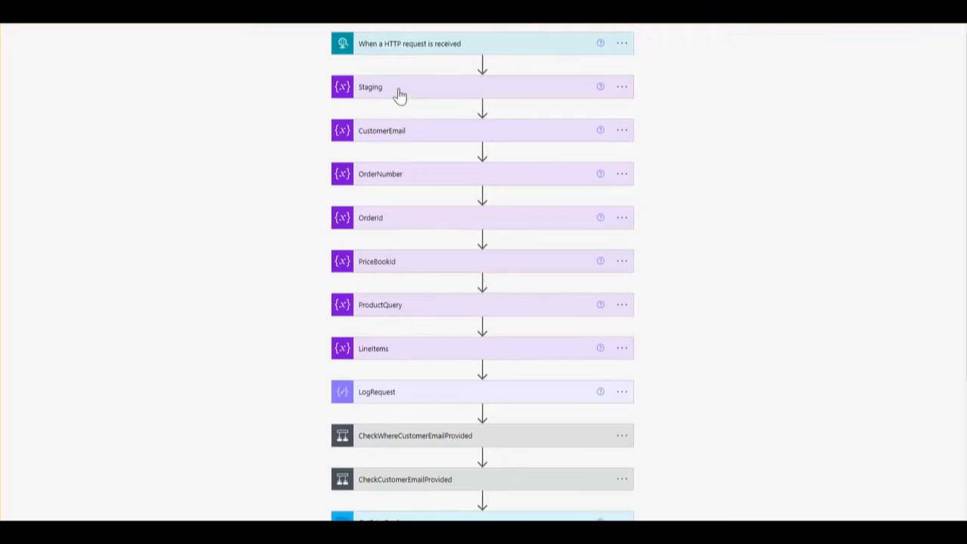
mouse_move(368, 142)
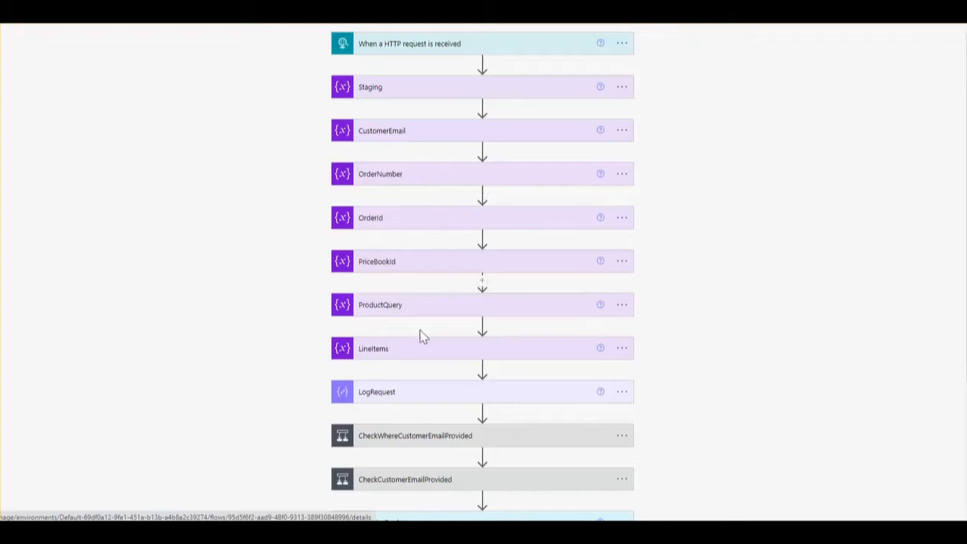
mouse_move(402, 355)
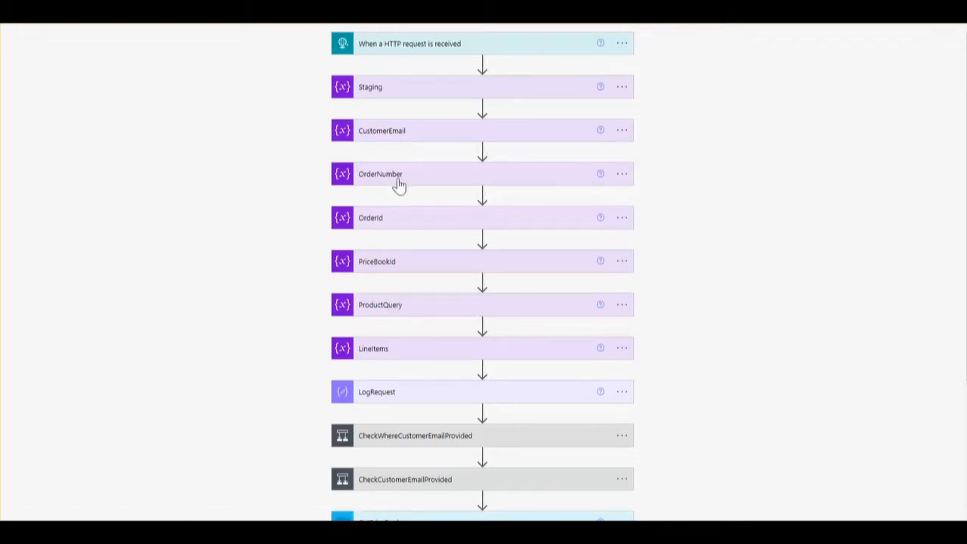
left_click(373, 347)
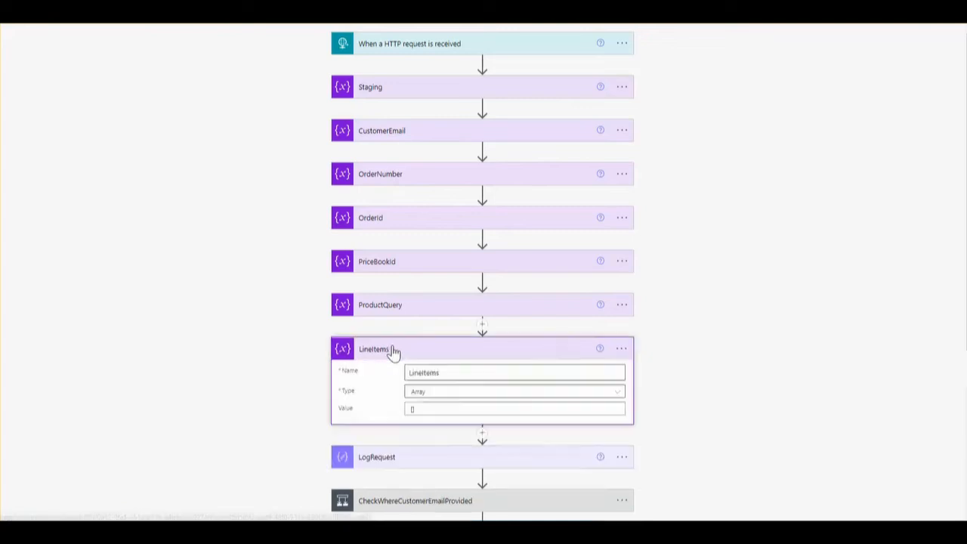
left_click(373, 348)
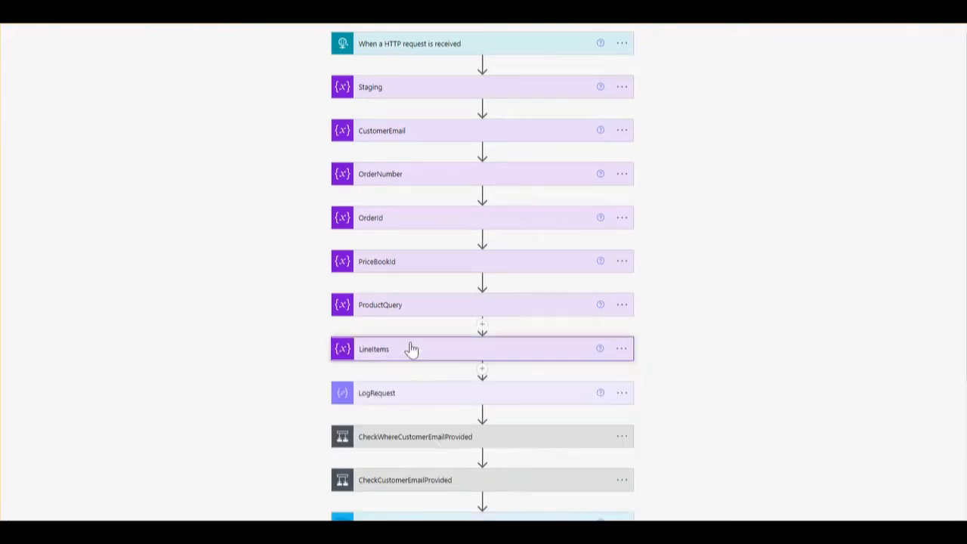
left_click(381, 305)
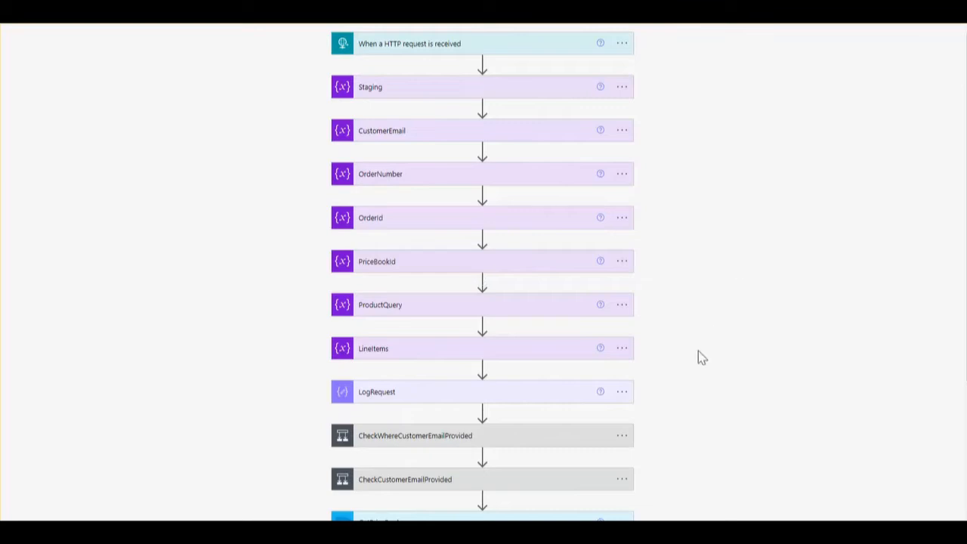
scroll("down", 3)
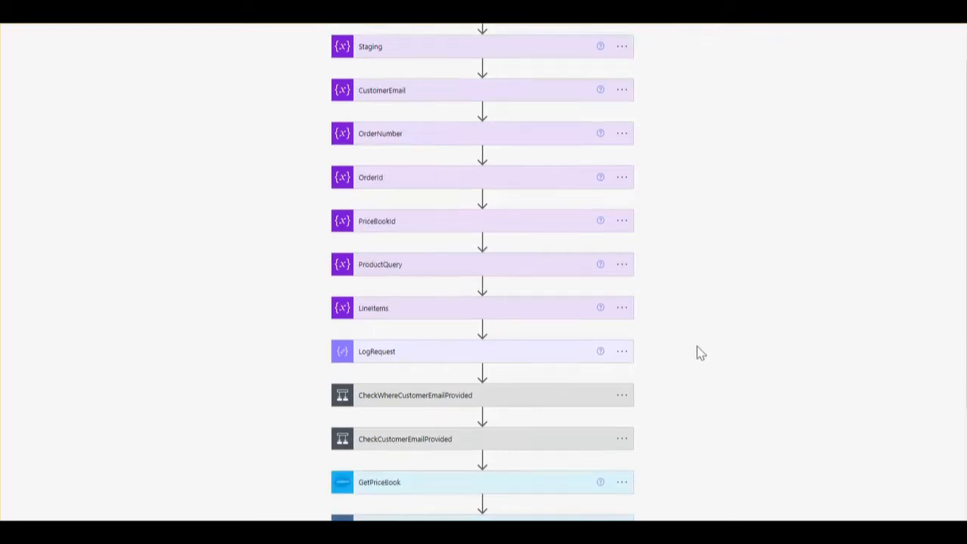
scroll("down", 3)
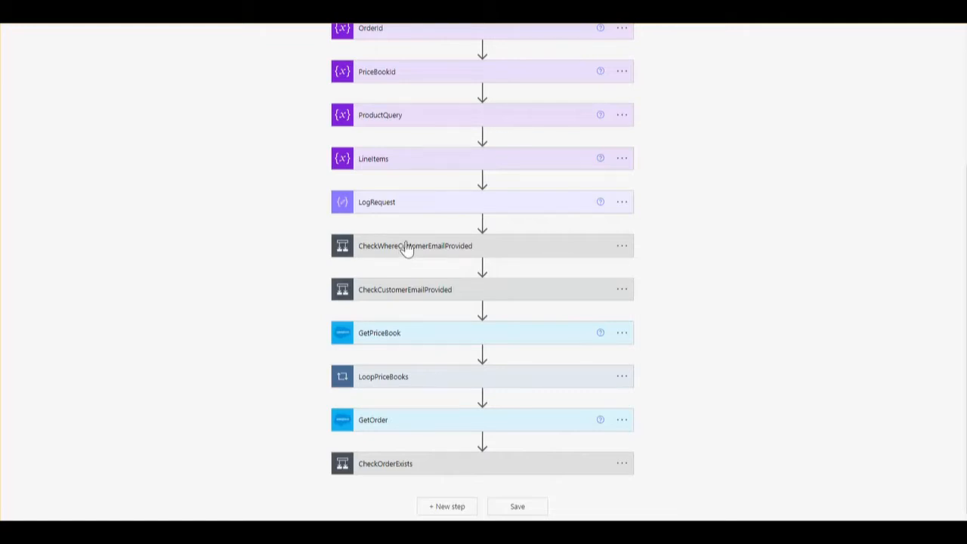
Expand the CheckWhereCustomerEmailProvided condition and its Set CustomerEmail actions in both branches
left_click(414, 245)
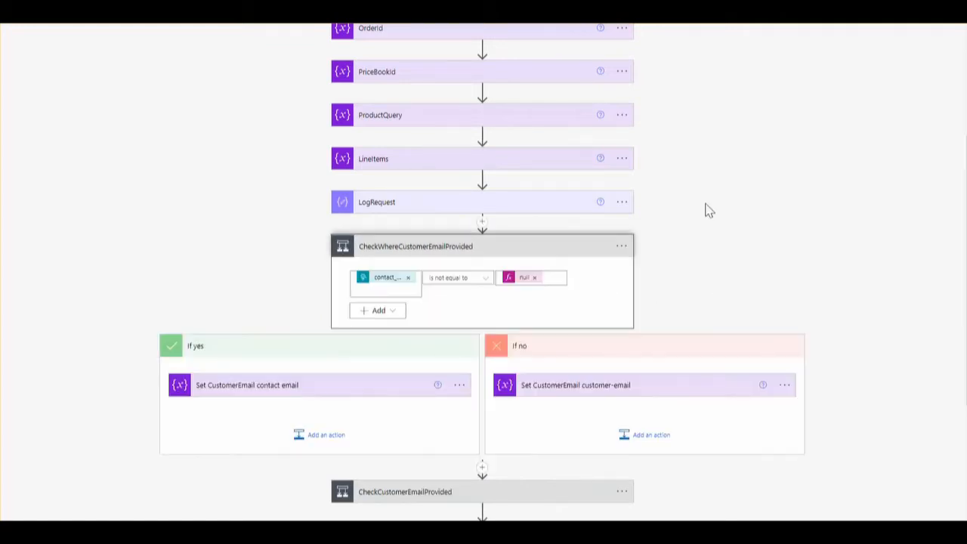
mouse_move(438, 249)
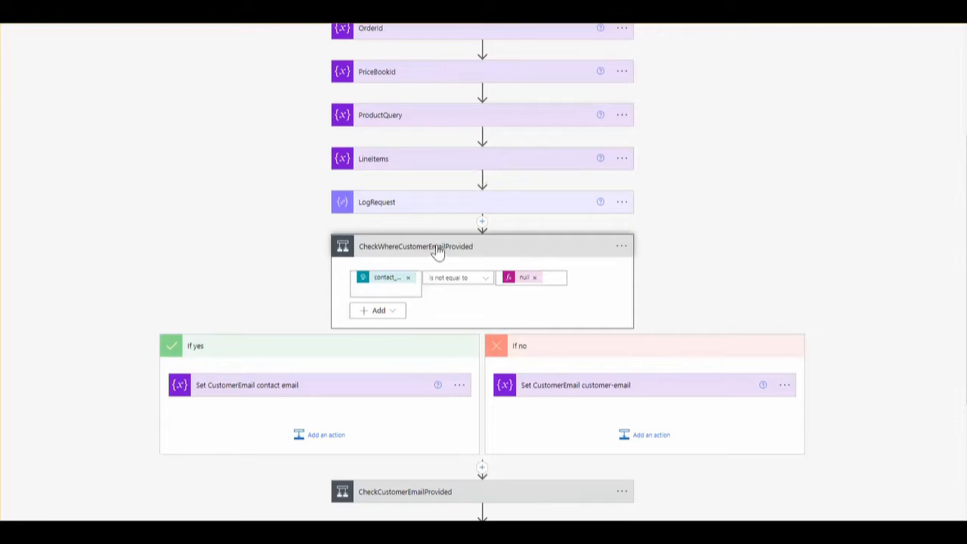
mouse_move(465, 218)
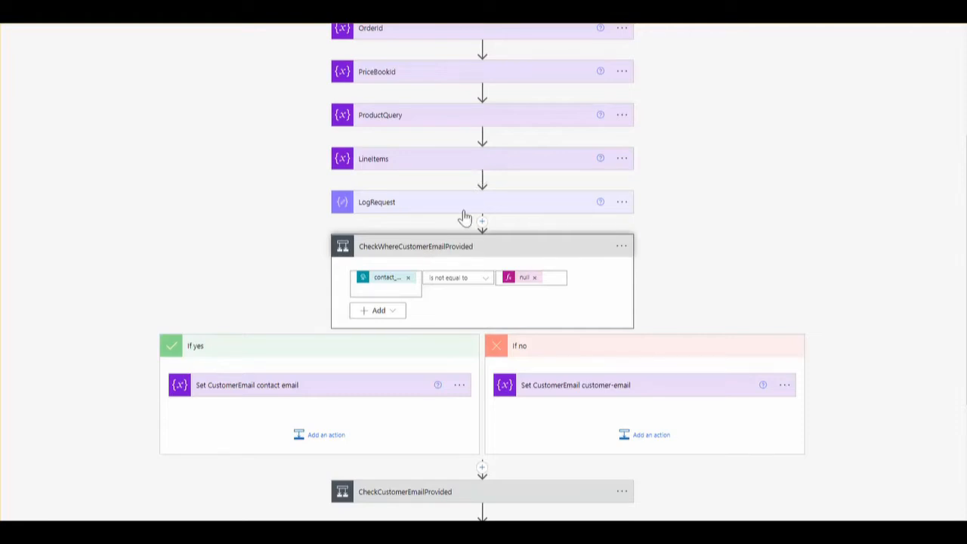
mouse_move(687, 310)
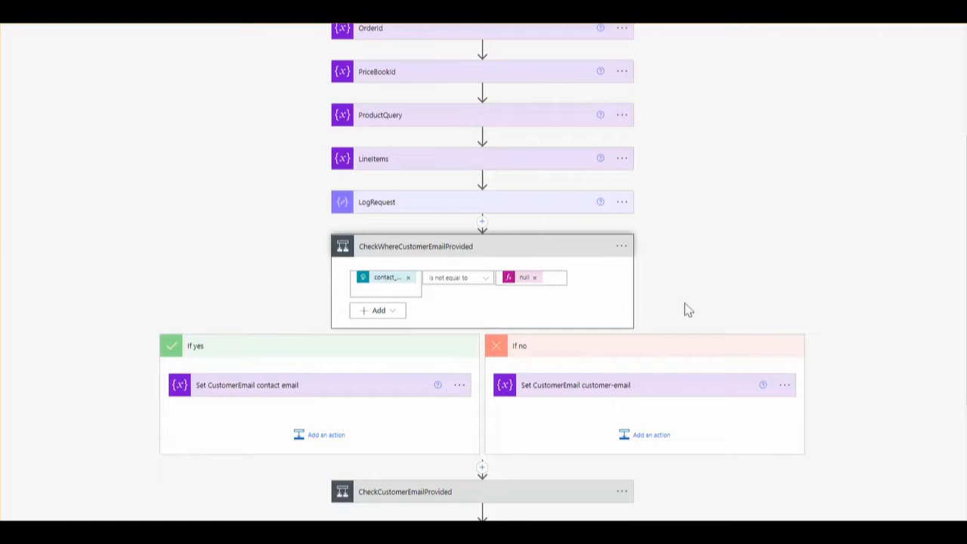
mouse_move(668, 287)
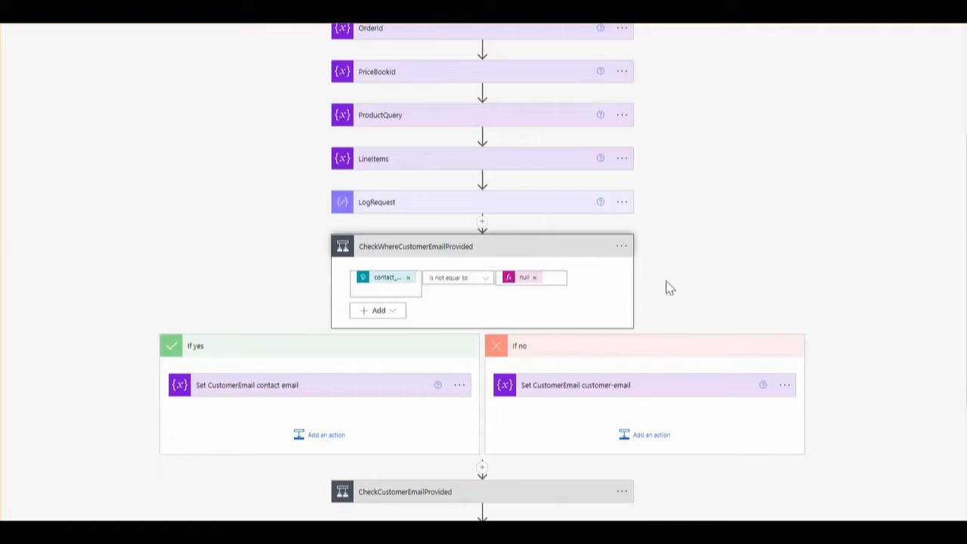
mouse_move(672, 309)
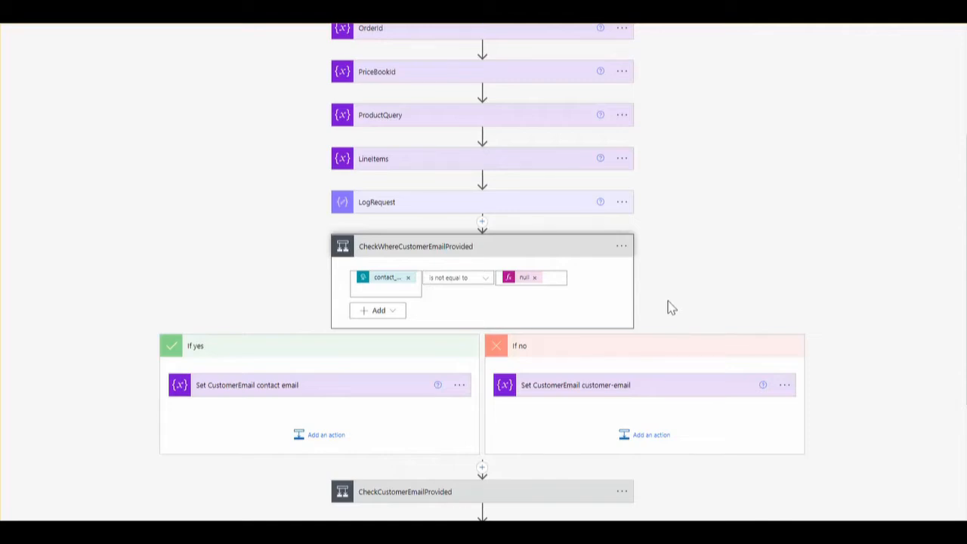
mouse_move(674, 289)
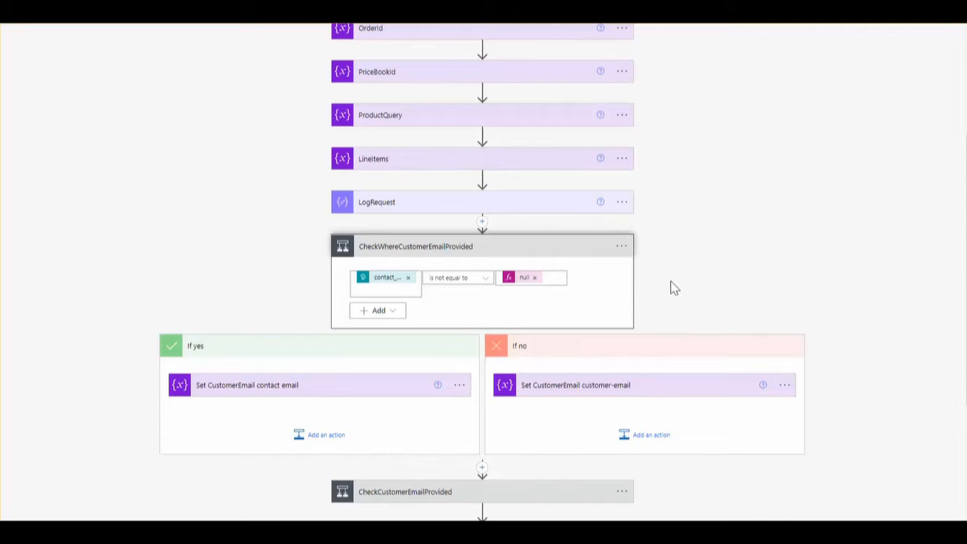
mouse_move(702, 275)
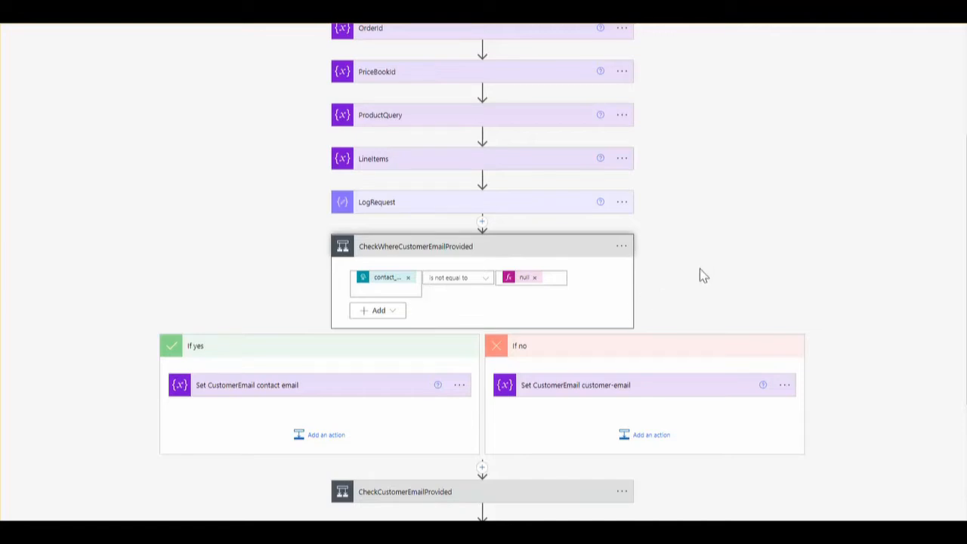
mouse_move(390, 278)
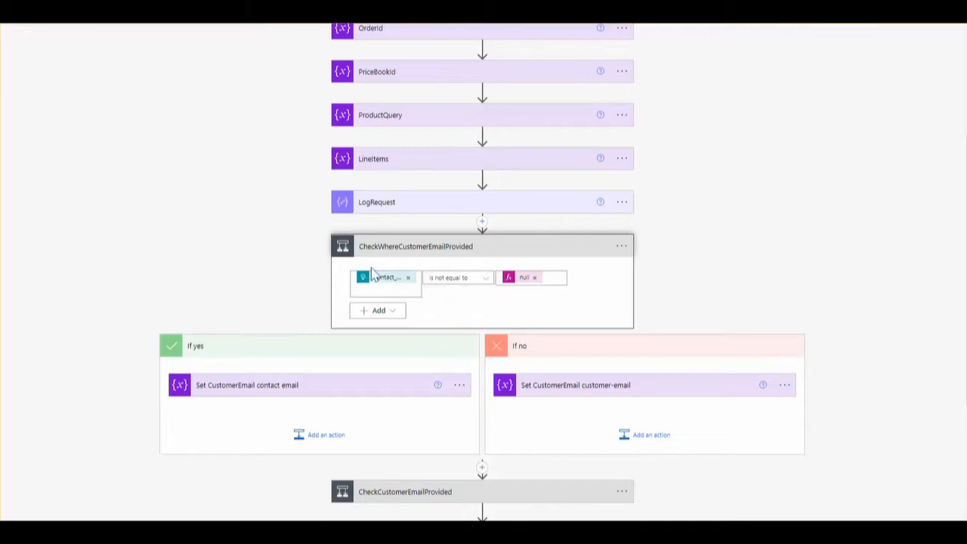
mouse_move(466, 255)
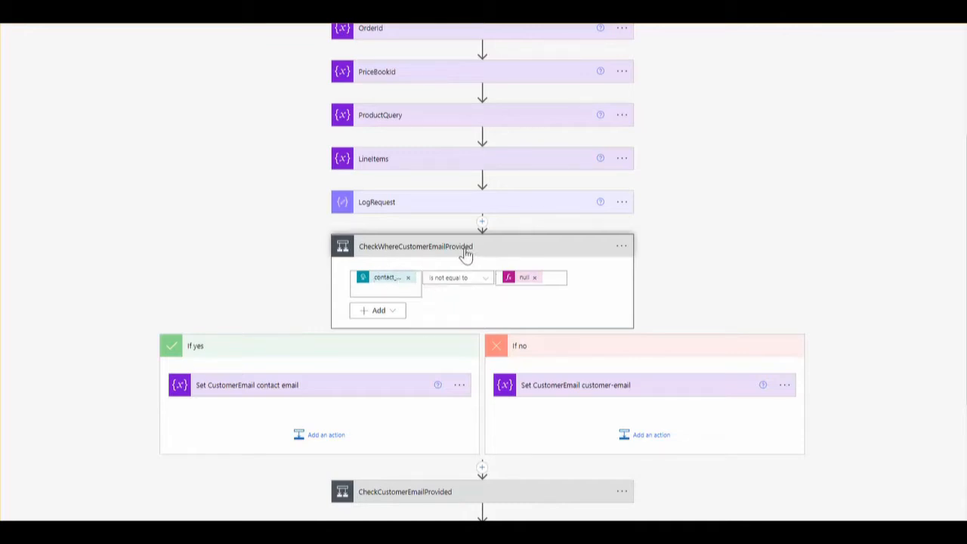
mouse_move(535, 270)
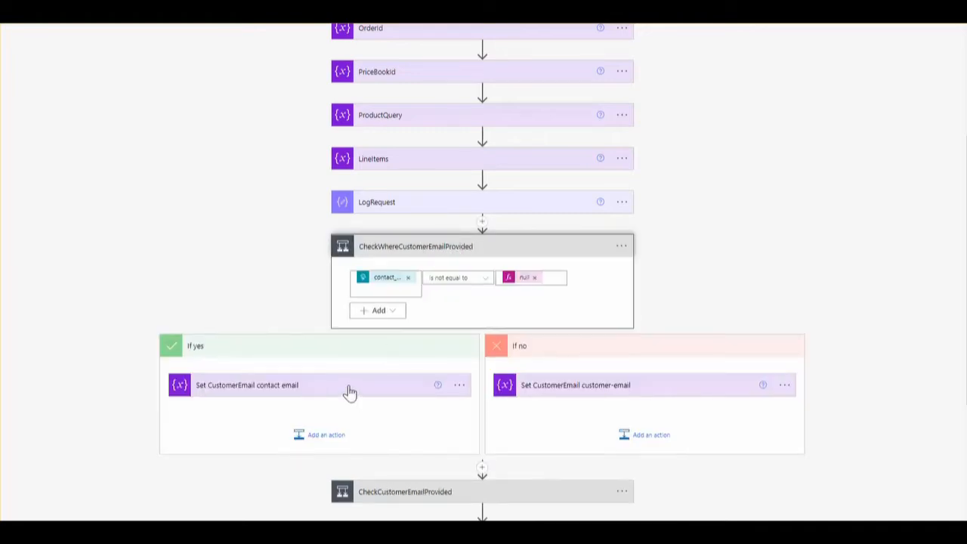
left_click(248, 385)
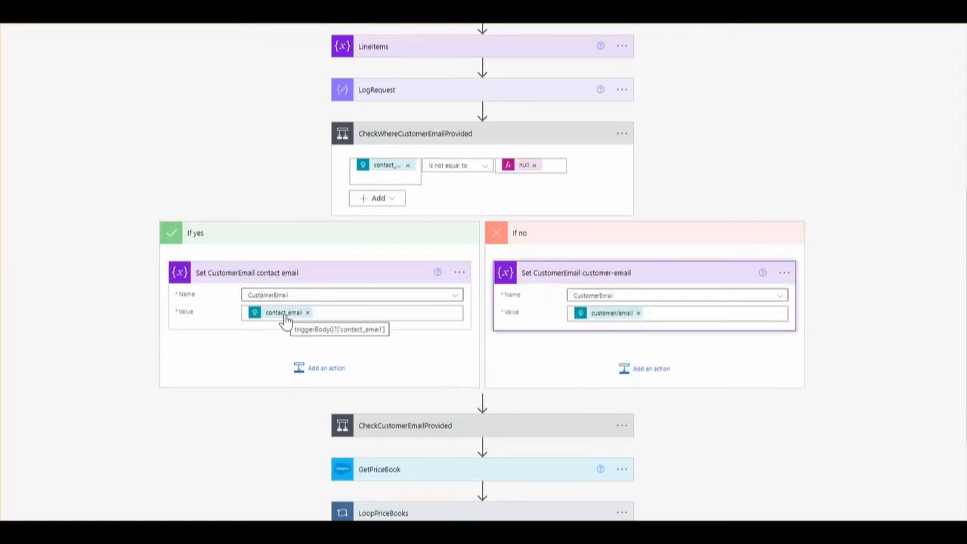
mouse_move(610, 313)
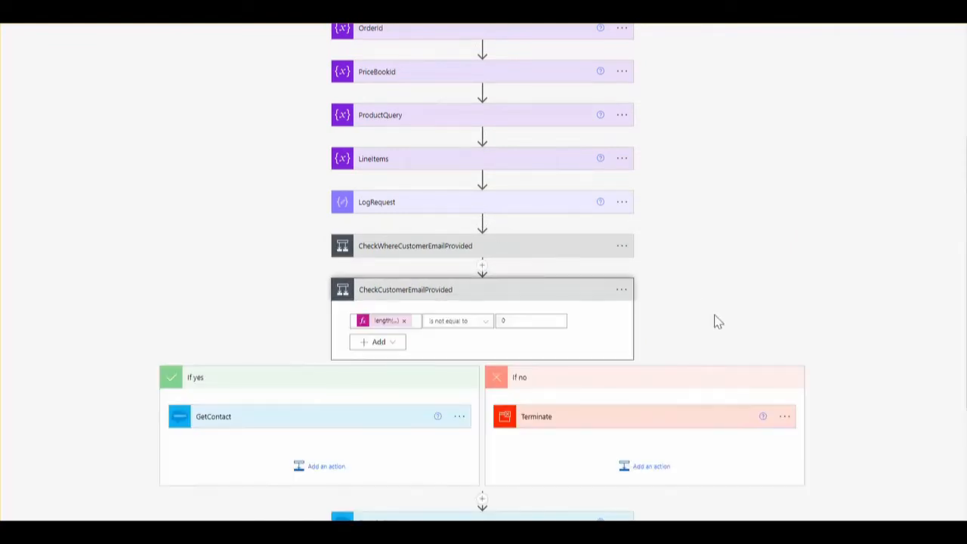
Expand the GetContact step in the If yes branch, showing its Salesforce Accounts object type
scroll("down", 3)
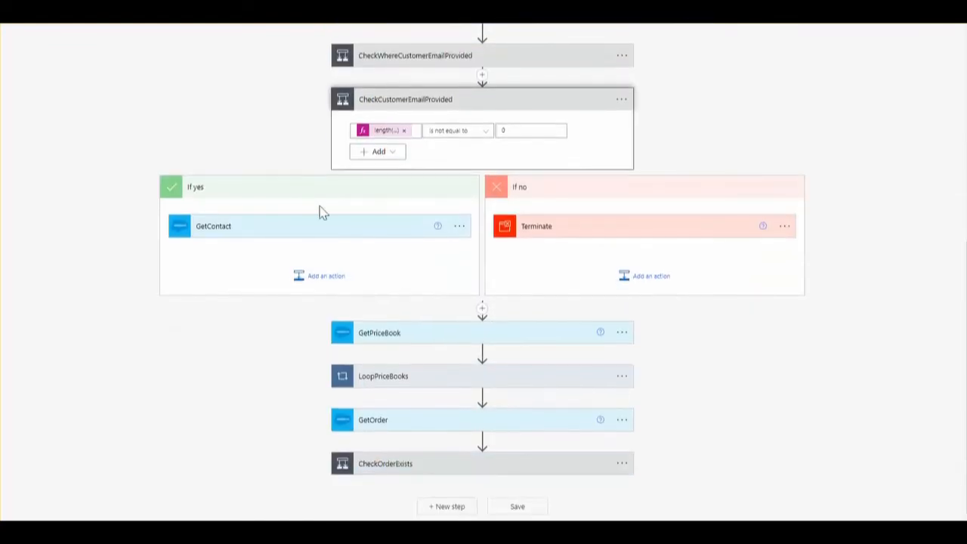
mouse_move(452, 104)
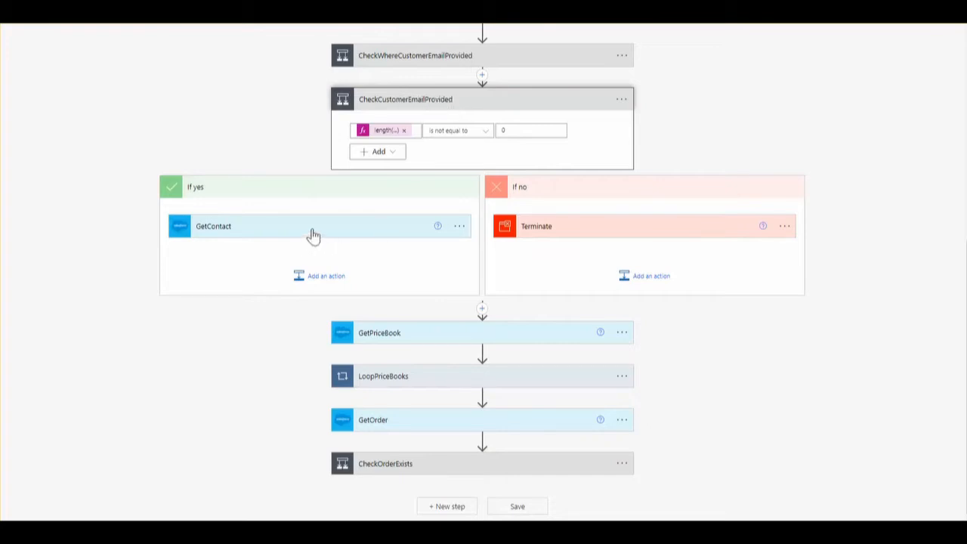
mouse_move(305, 236)
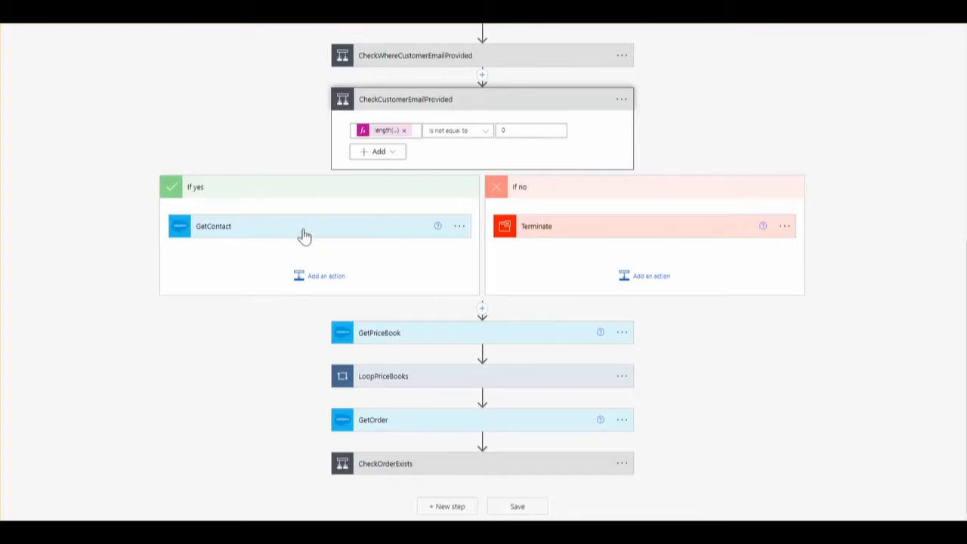
left_click(302, 227)
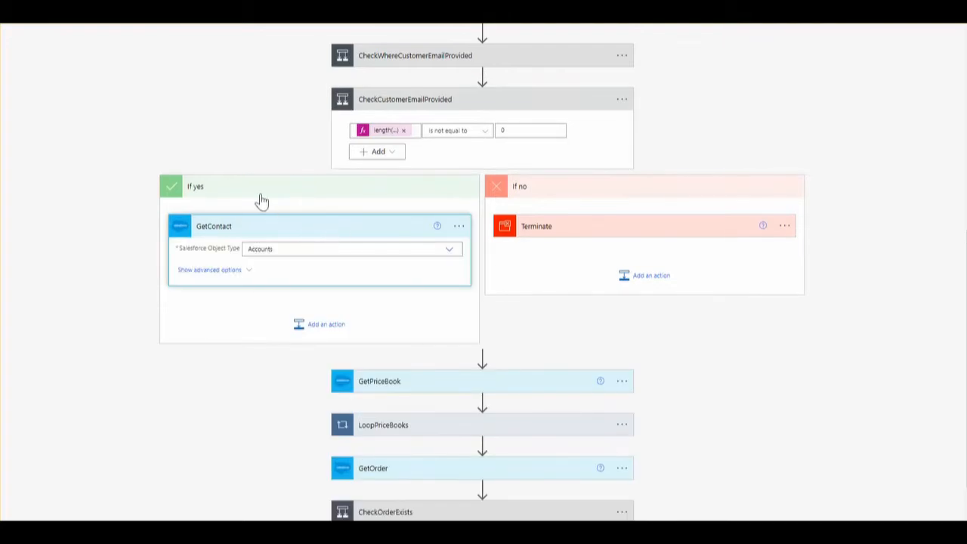
mouse_move(293, 362)
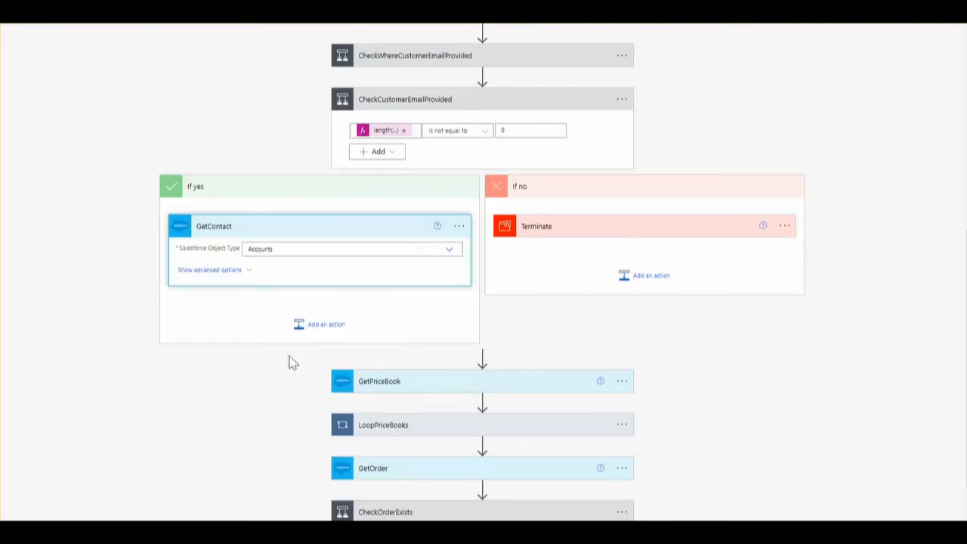
Search 'sales' in the Choose an operation panel, then dismiss it without adding an action
left_click(326, 324)
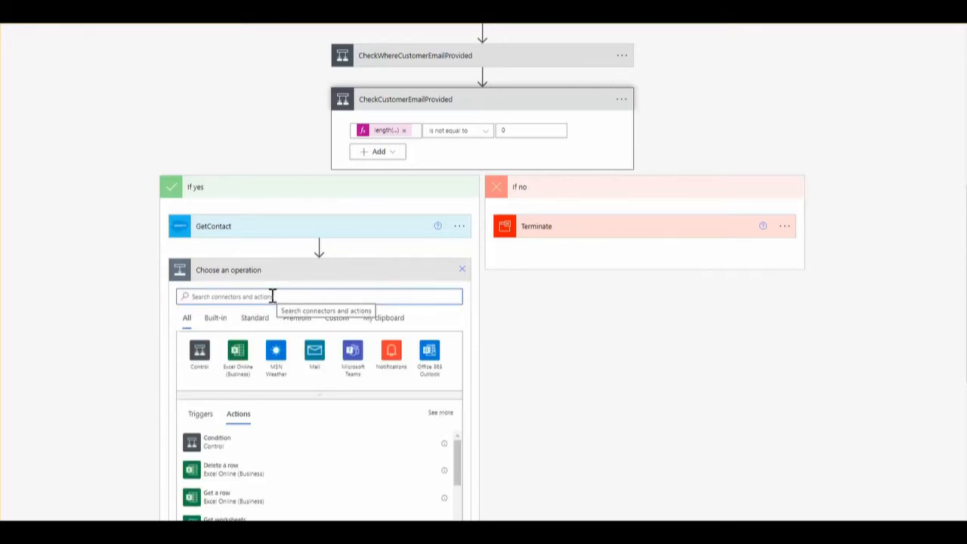
type("salesforce")
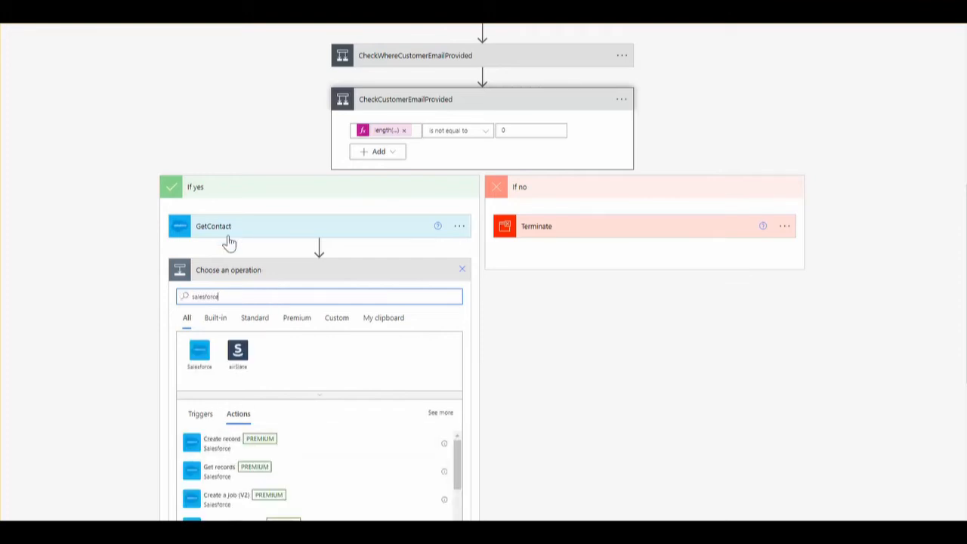
scroll("down", 3)
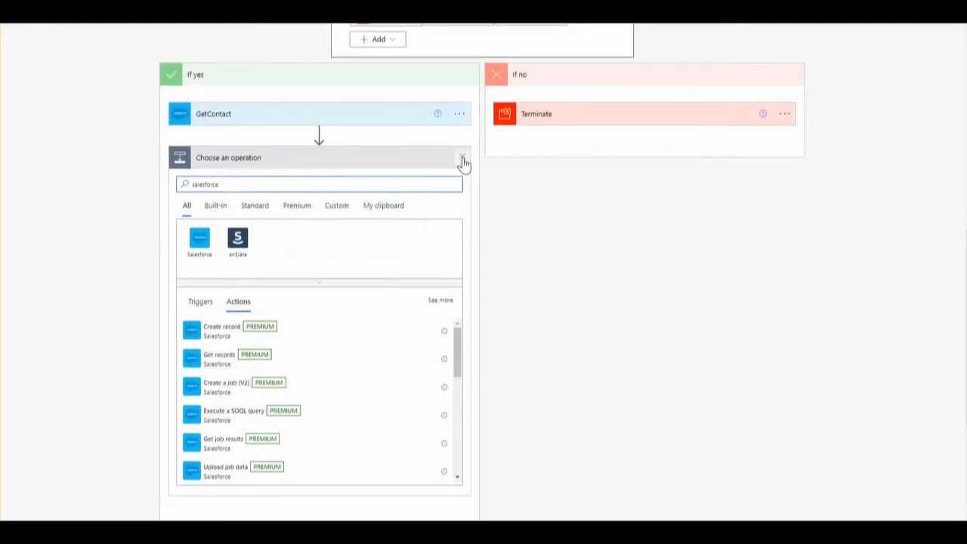
left_click(462, 158)
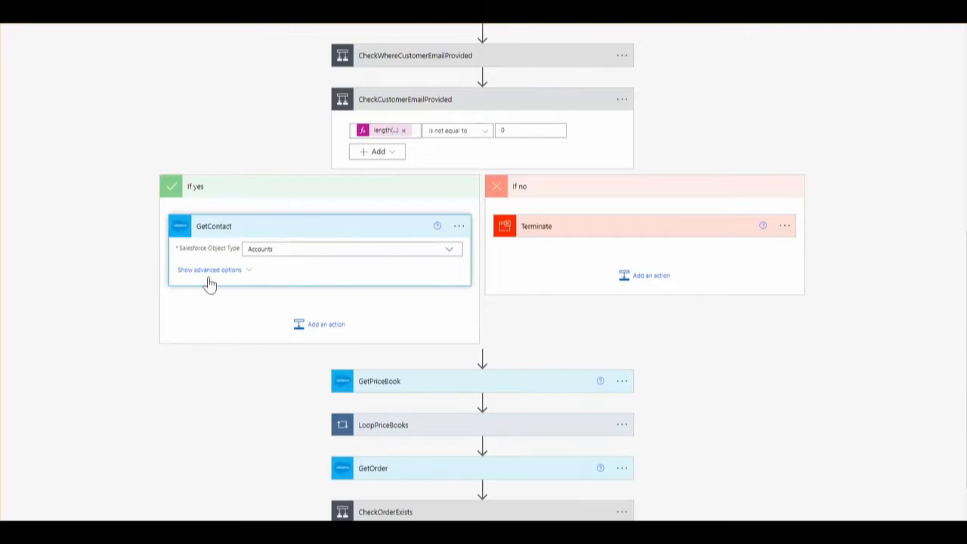
Show GetContact's advanced options with the filter query matching PersonEmail to CustomerEmail
left_click(209, 269)
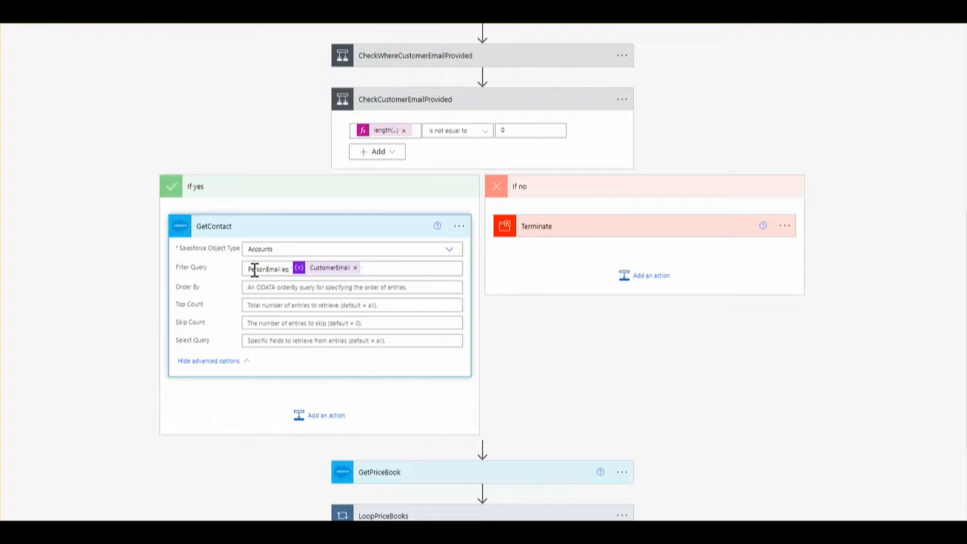
mouse_move(279, 268)
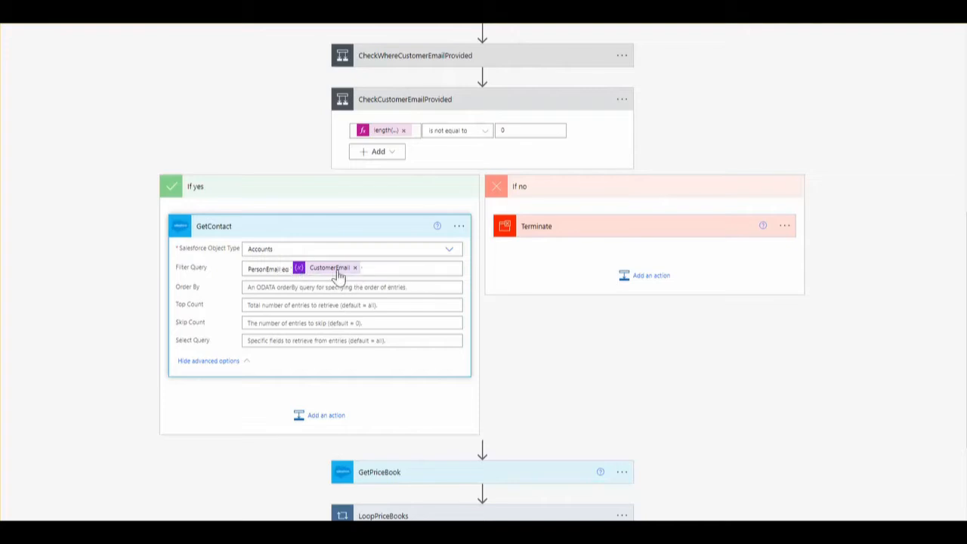
mouse_move(332, 269)
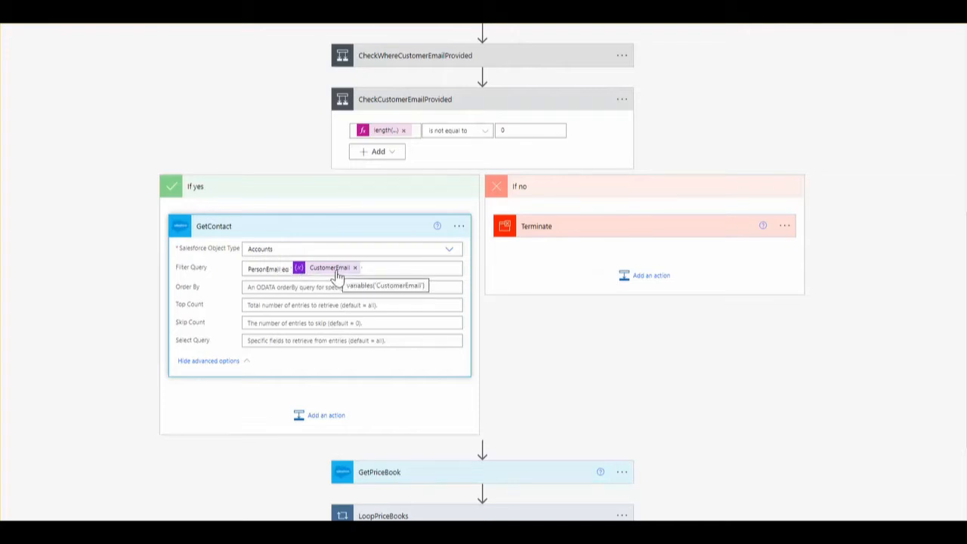
mouse_move(371, 236)
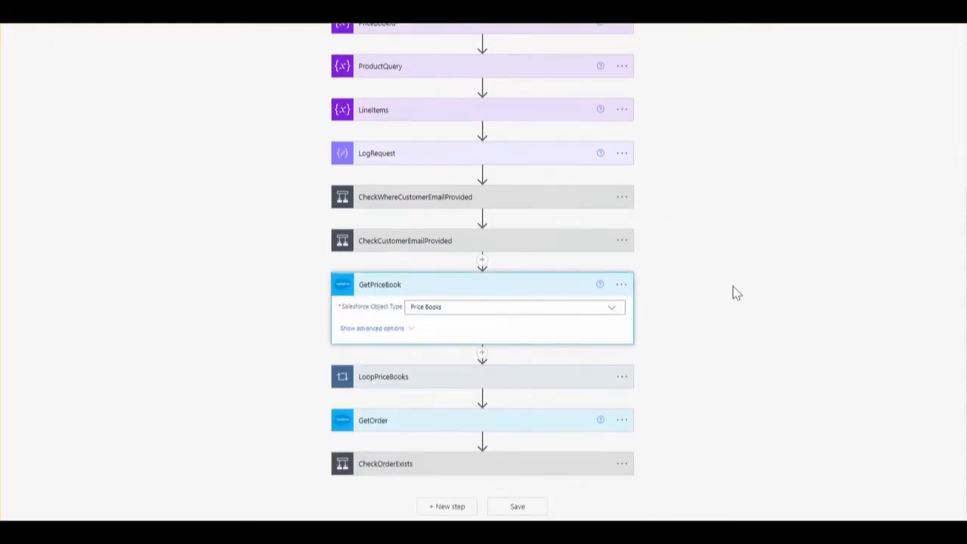
mouse_move(731, 275)
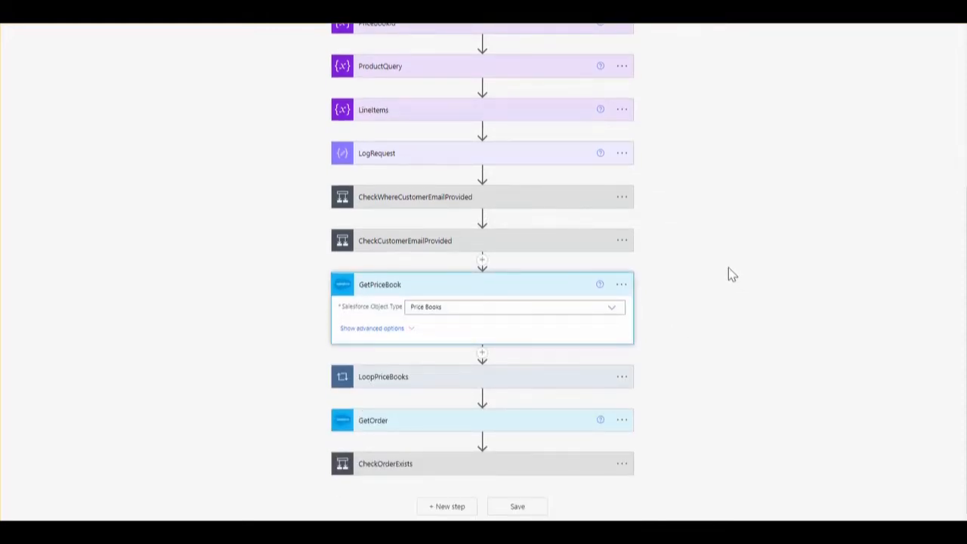
mouse_move(429, 290)
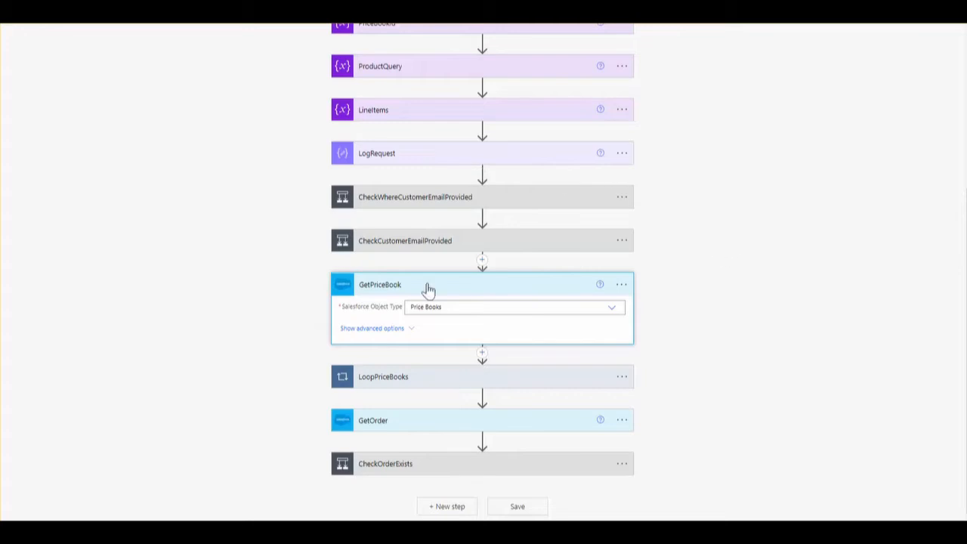
mouse_move(381, 336)
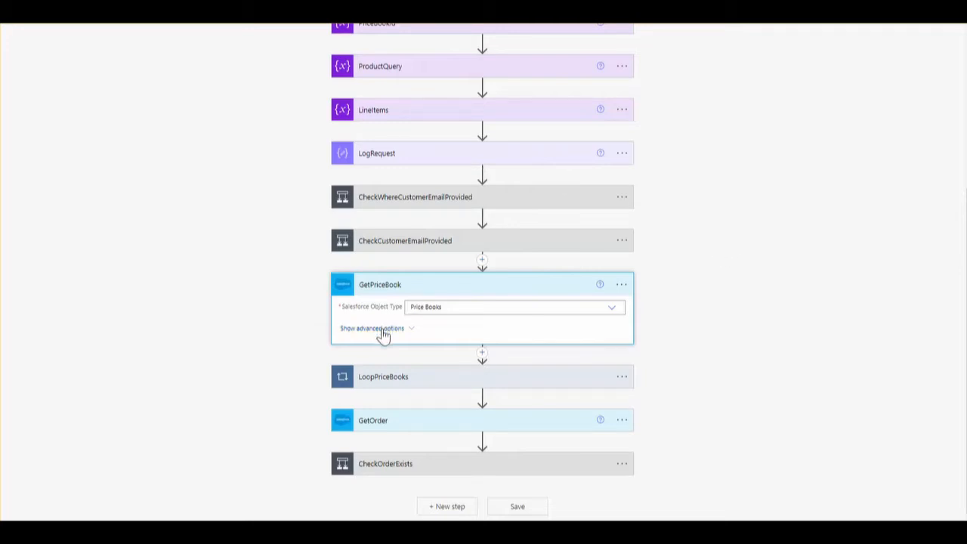
Show GetPriceBook's advanced filter for the Standard Price Book, then collapse the step
left_click(372, 328)
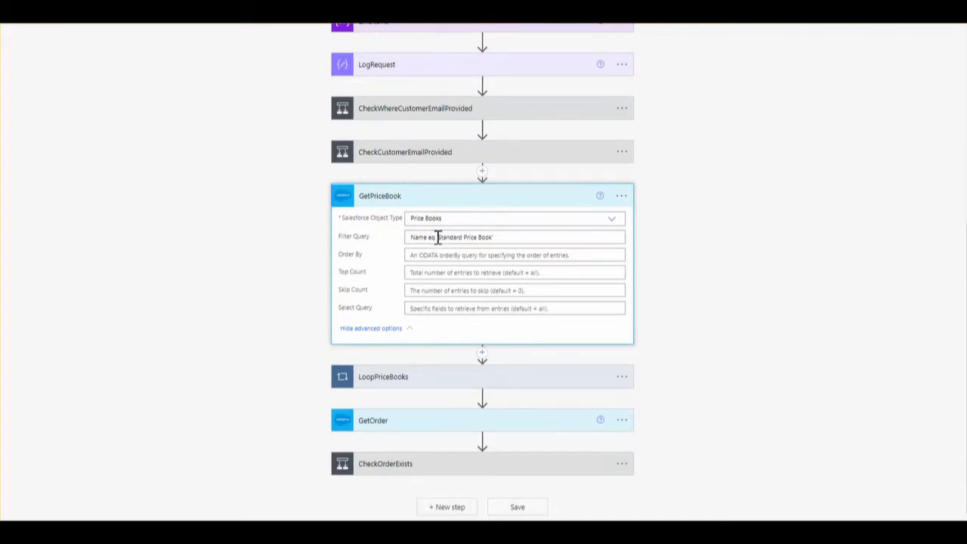
mouse_move(430, 204)
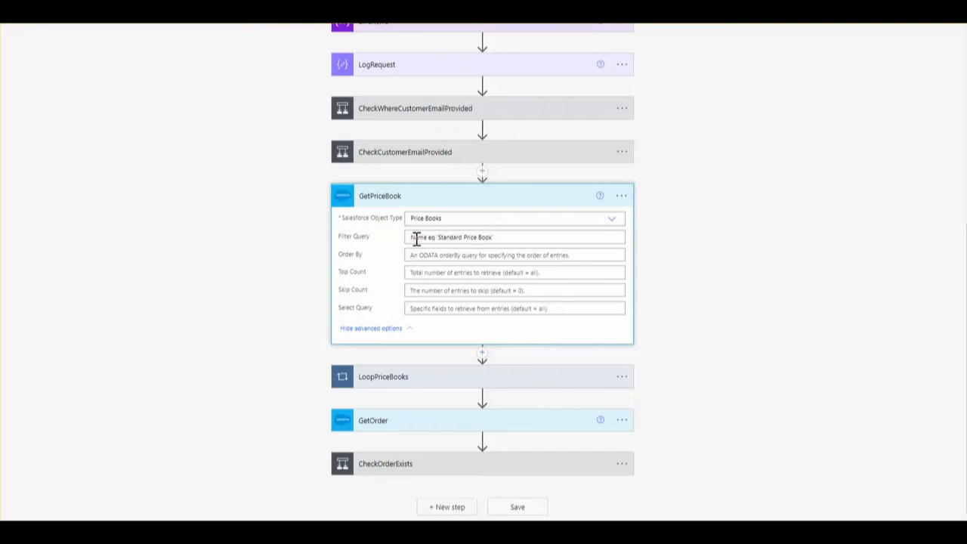
mouse_move(402, 203)
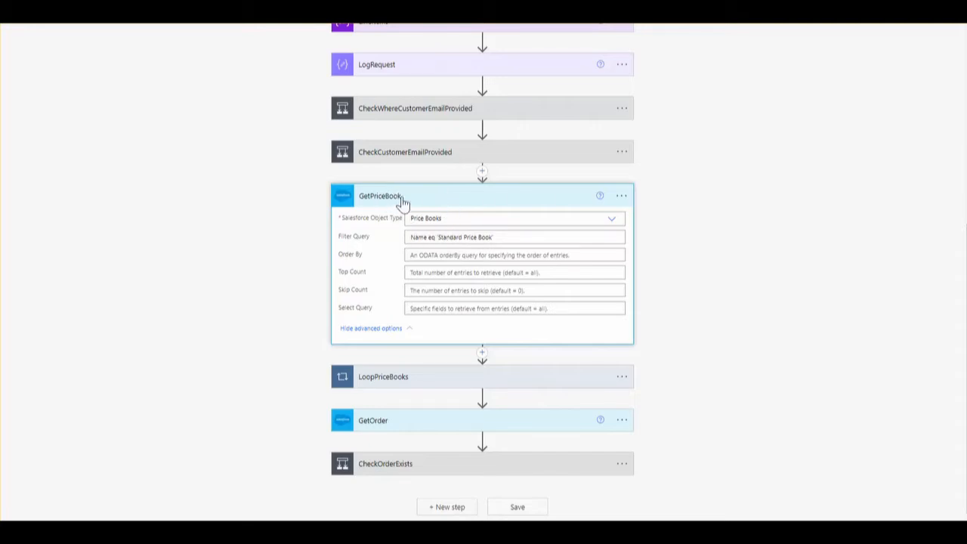
left_click(437, 236)
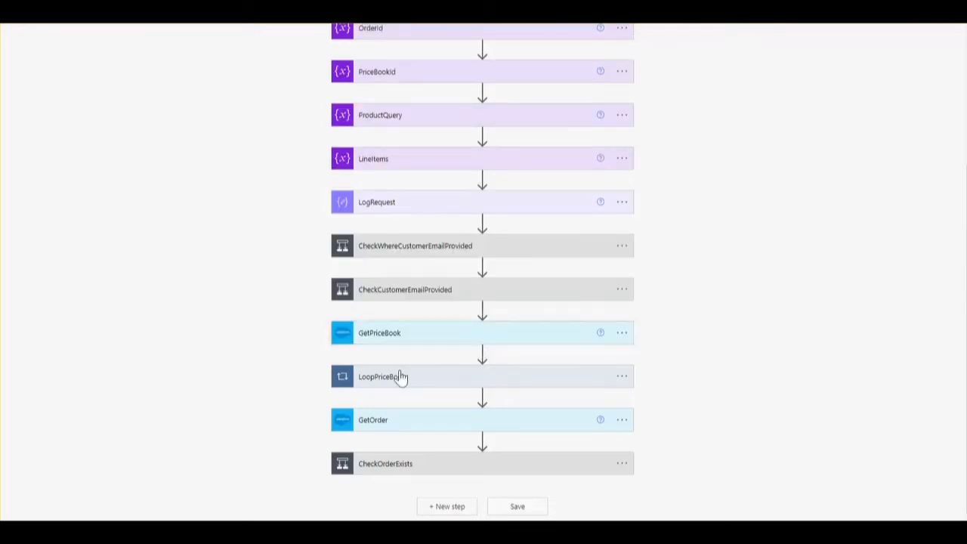
left_click(380, 376)
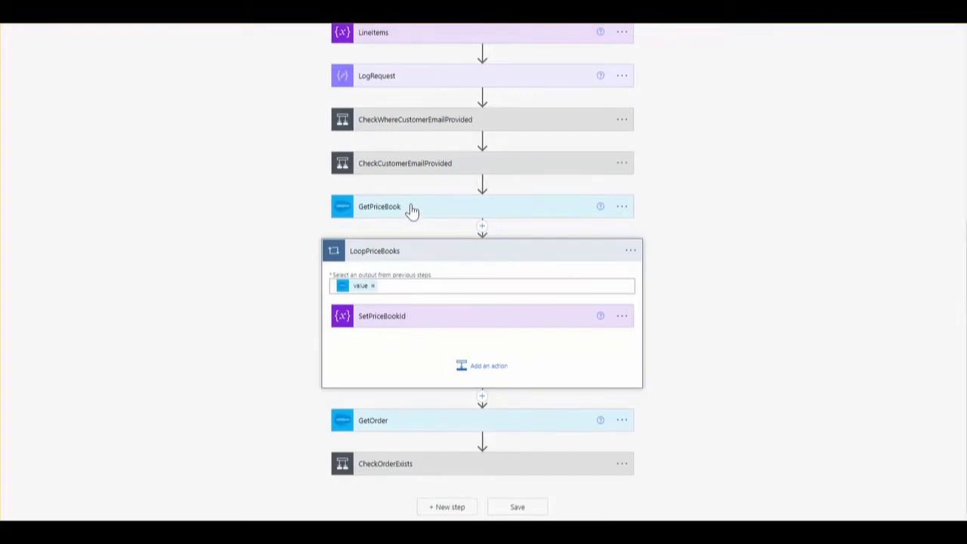
mouse_move(400, 205)
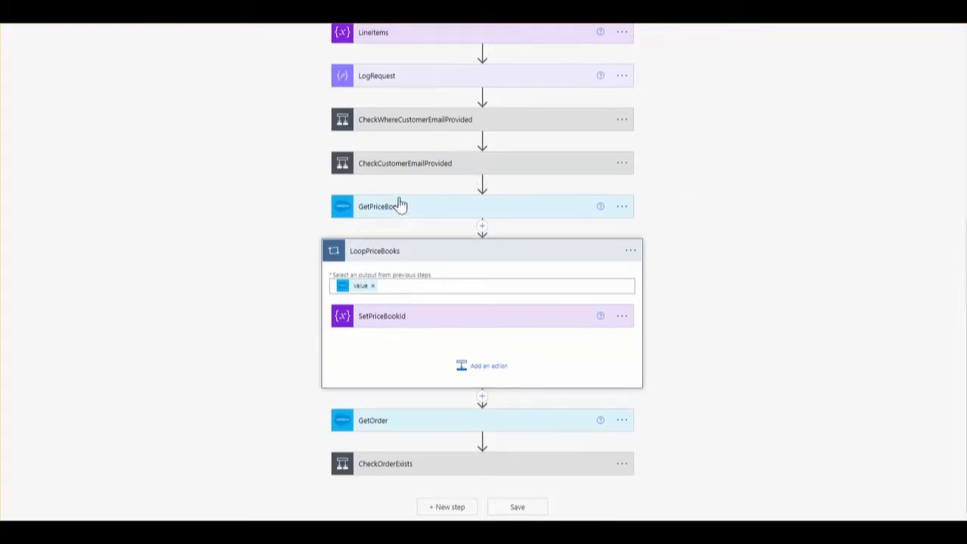
mouse_move(366, 225)
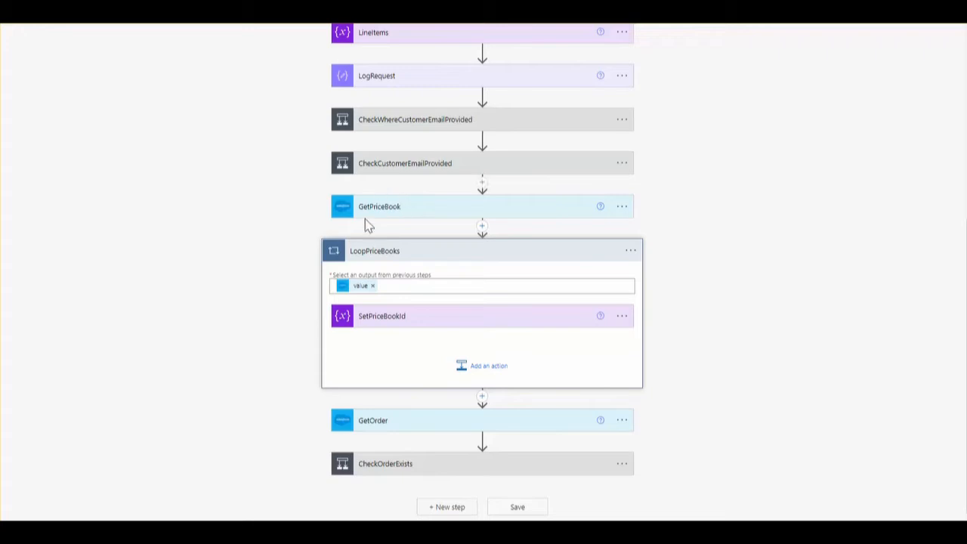
mouse_move(411, 279)
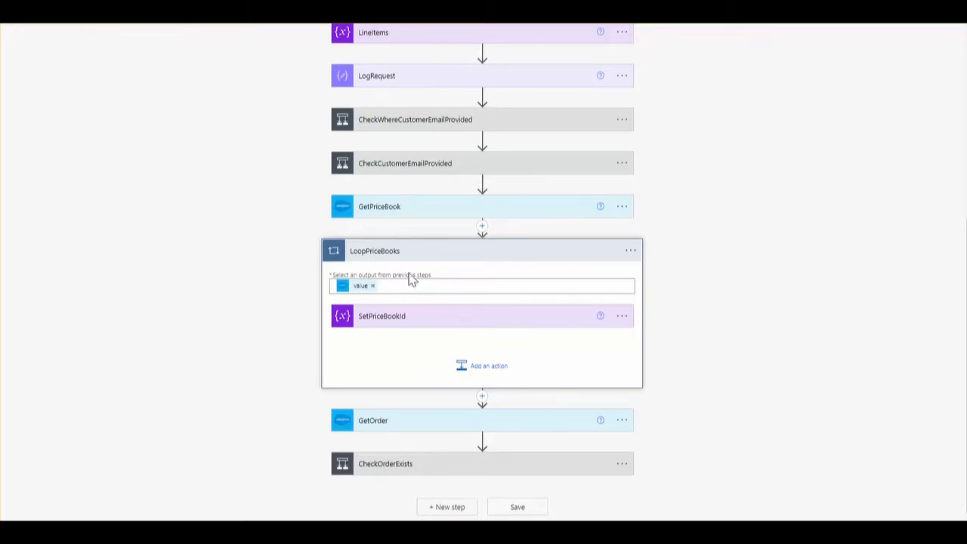
mouse_move(683, 338)
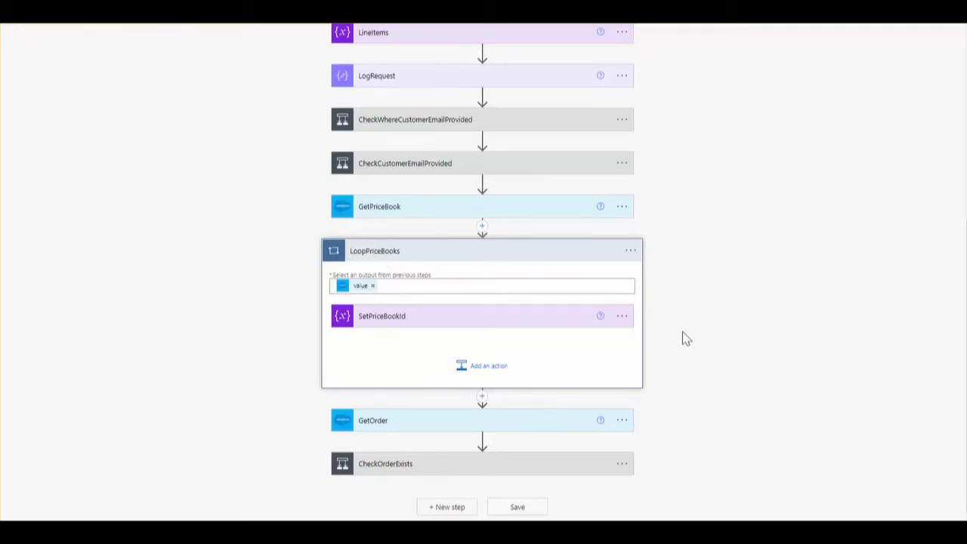
mouse_move(385, 133)
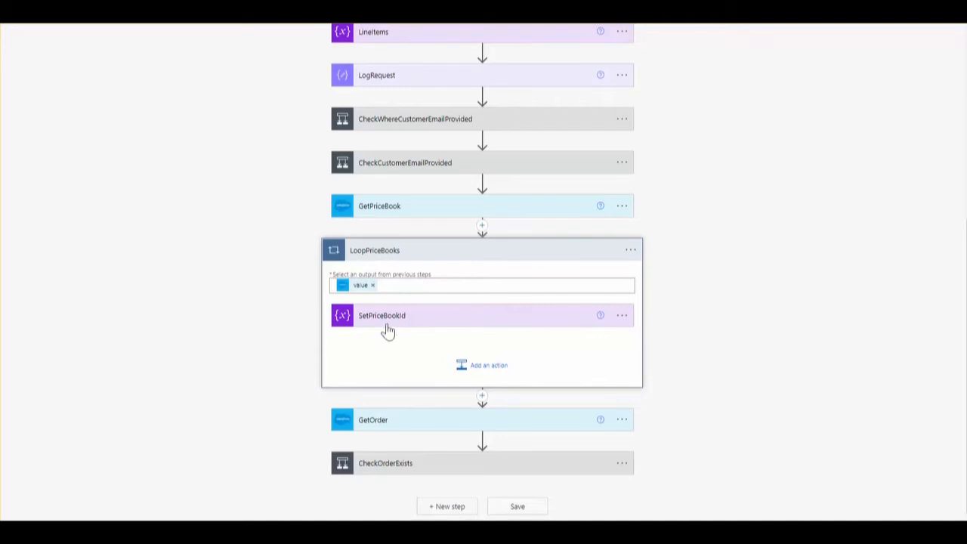
mouse_move(484, 309)
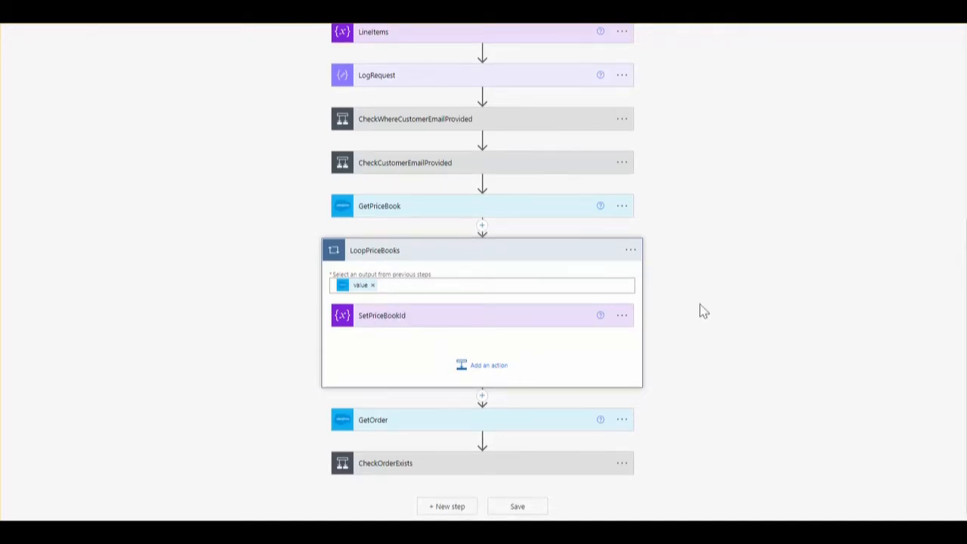
mouse_move(662, 293)
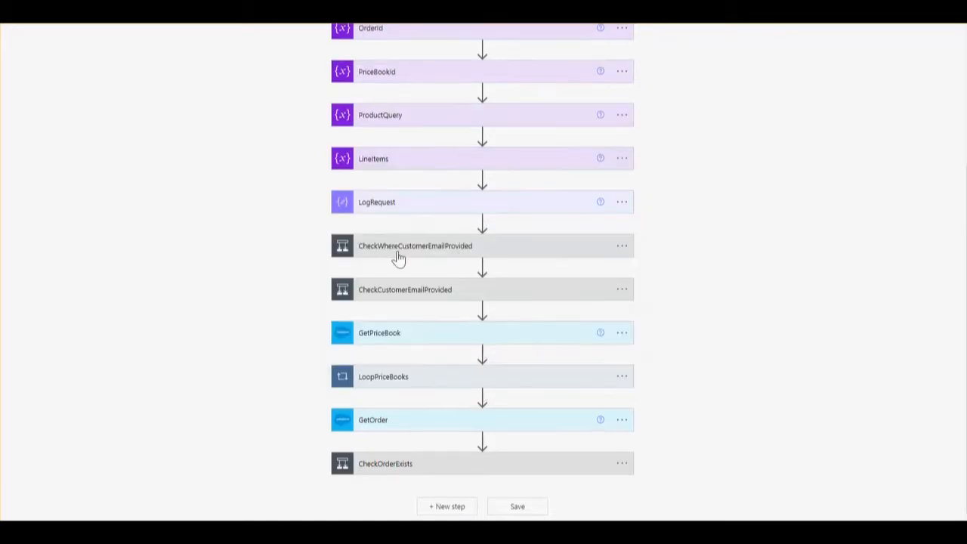
mouse_move(269, 306)
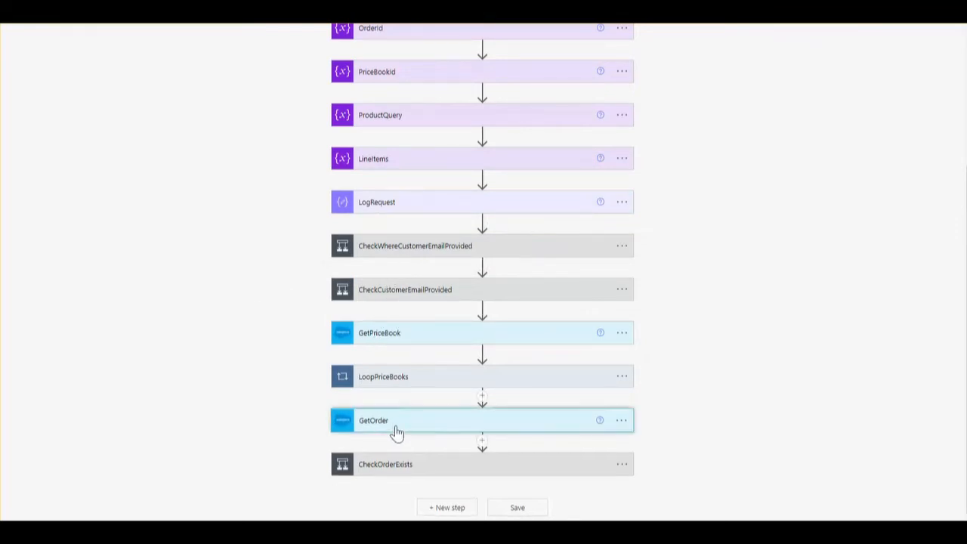
Expand GetOrder's Orders lookup, then move on to the CheckOrderExists condition and its branches
left_click(373, 420)
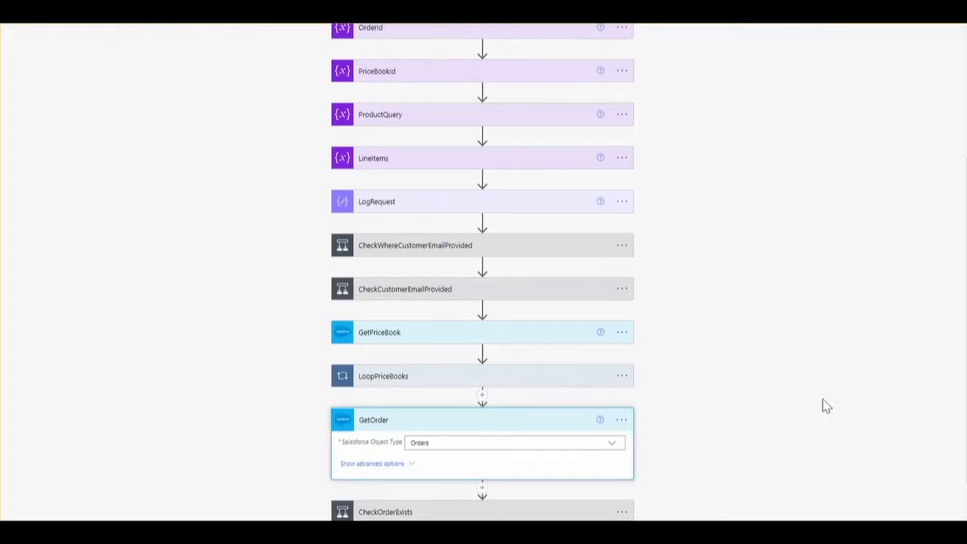
scroll("down", 3)
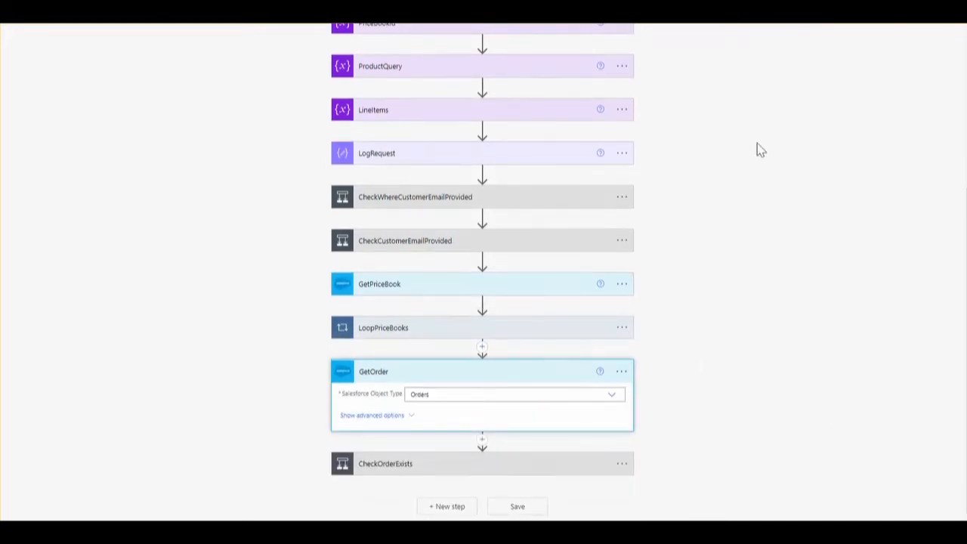
mouse_move(783, 148)
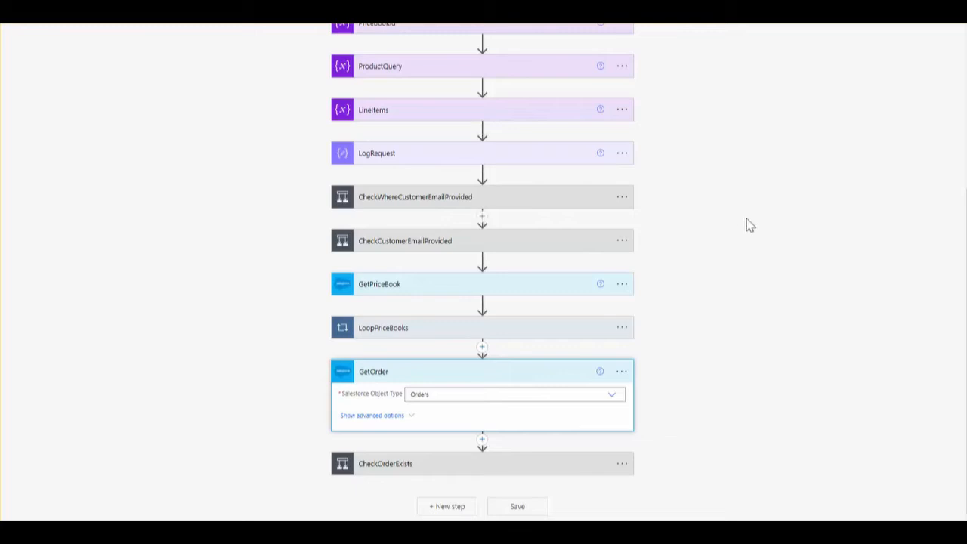
mouse_move(722, 311)
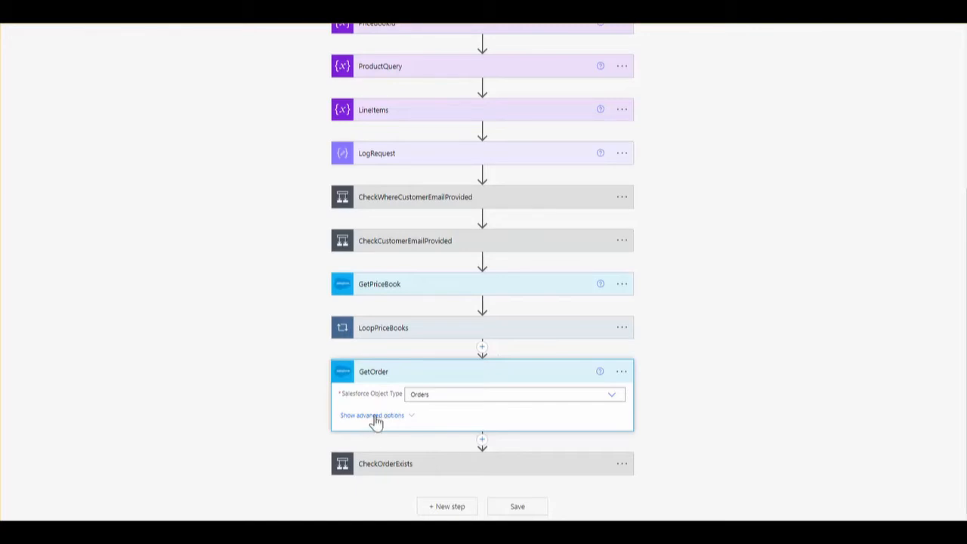
left_click(372, 414)
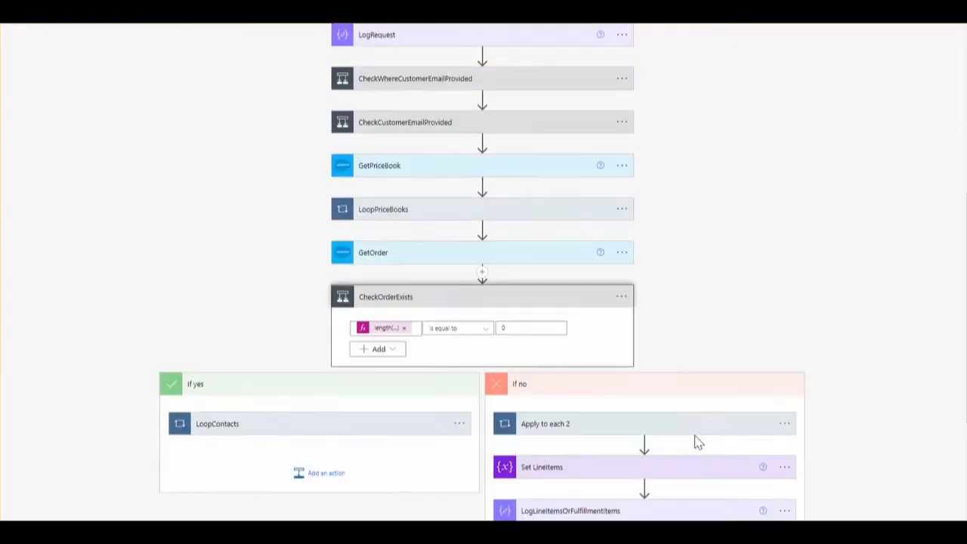
Scroll to the LoopContacts loop showing SelectDiscountCodes, CreateOrder, Set OrderId New and LoopLineItems
scroll("down", 3)
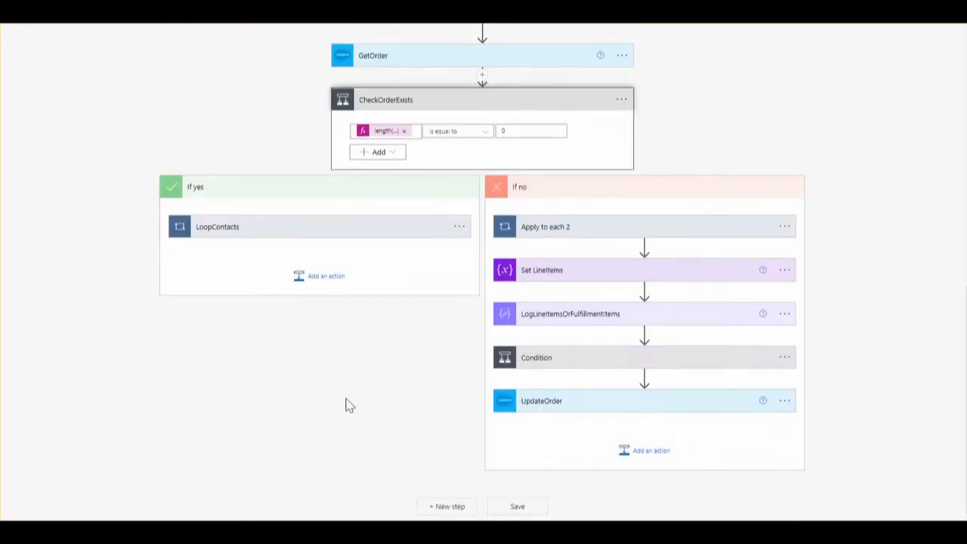
mouse_move(402, 229)
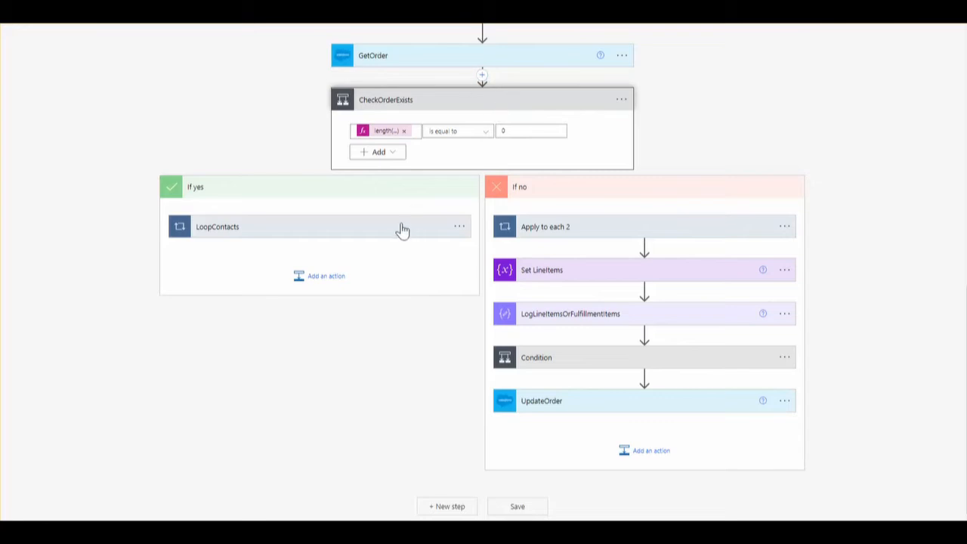
mouse_move(569, 429)
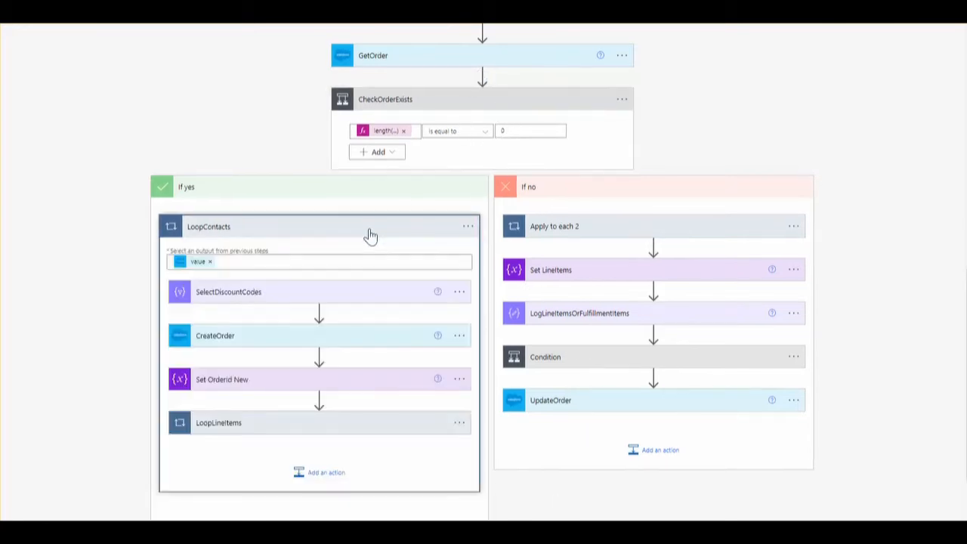
scroll("down", 3)
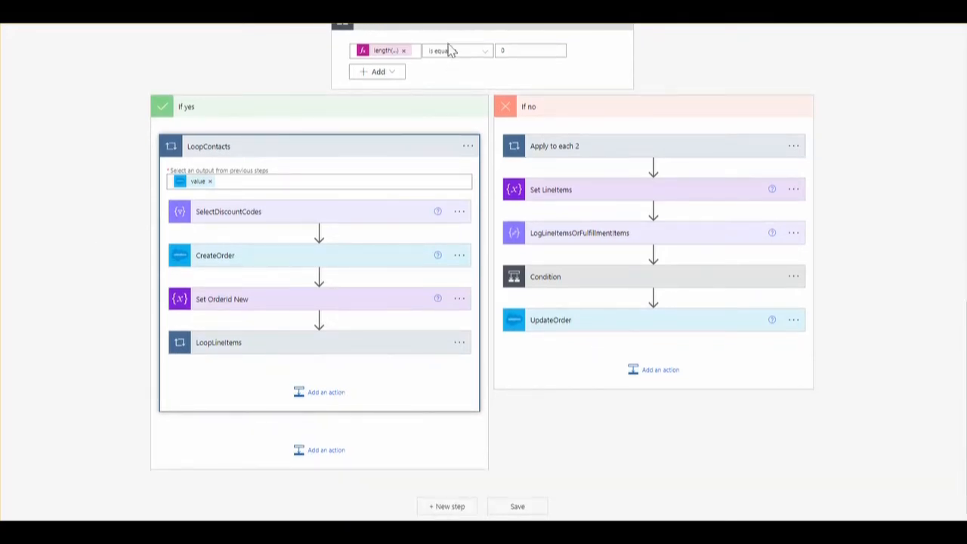
mouse_move(230, 221)
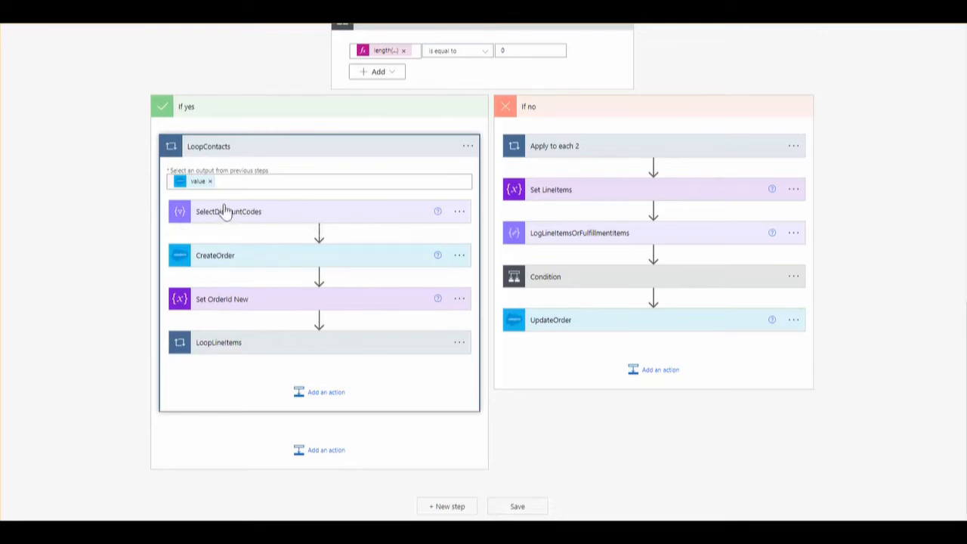
mouse_move(242, 254)
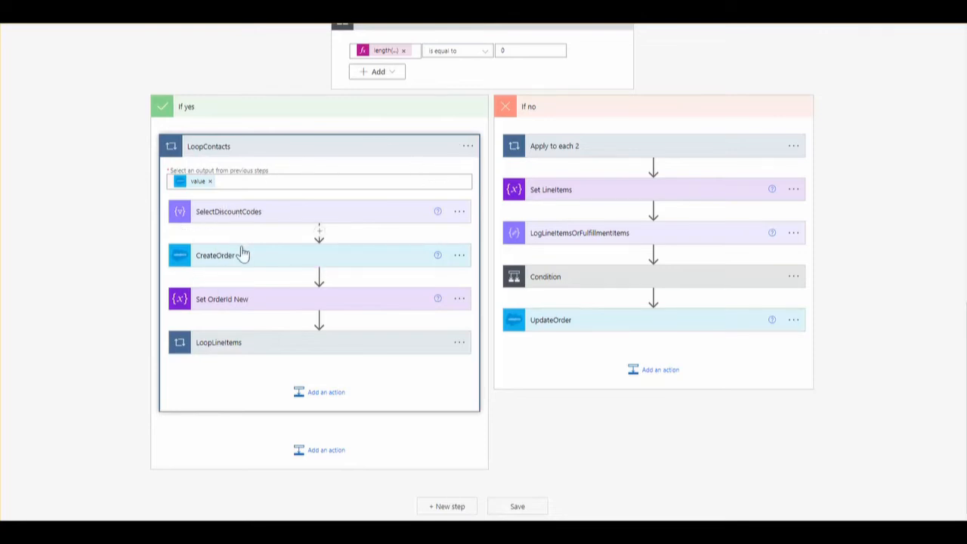
mouse_move(234, 260)
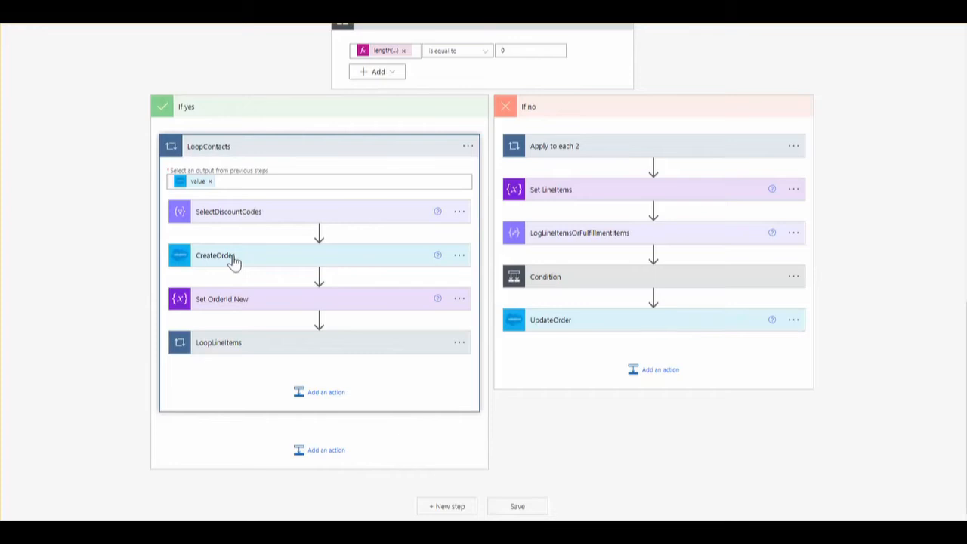
left_click(214, 255)
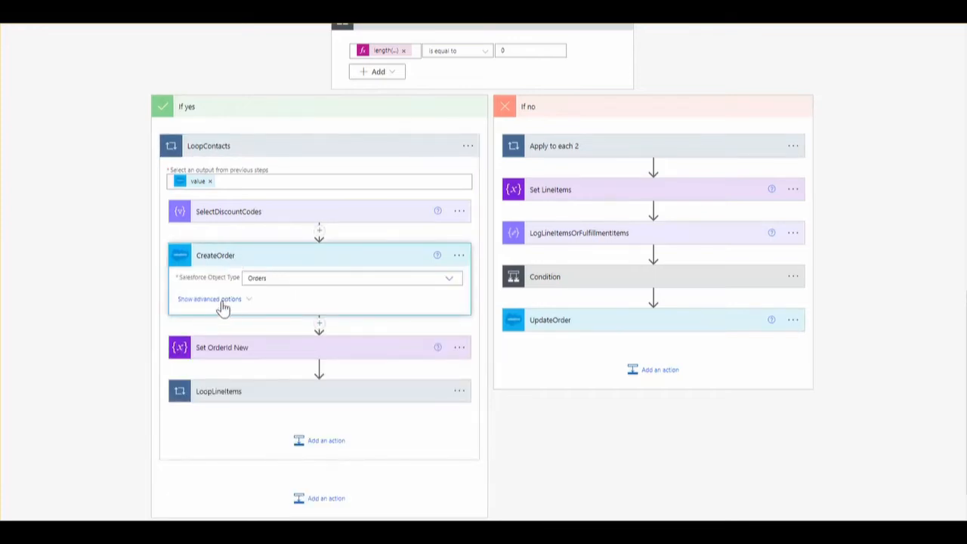
left_click(209, 300)
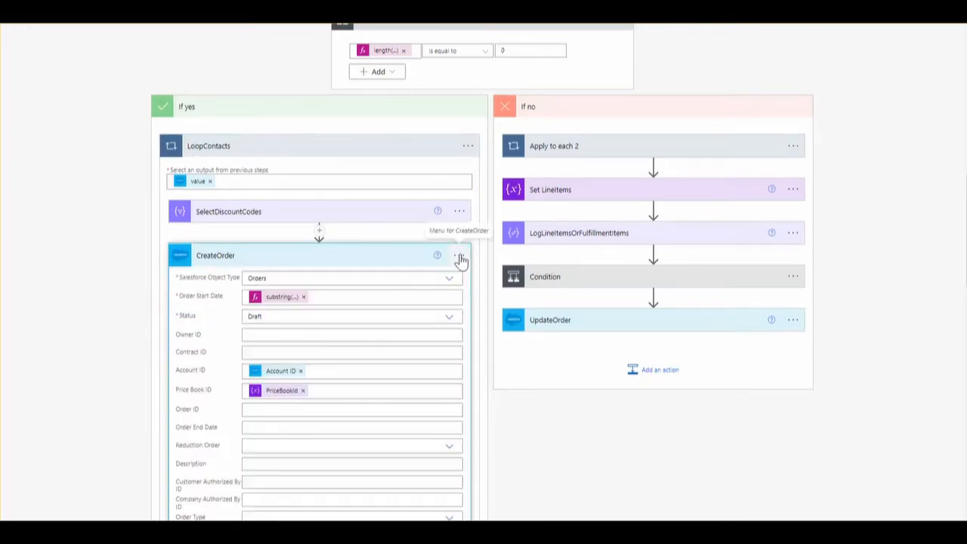
scroll("down", 3)
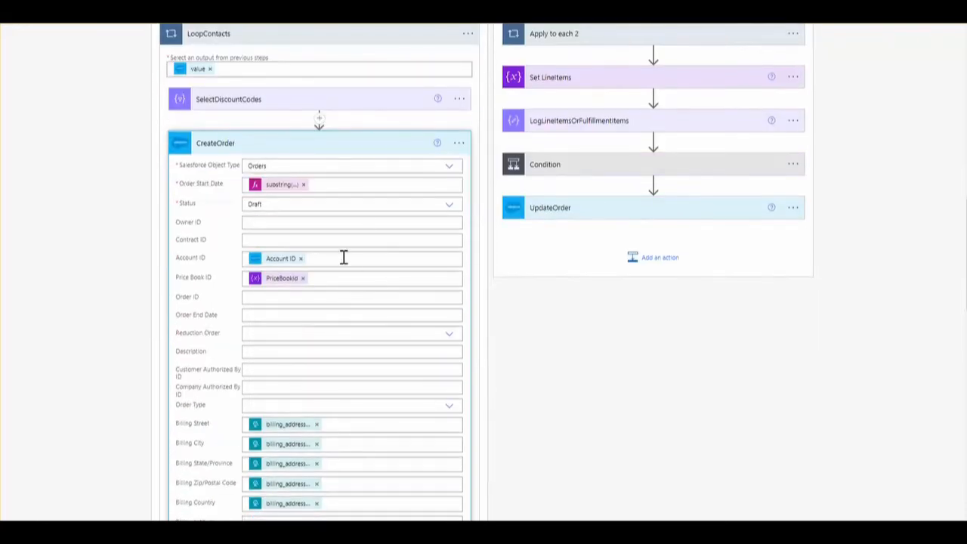
mouse_move(204, 148)
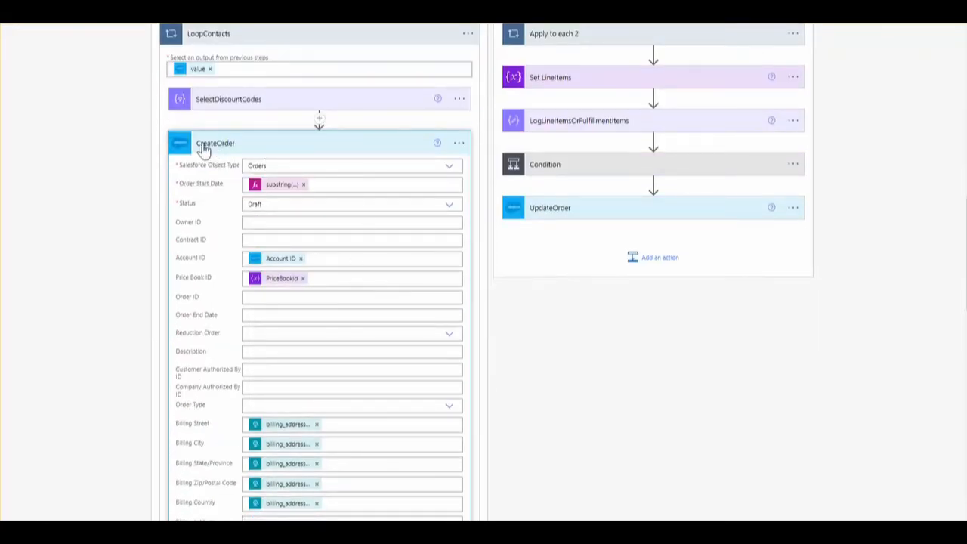
mouse_move(284, 190)
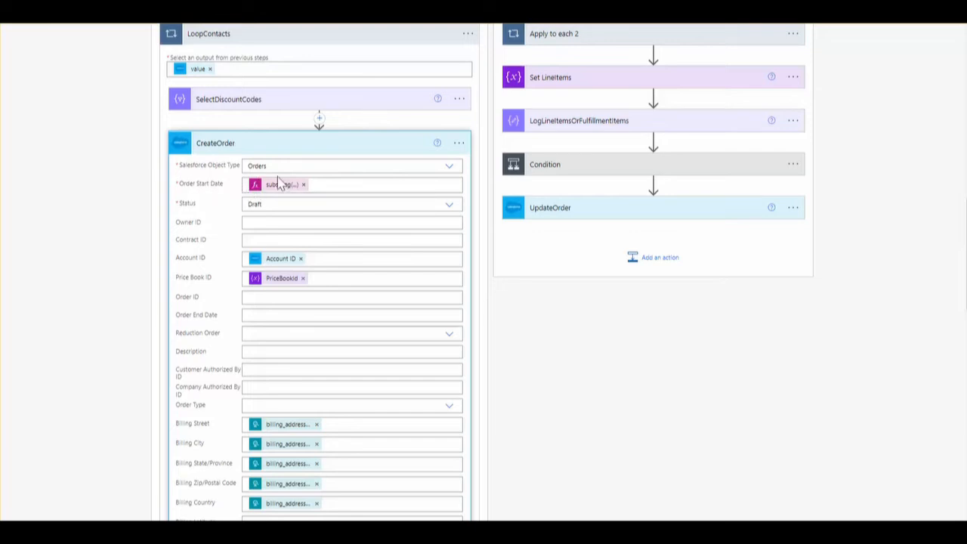
mouse_move(280, 184)
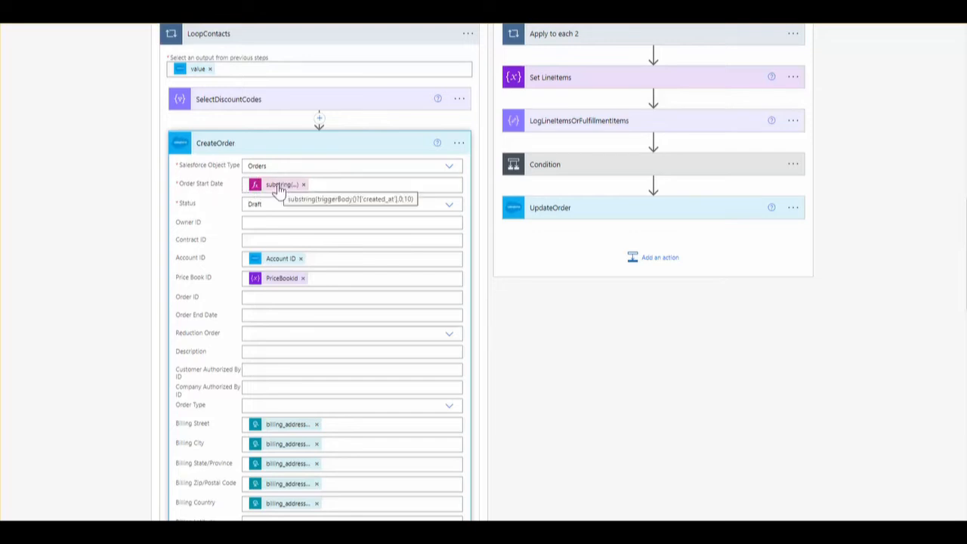
mouse_move(390, 225)
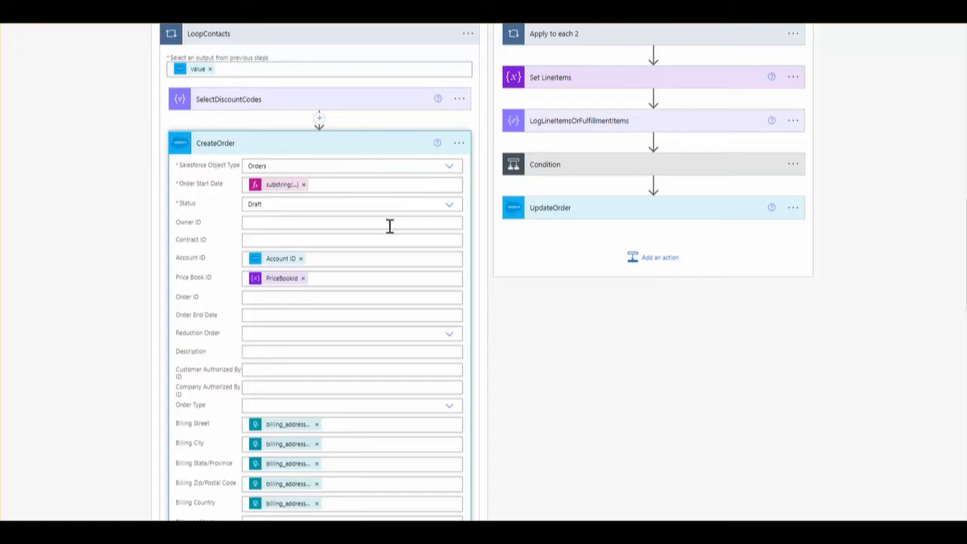
scroll("down", 3)
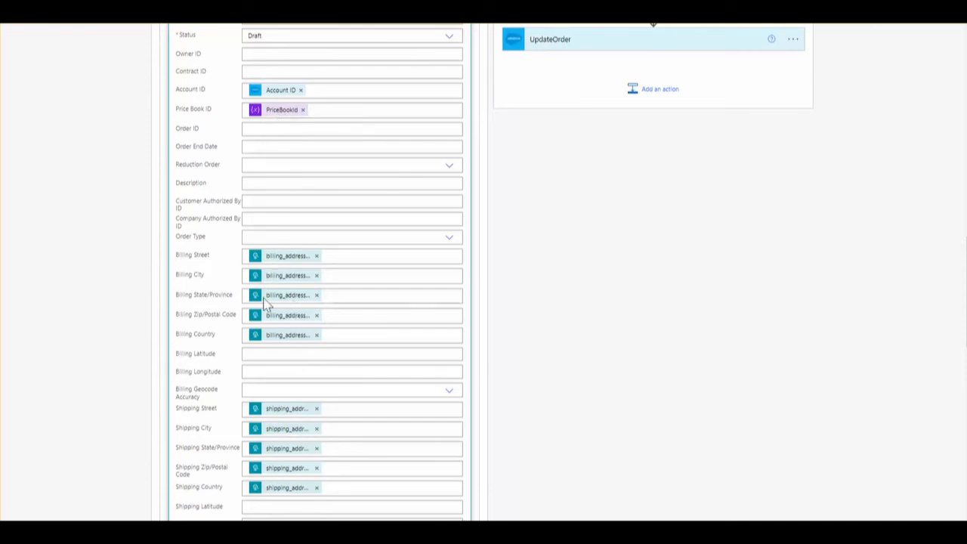
scroll("down", 3)
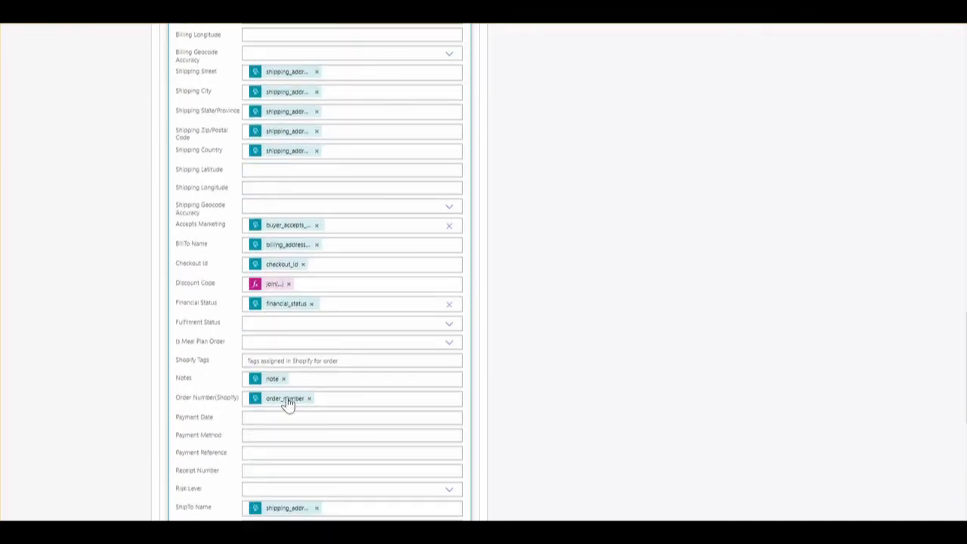
scroll("down", 3)
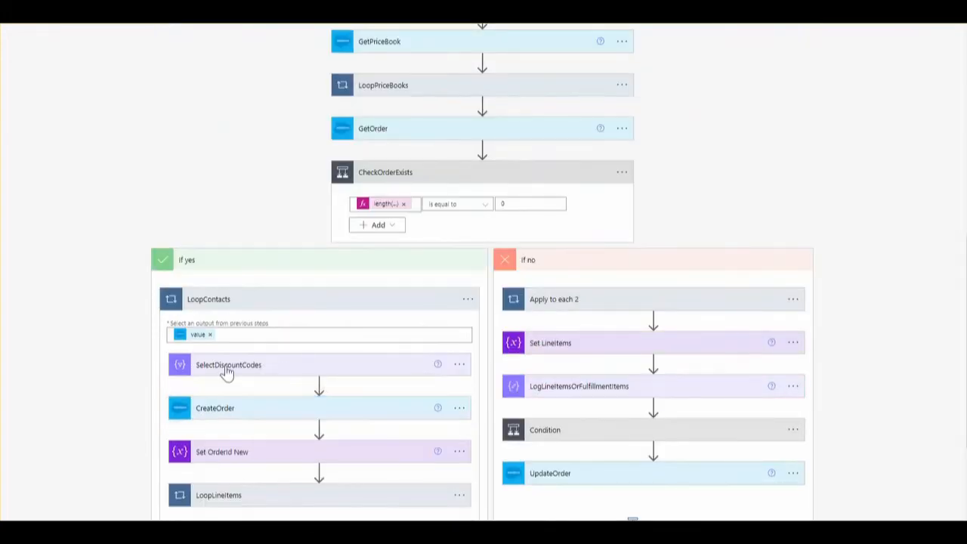
Scroll through LoopLineItems, LoopProducts and LoopPriceBookEntries down to the CreateOrderProduct step
scroll("down", 3)
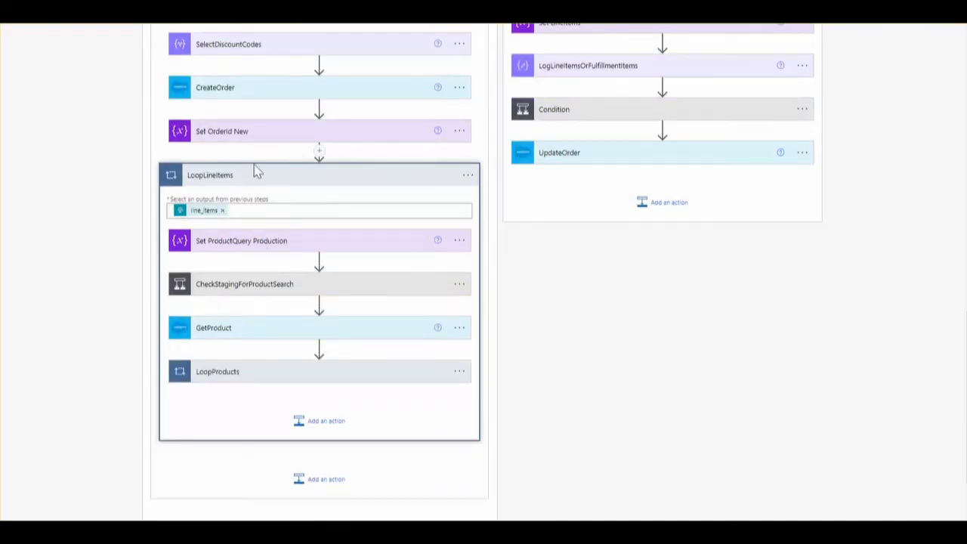
mouse_move(395, 164)
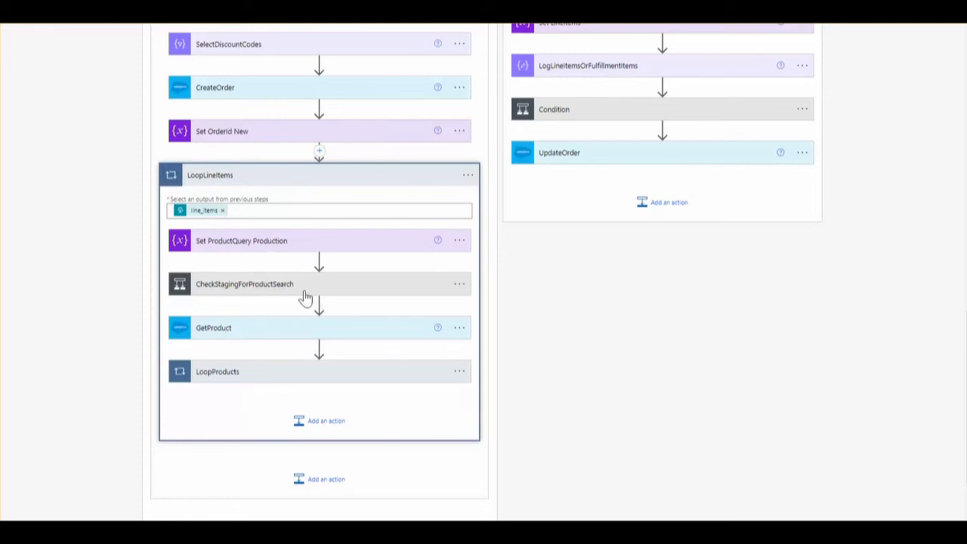
scroll("down", 3)
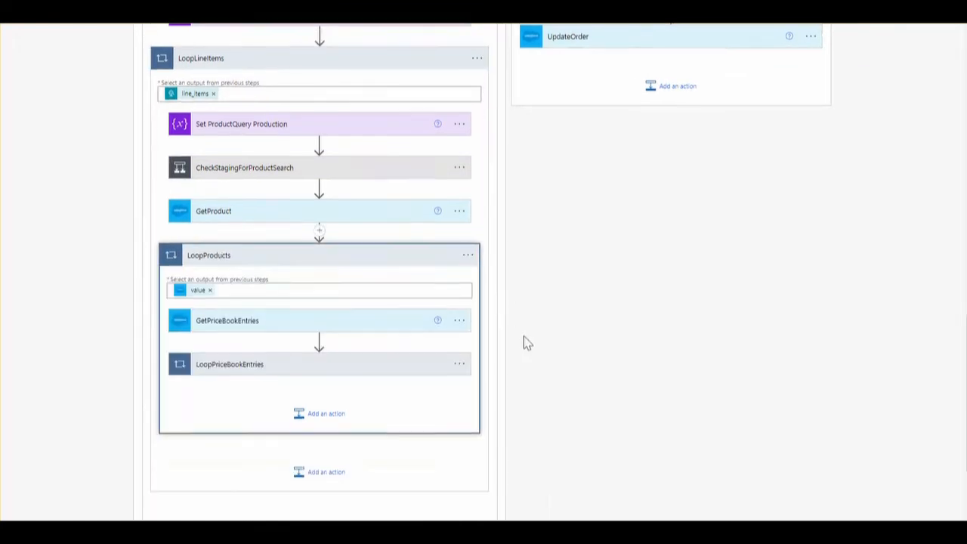
scroll("down", 3)
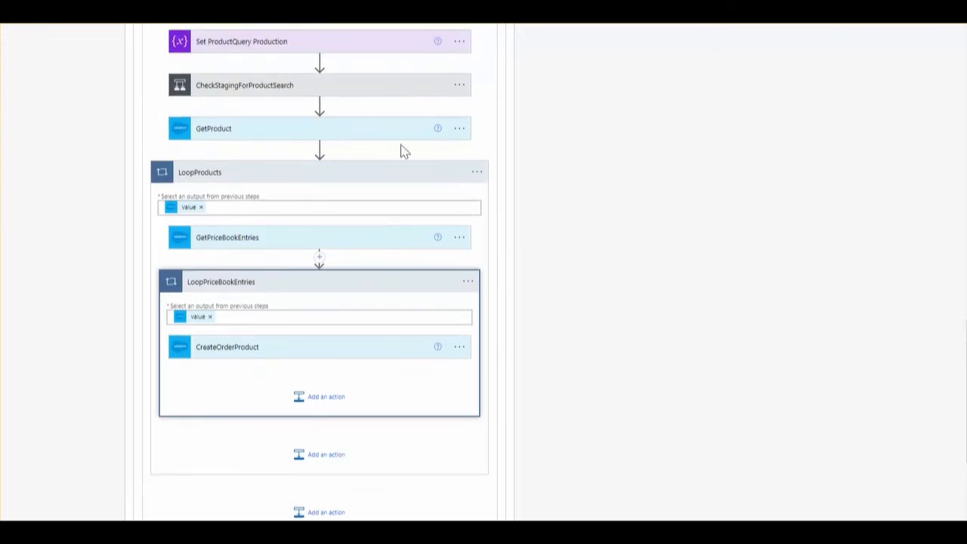
mouse_move(296, 133)
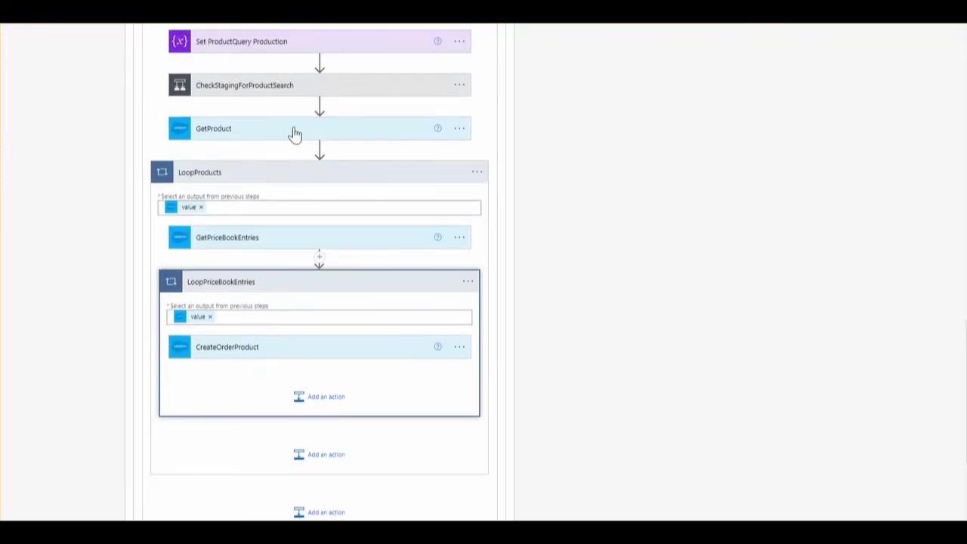
mouse_move(524, 117)
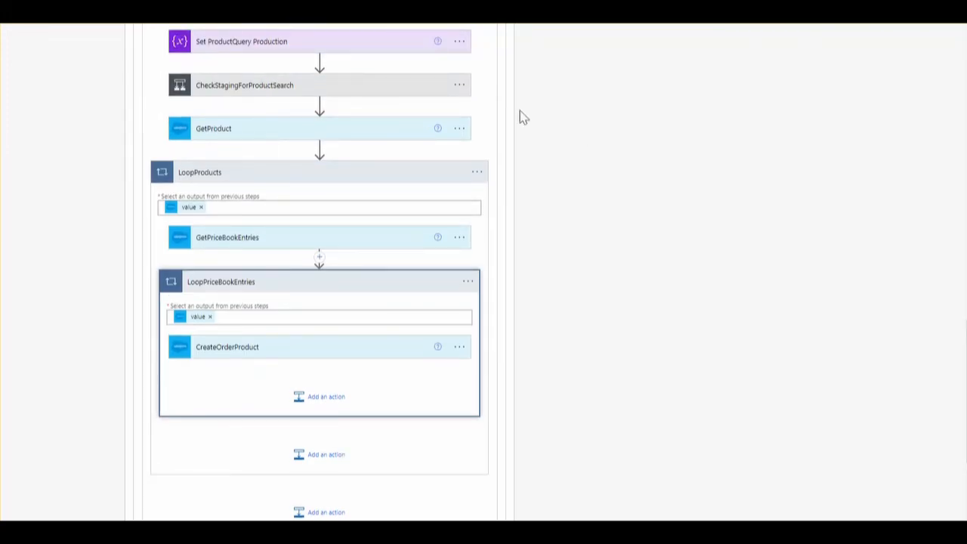
mouse_move(303, 224)
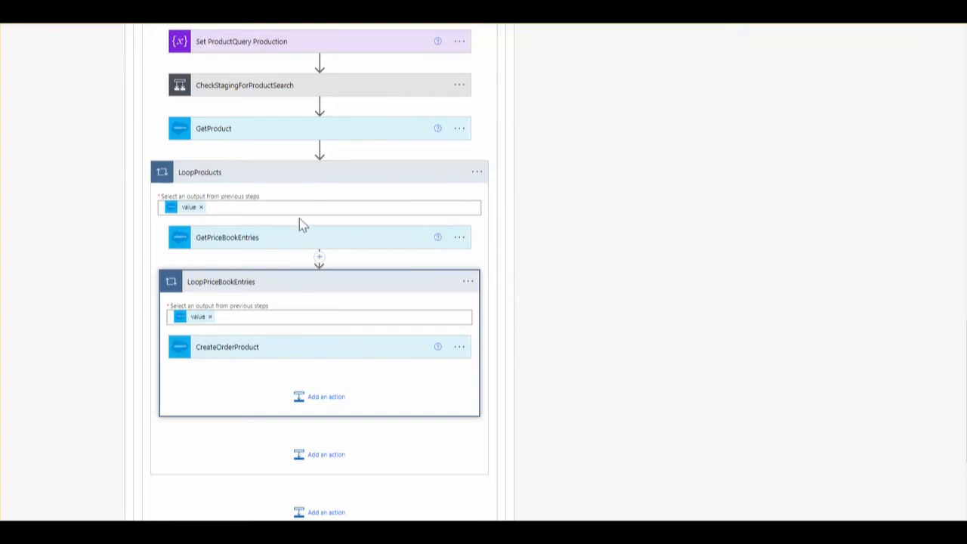
Expand GetPriceBookEntries to show its Price Book Entries target, then collapse it again
left_click(226, 237)
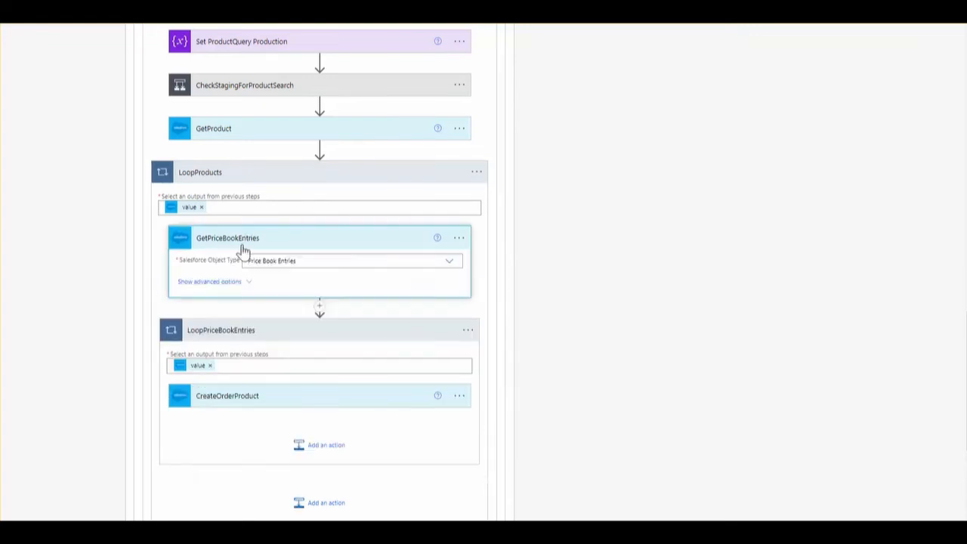
left_click(208, 281)
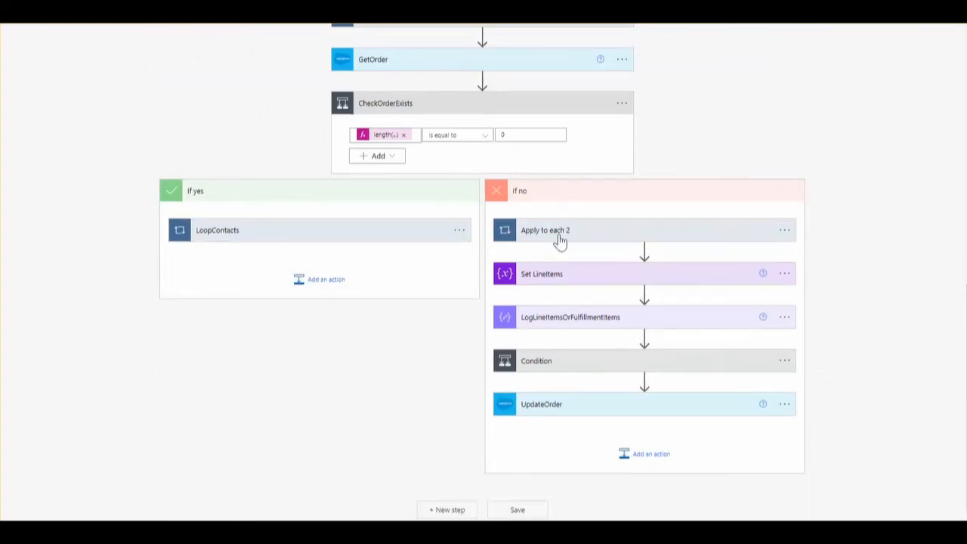
Expand the If no branch's inner Condition, showing its length-equals-0 check and LoopLineItems 2 under If yes
left_click(545, 230)
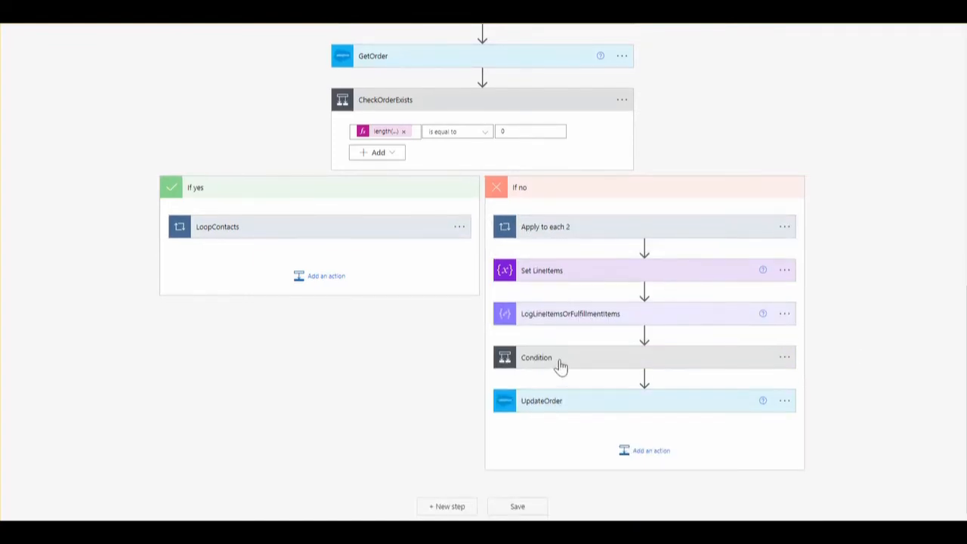
left_click(535, 357)
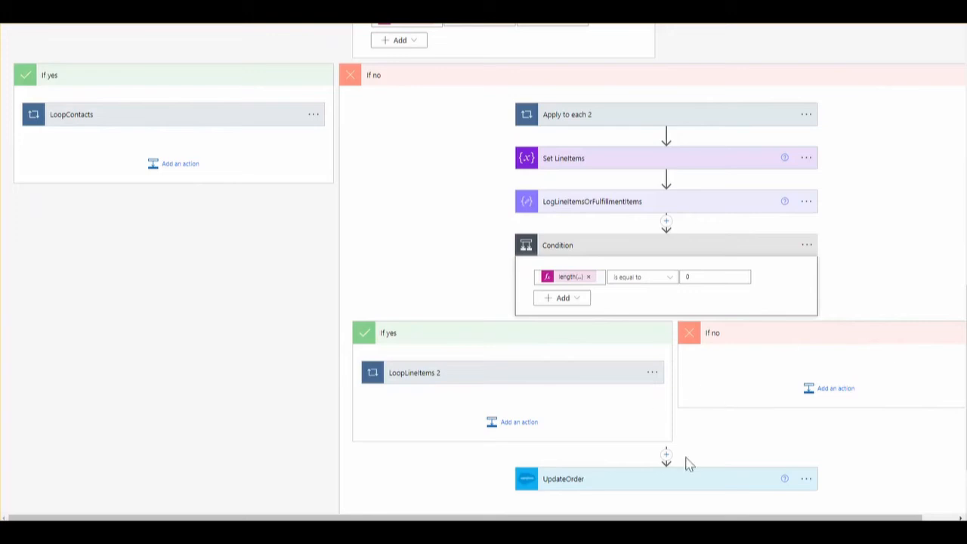
scroll("down", 3)
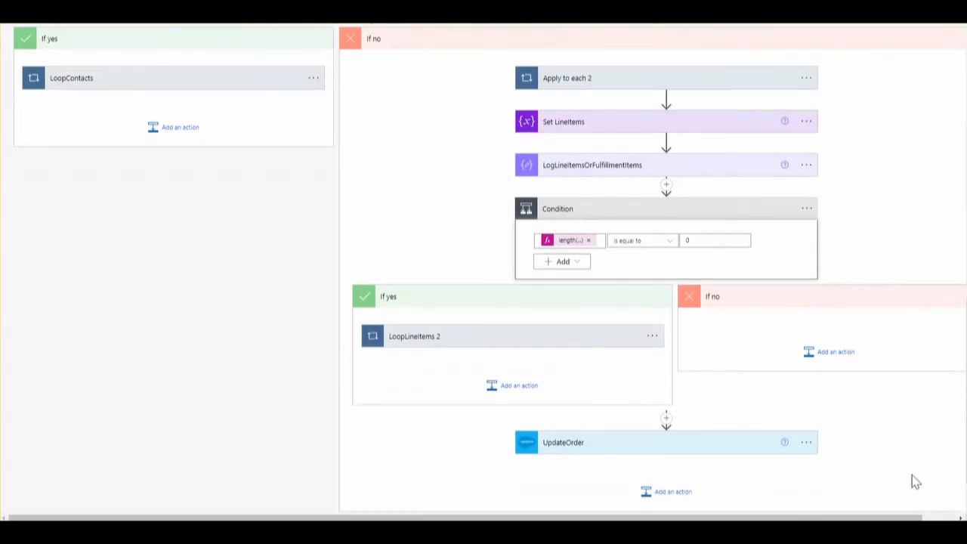
scroll("down", 3)
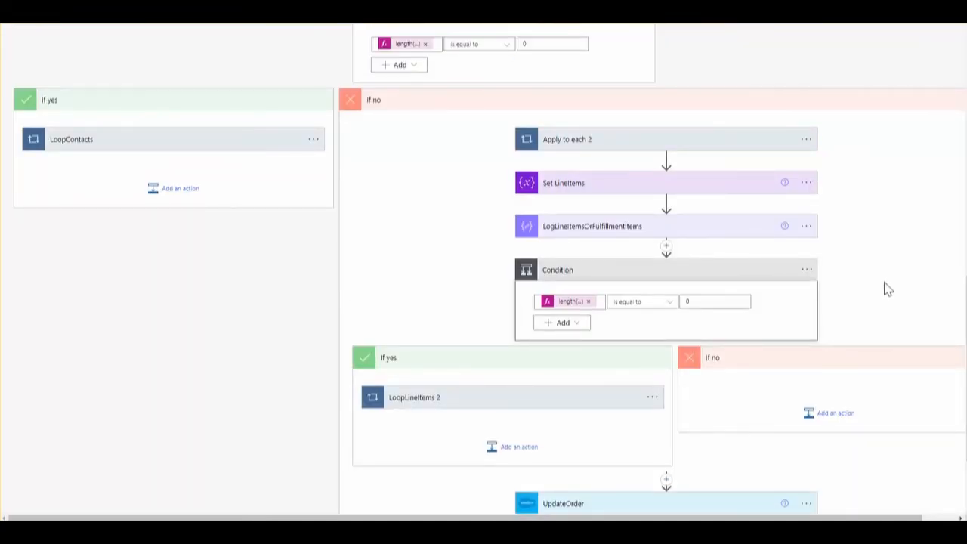
scroll("down", 3)
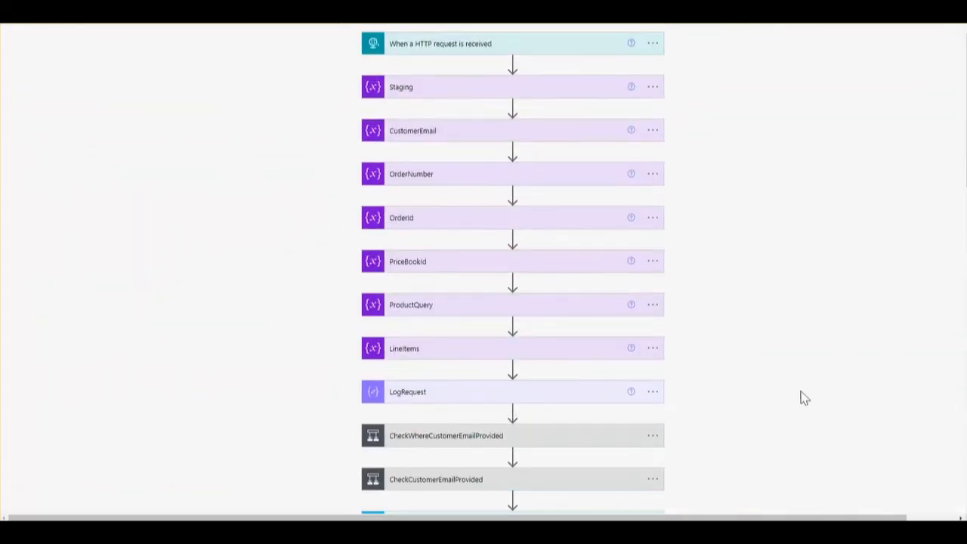
Scroll through the flow past CheckOrderExists back toward the HTTP request trigger
scroll("down", 3)
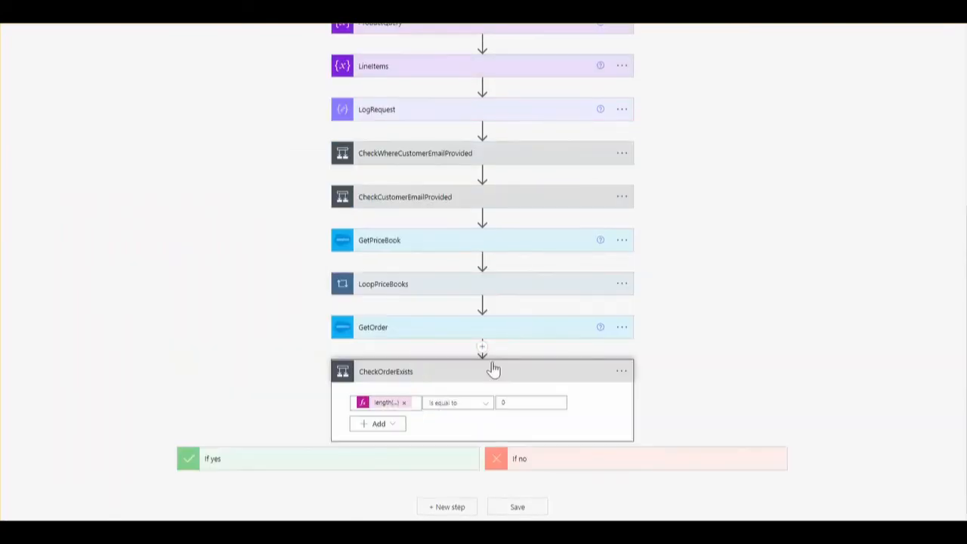
mouse_move(619, 325)
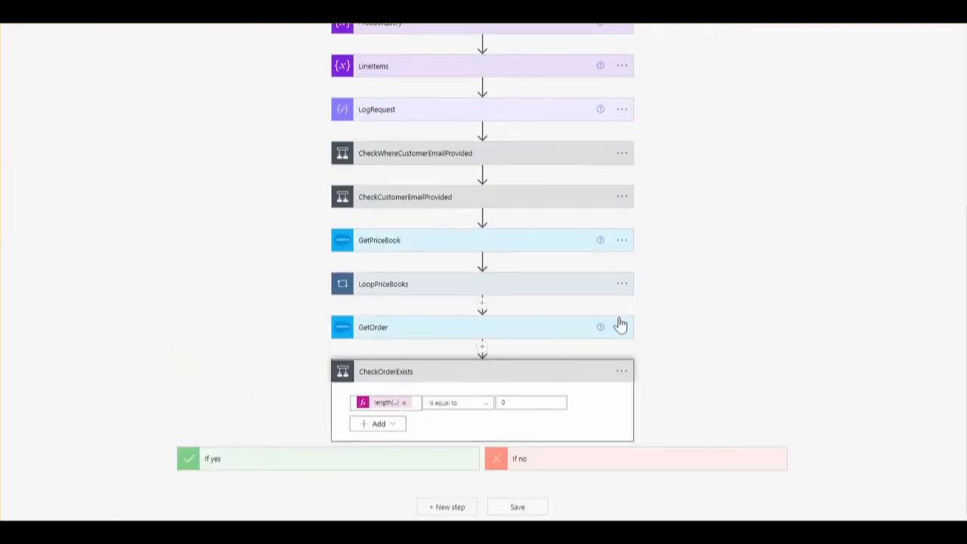
scroll("down", 3)
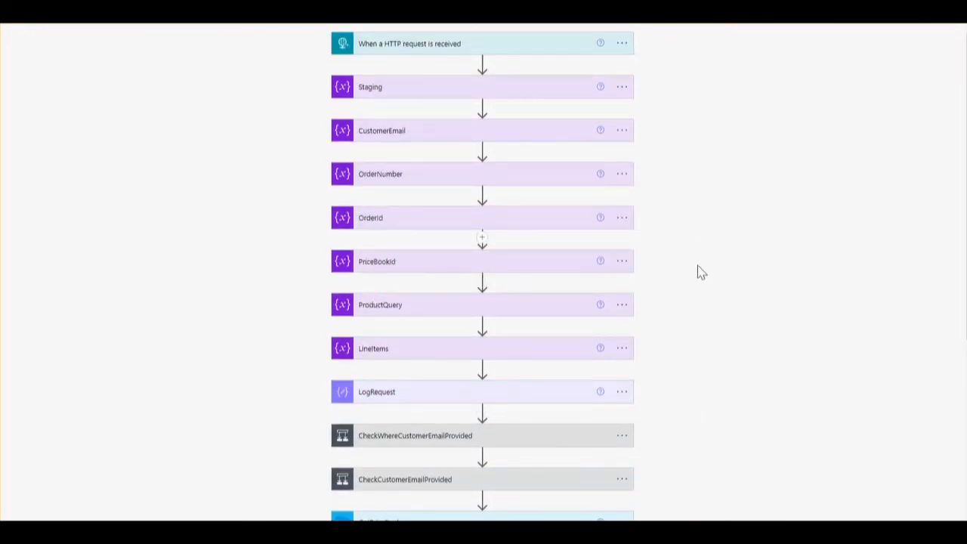
mouse_move(480, 163)
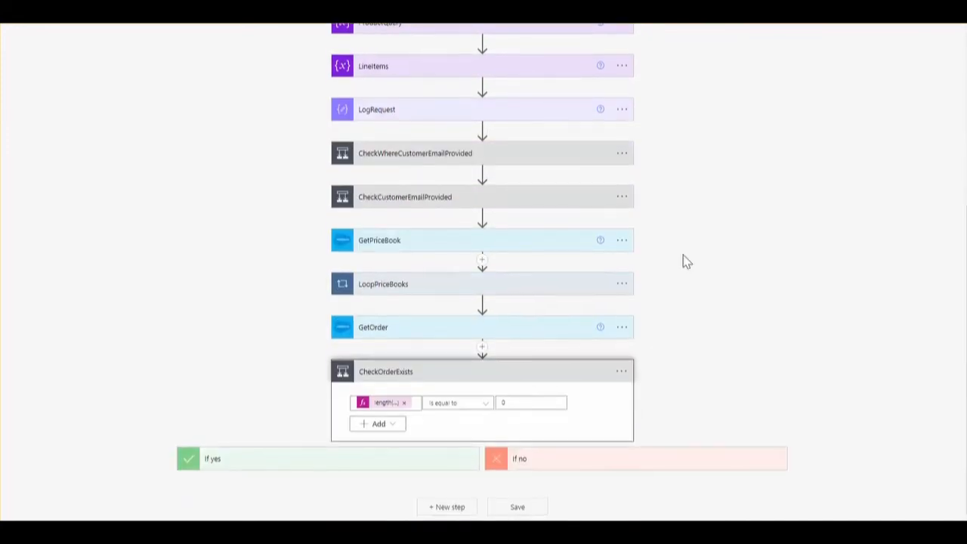
mouse_move(507, 380)
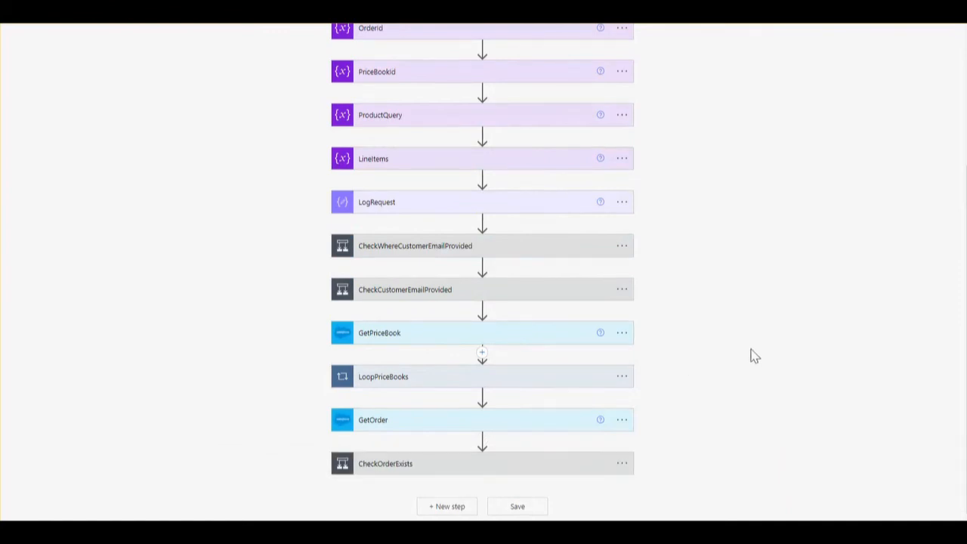
mouse_move(759, 344)
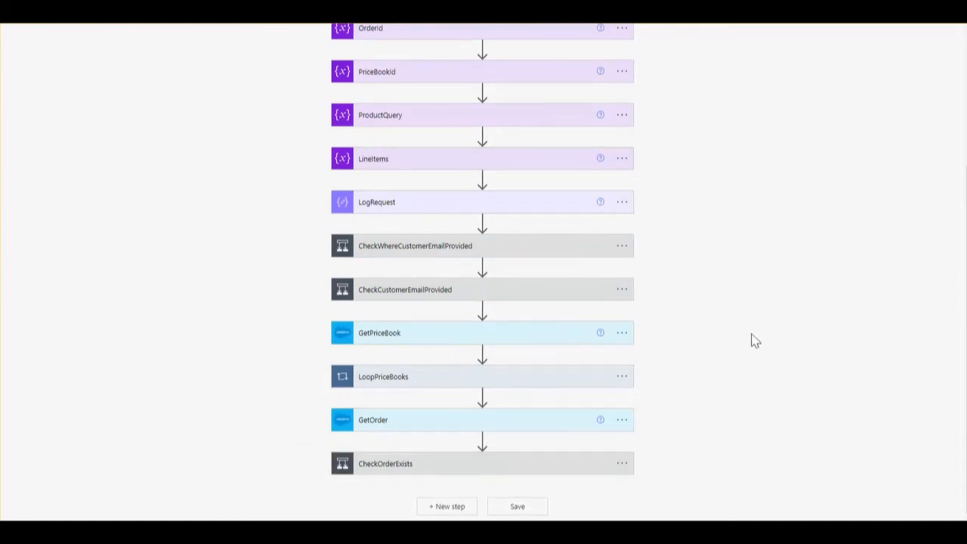
mouse_move(724, 302)
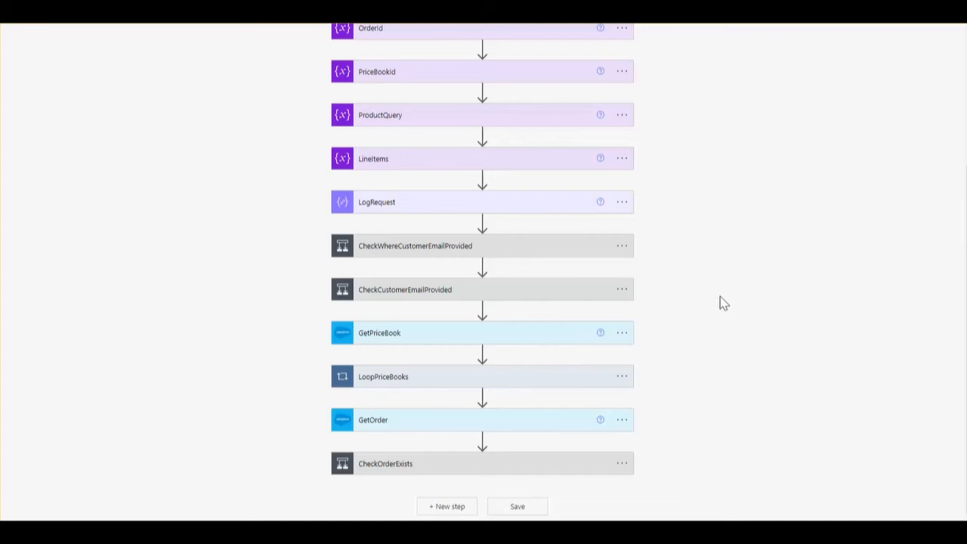
mouse_move(710, 299)
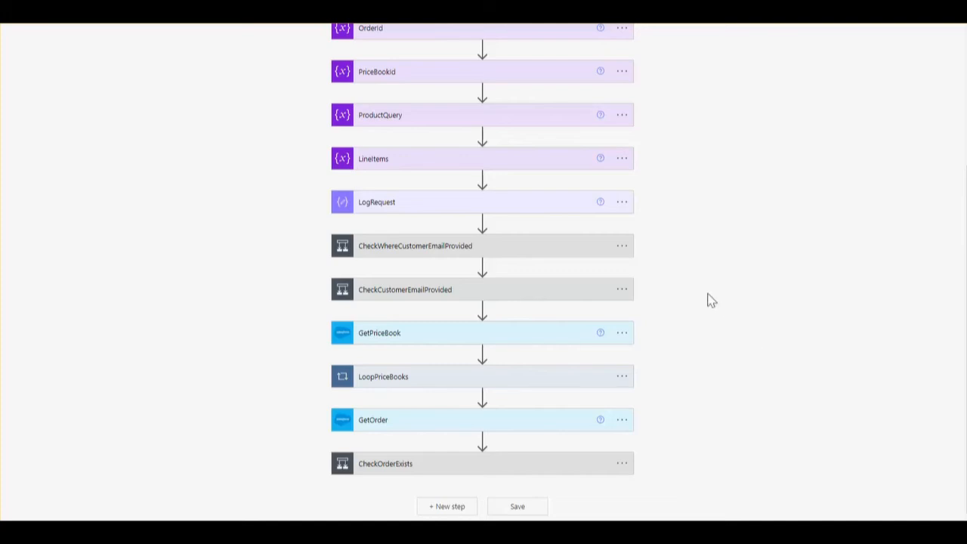
mouse_move(709, 296)
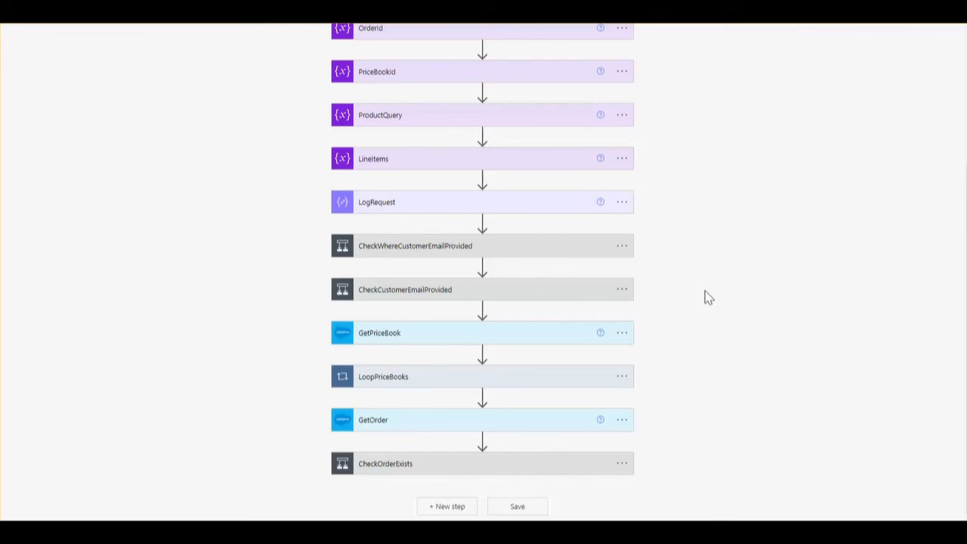
mouse_move(744, 304)
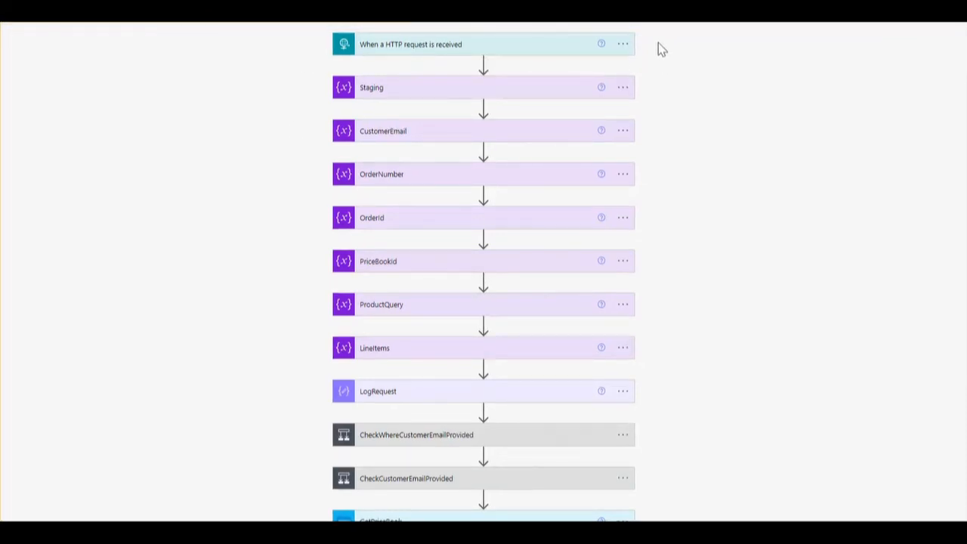
mouse_move(740, 86)
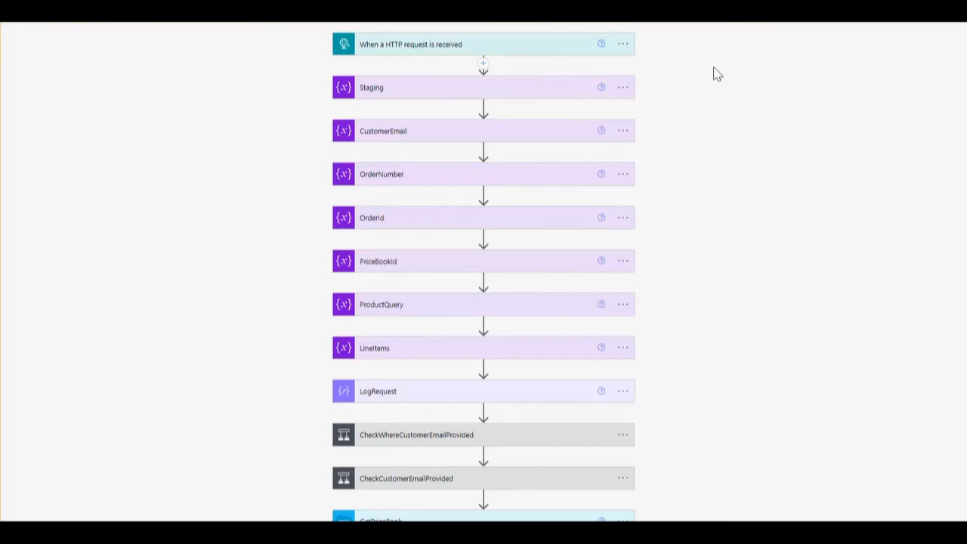
mouse_move(723, 69)
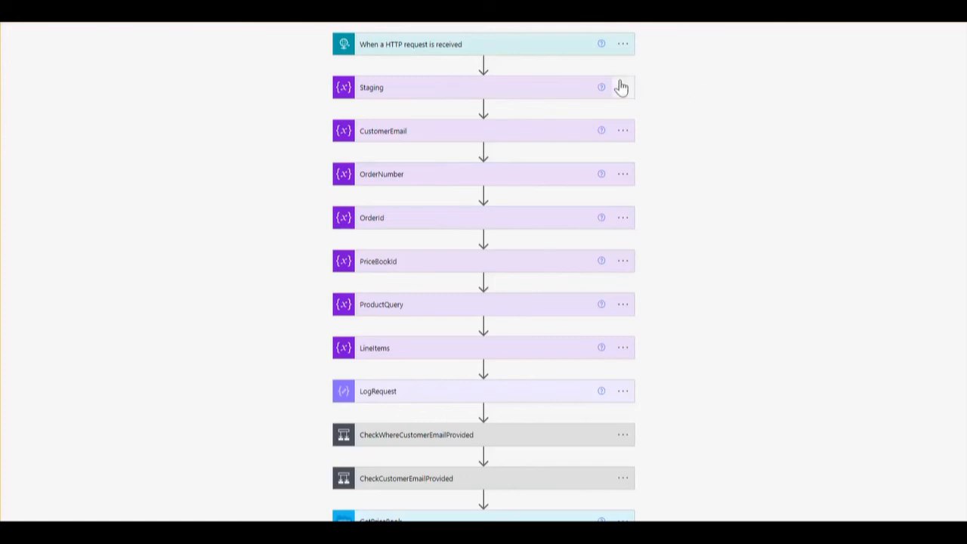
Expand the 'When a HTTP request is received' trigger and copy its HTTP POST URL
left_click(411, 44)
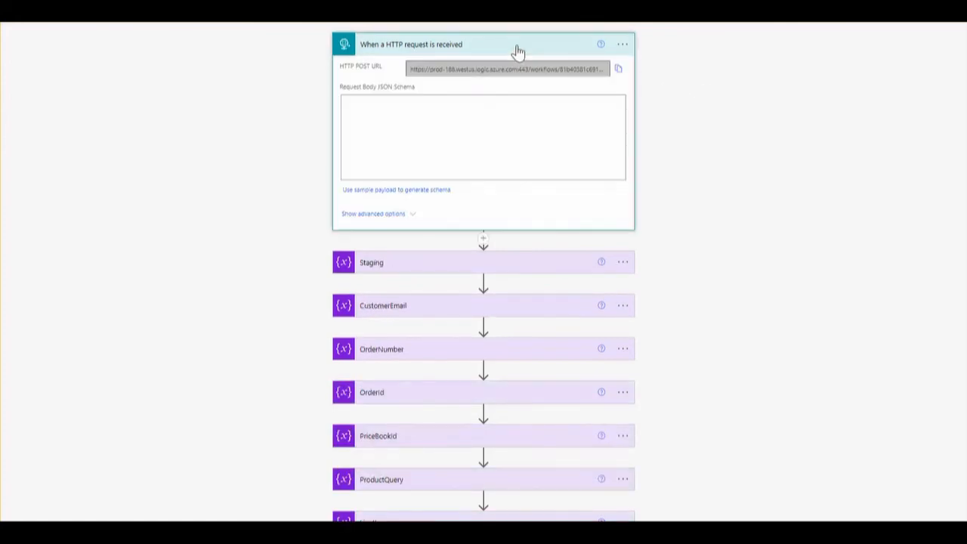
mouse_move(347, 72)
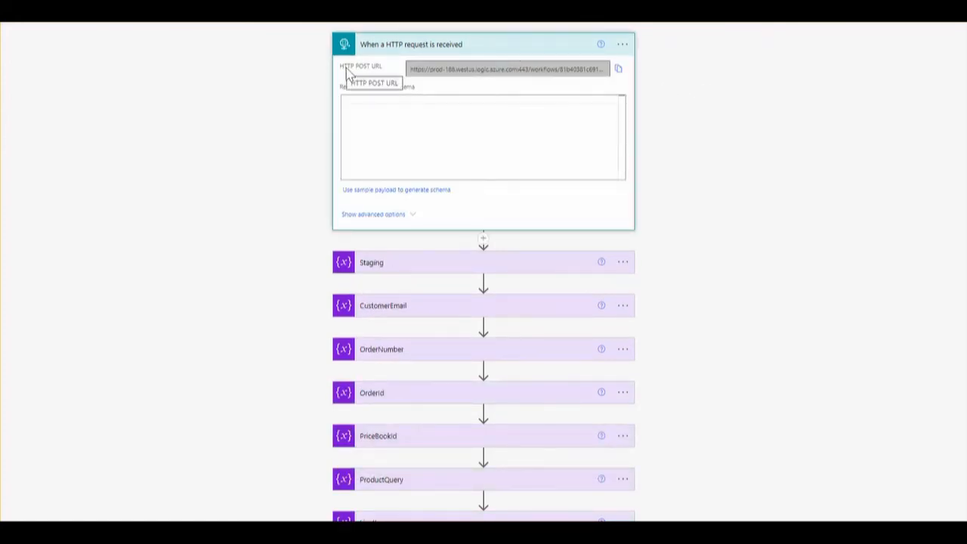
mouse_move(460, 47)
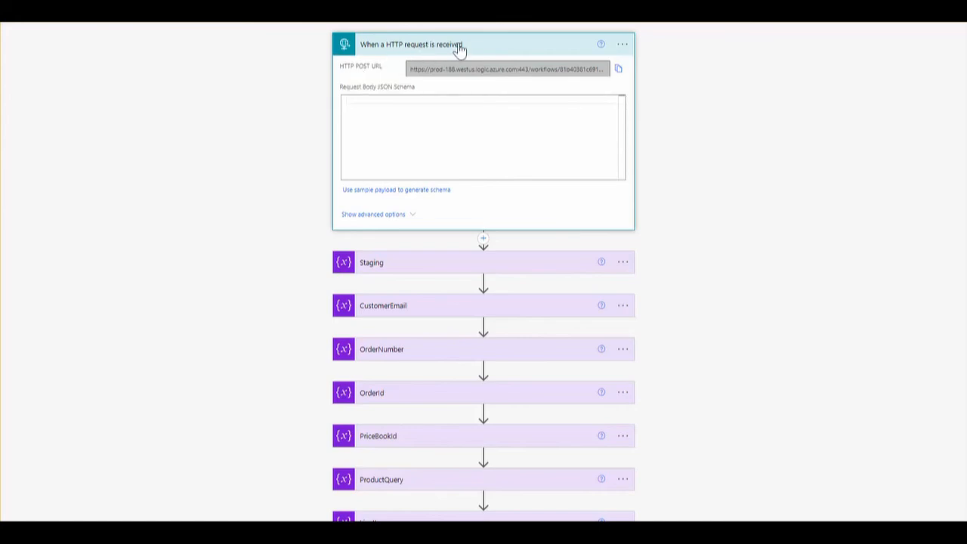
mouse_move(528, 54)
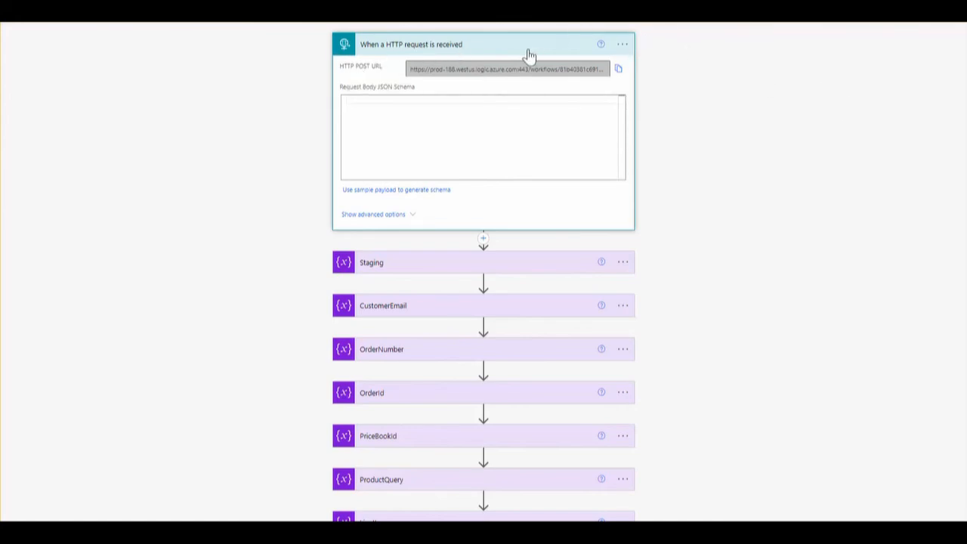
mouse_move(562, 87)
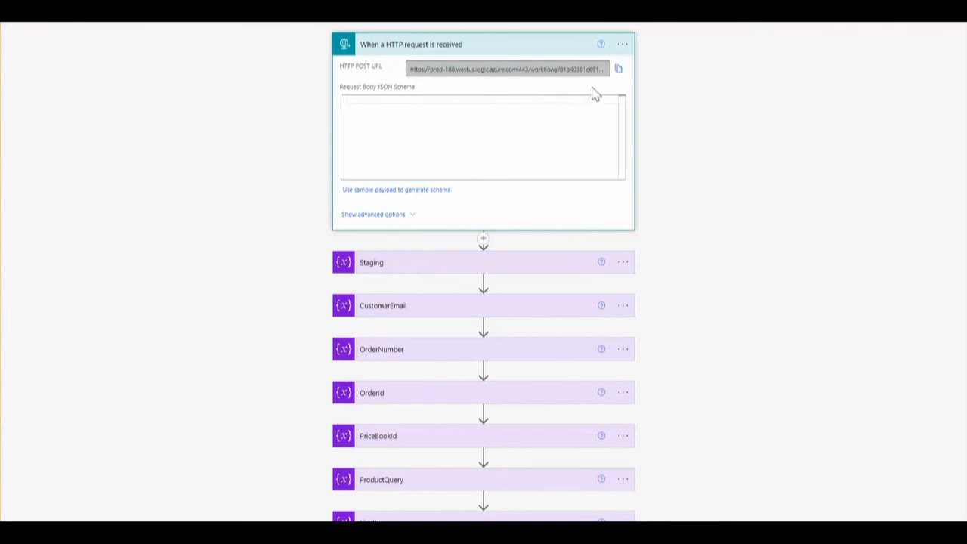
mouse_move(619, 69)
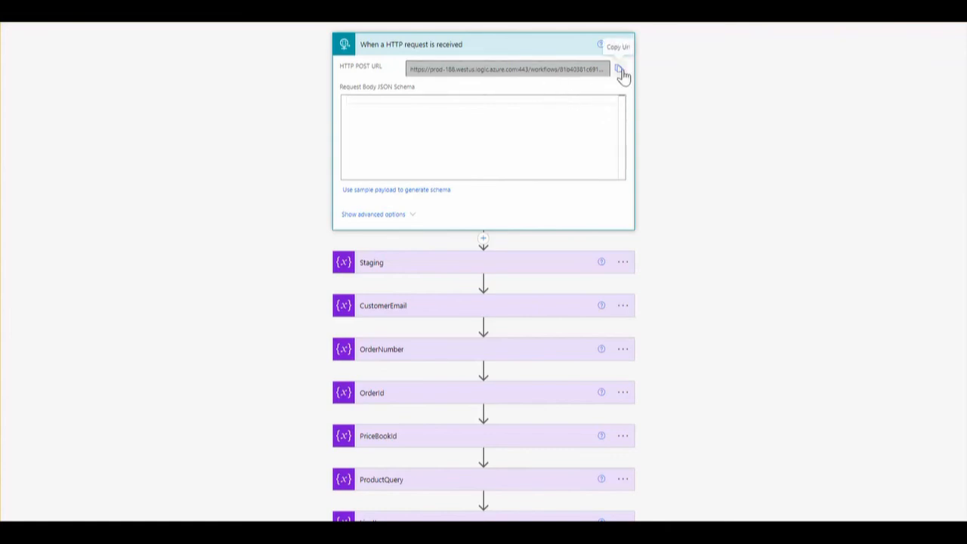
left_click(622, 69)
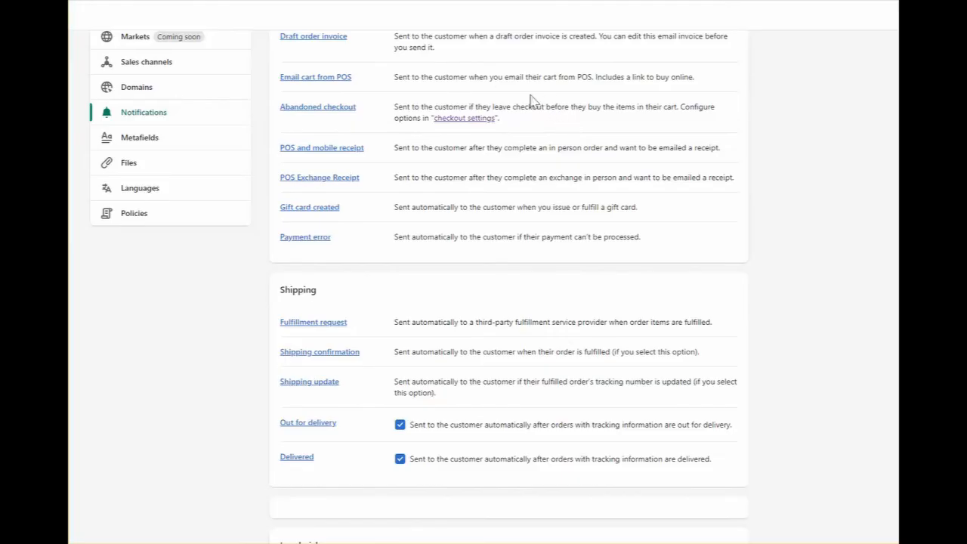
mouse_move(498, 78)
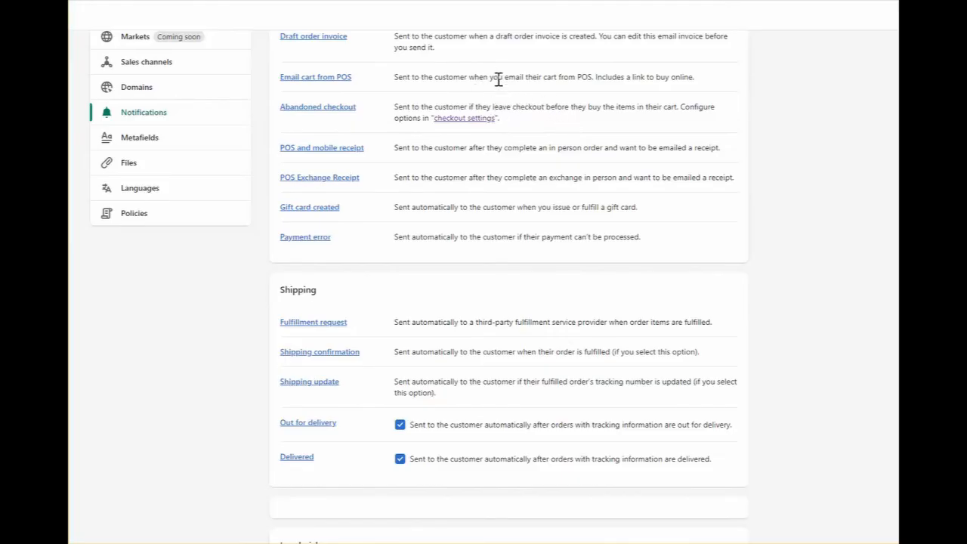
mouse_move(350, 48)
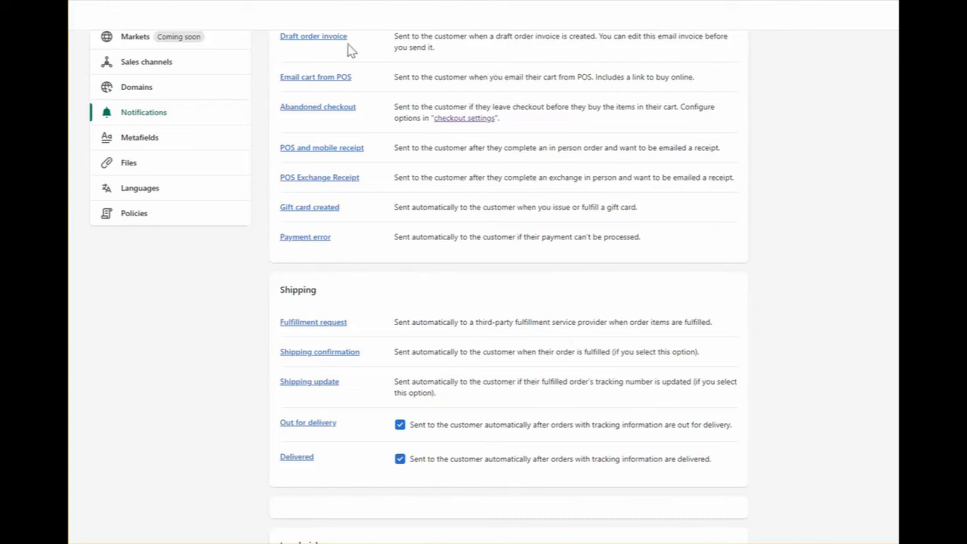
mouse_move(141, 121)
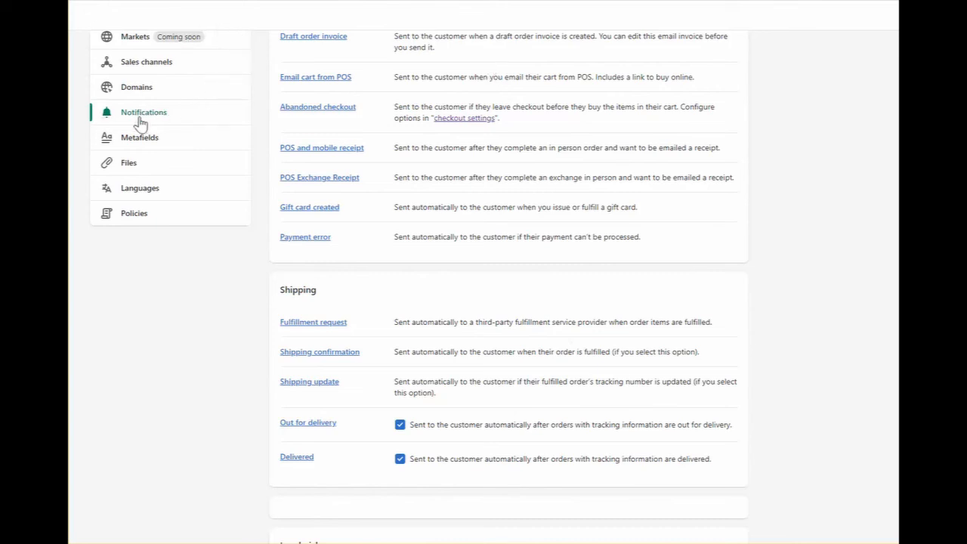
Scroll the Shopify Notifications settings down to the Webhooks section
scroll("down", 3)
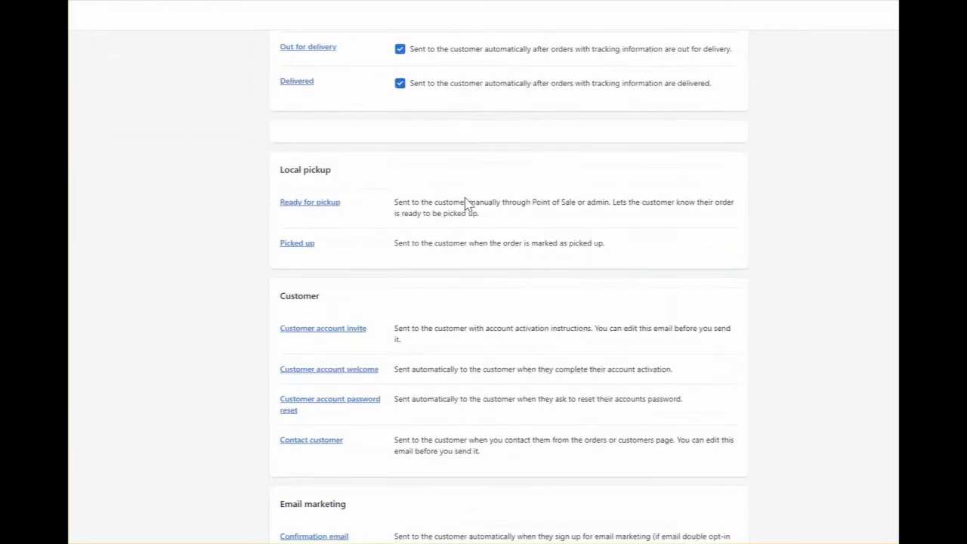
scroll("down", 3)
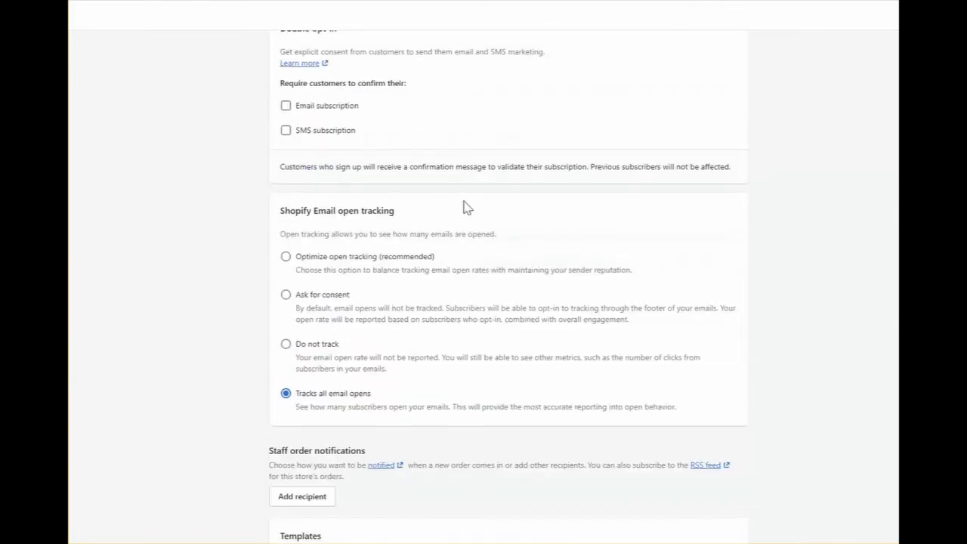
scroll("down", 3)
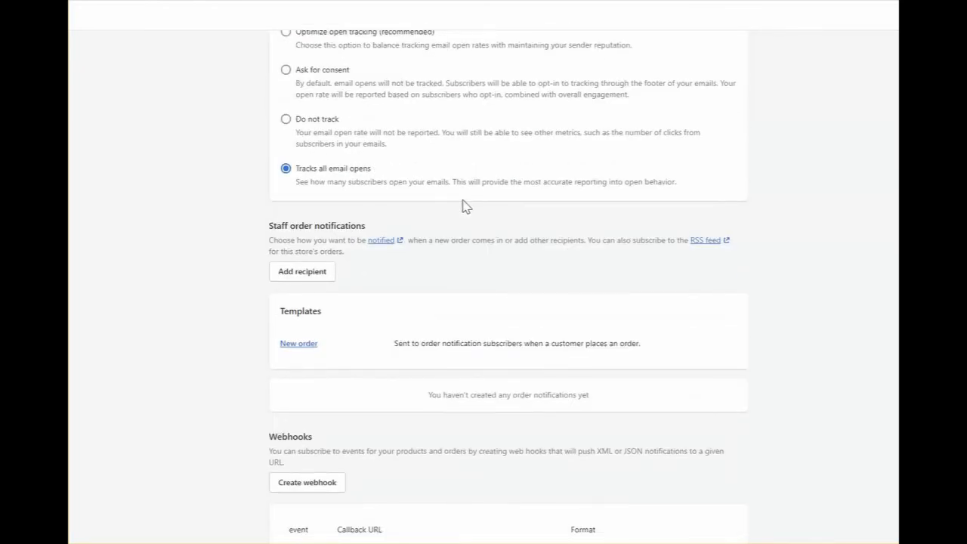
Create a webhook with Order creation event, JSON format and API version 2022-01 (Latest)
left_click(306, 482)
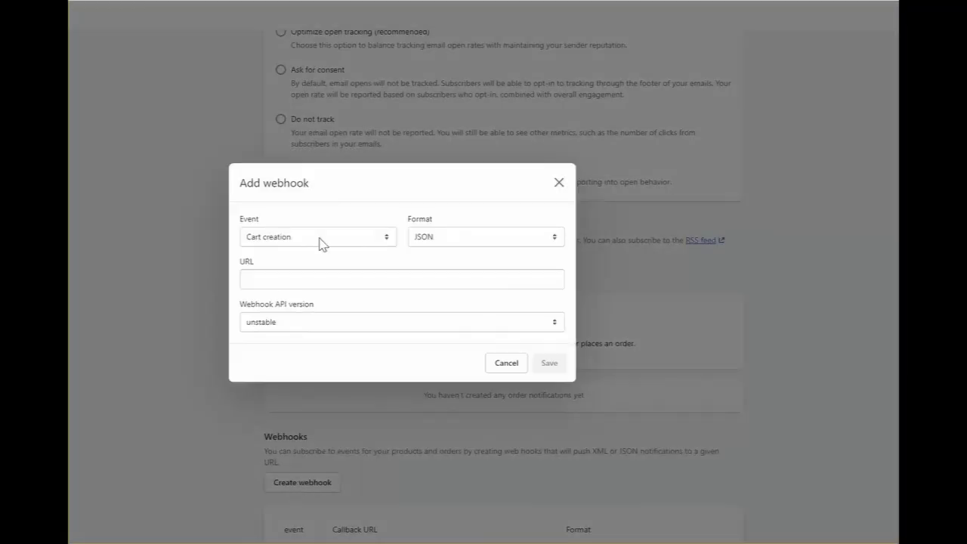
left_click(318, 235)
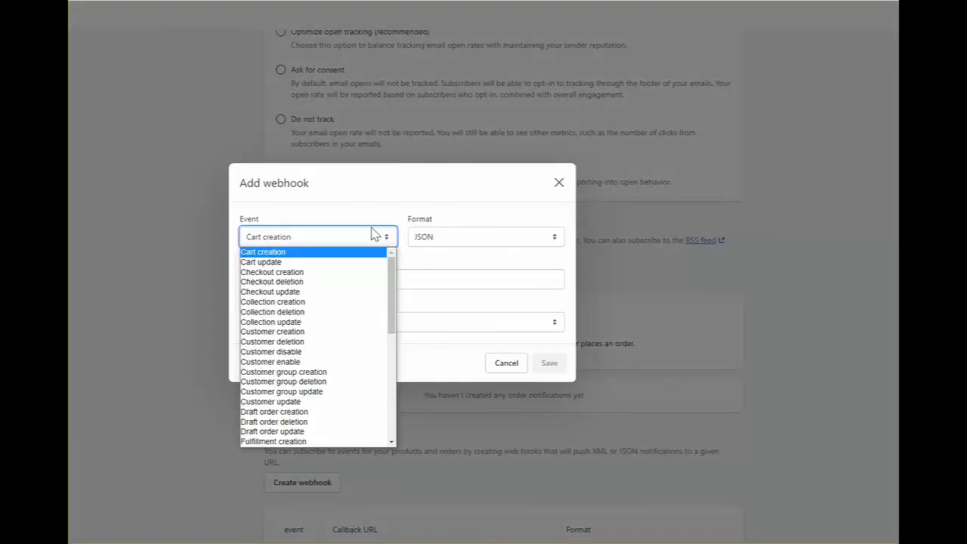
scroll("down", 3)
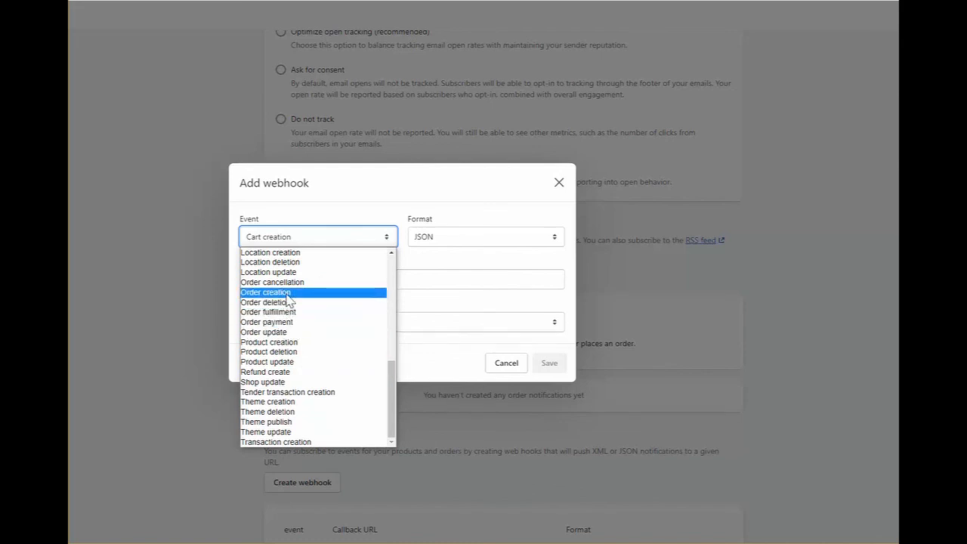
left_click(266, 293)
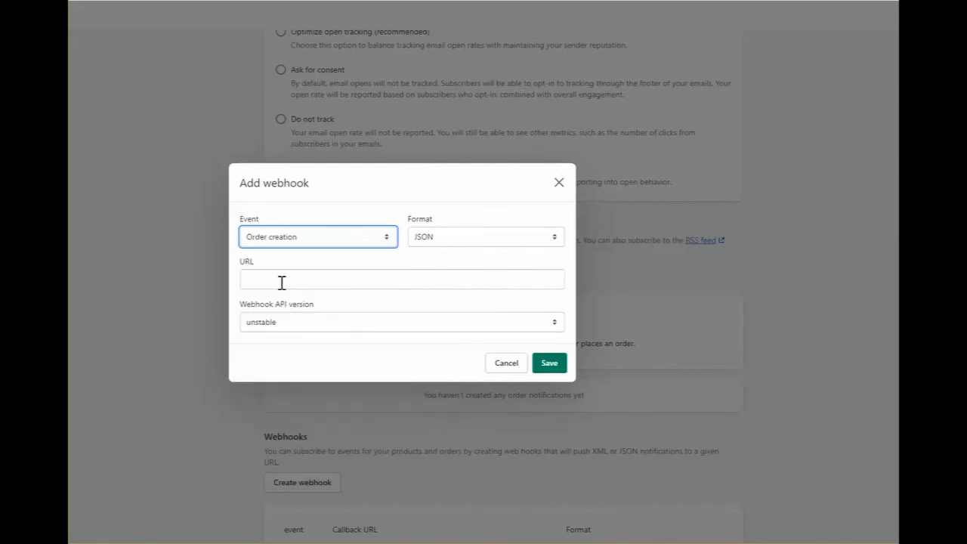
left_click(402, 278)
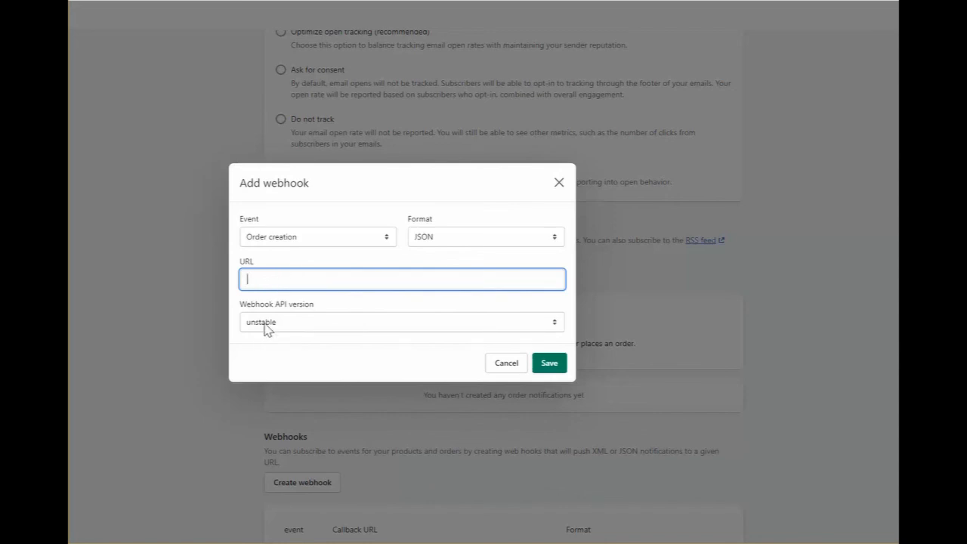
left_click(402, 322)
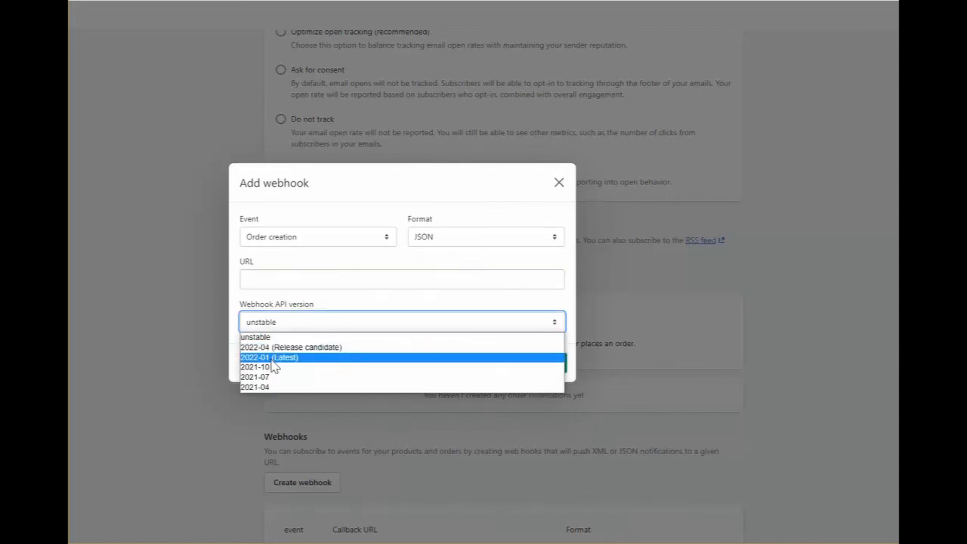
left_click(269, 356)
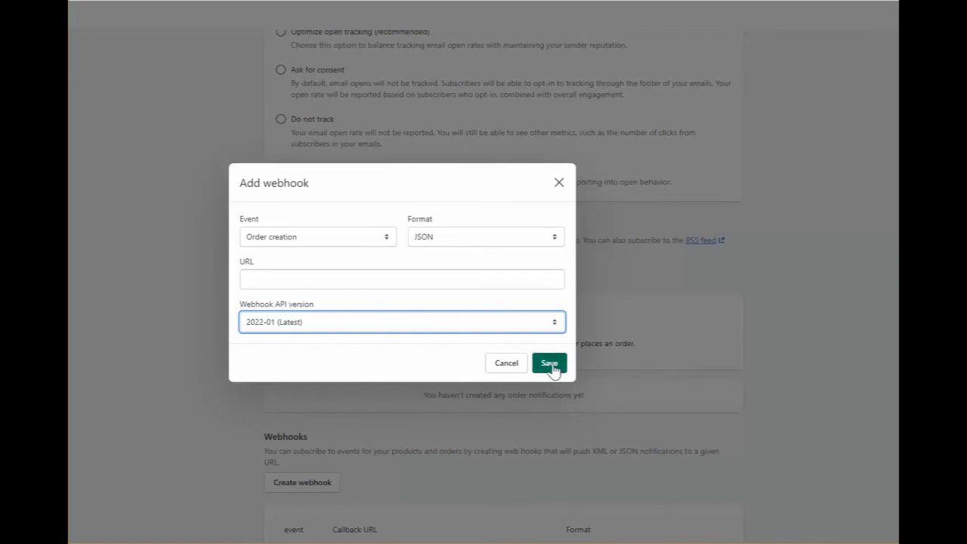
mouse_move(389, 241)
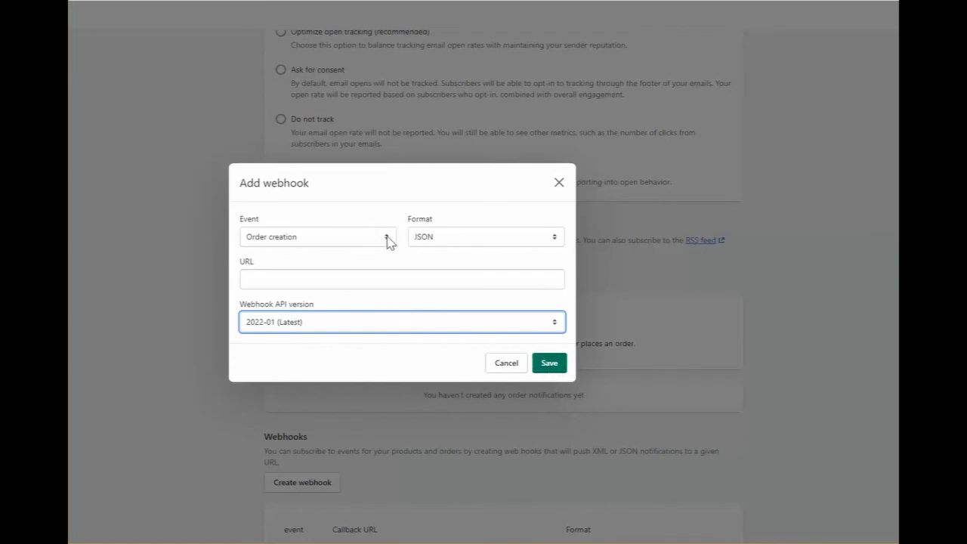
left_click(317, 235)
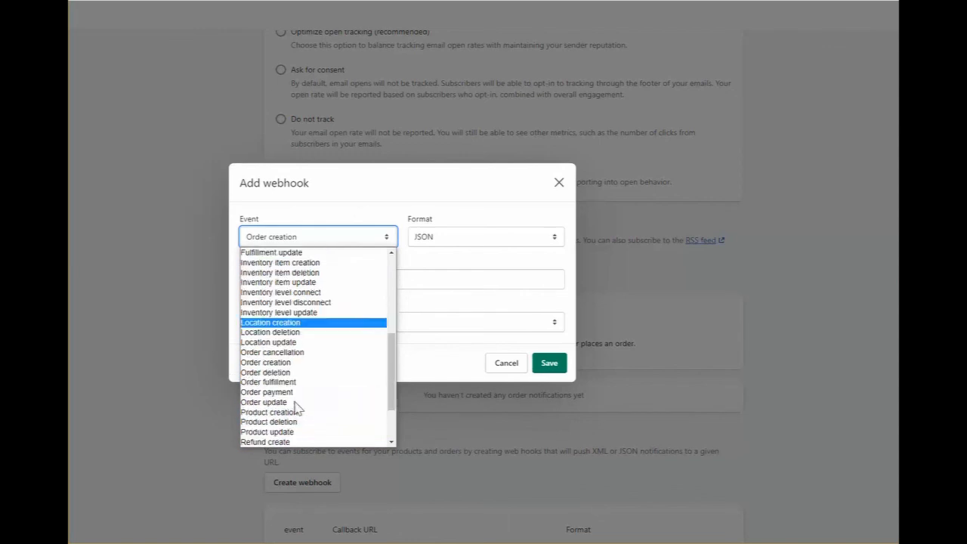
scroll("down", 3)
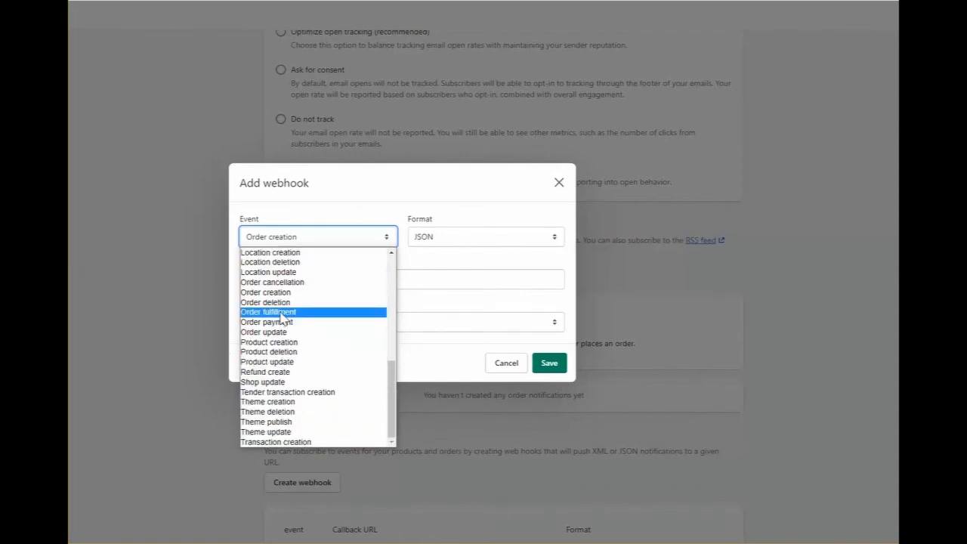
mouse_move(263, 333)
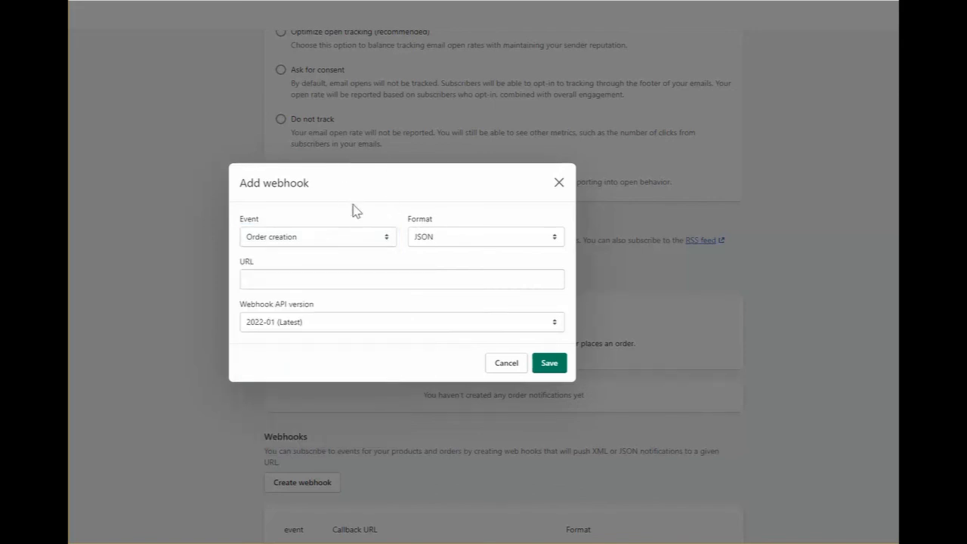
mouse_move(557, 319)
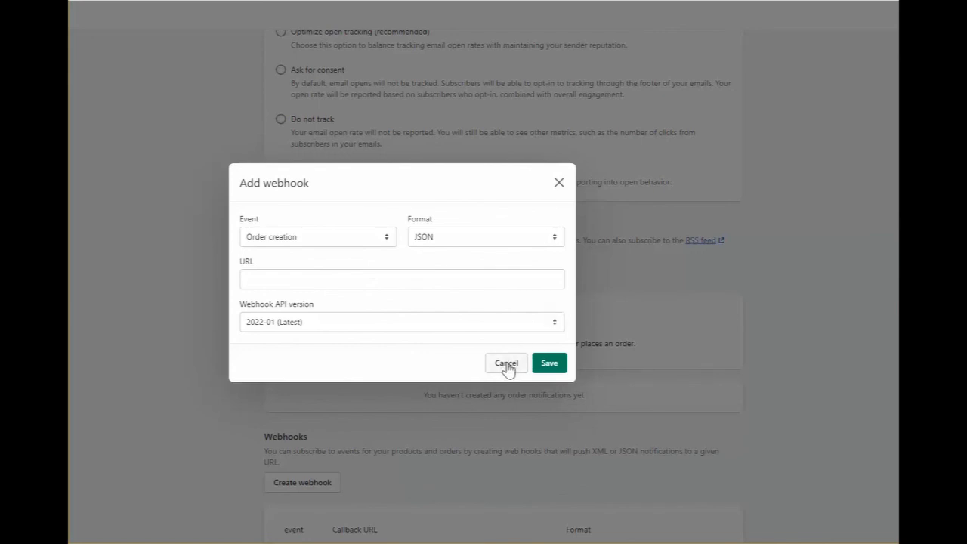
mouse_move(552, 372)
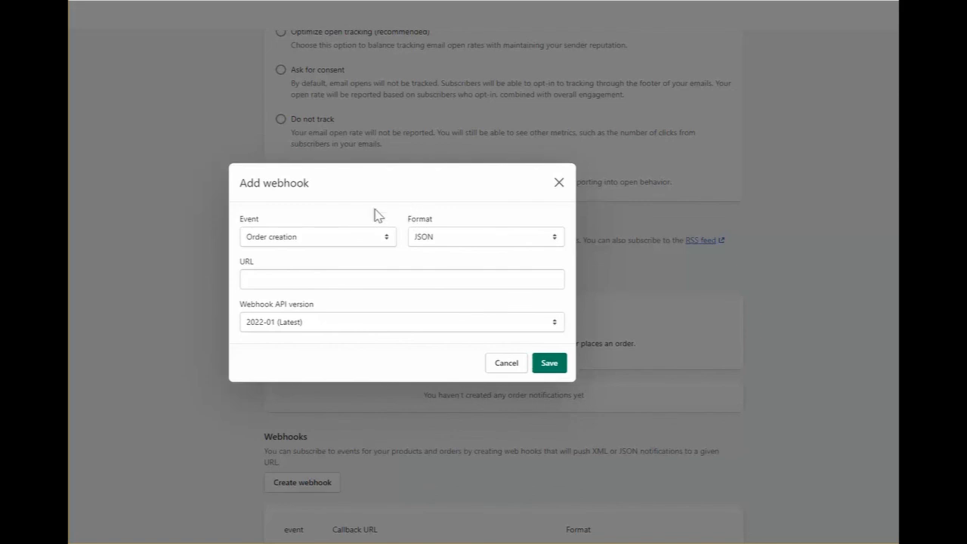
mouse_move(483, 239)
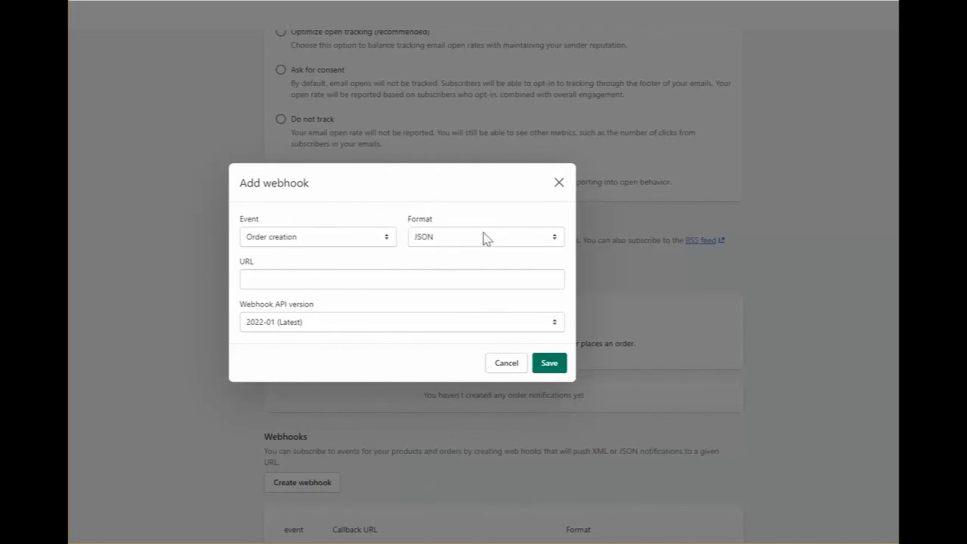
mouse_move(486, 238)
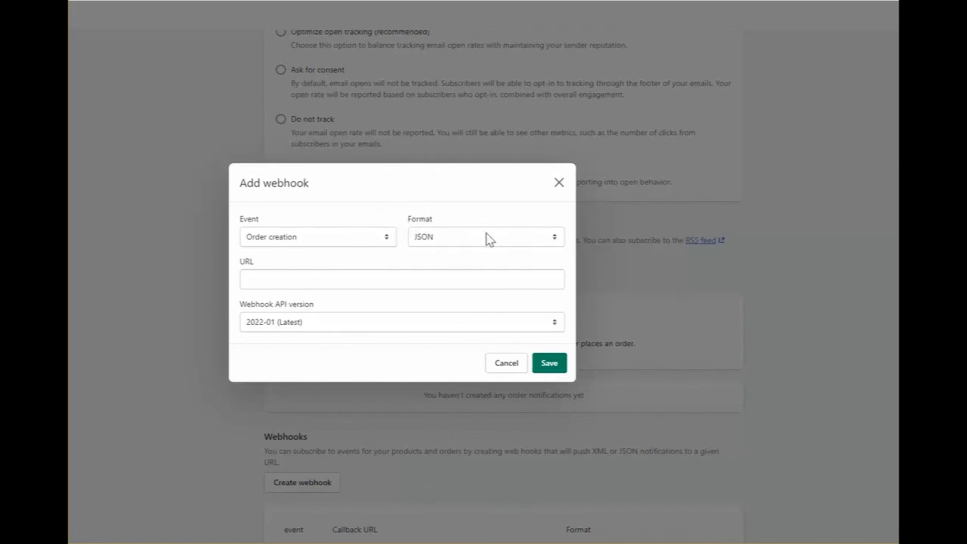
mouse_move(417, 169)
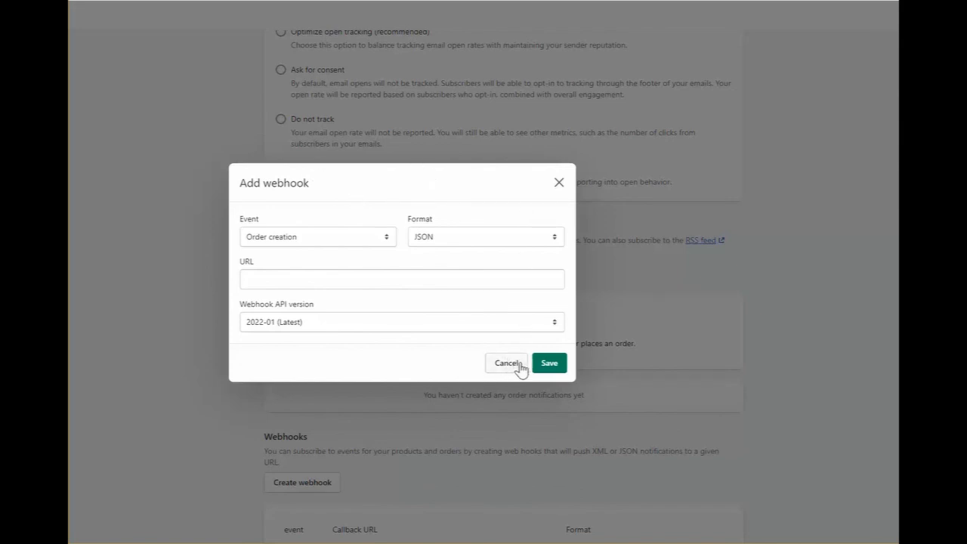
mouse_move(158, 255)
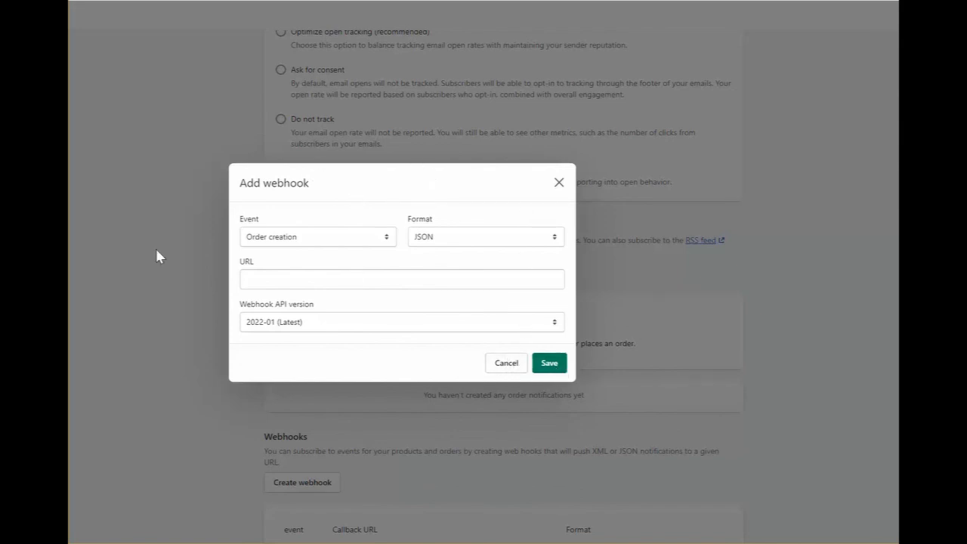